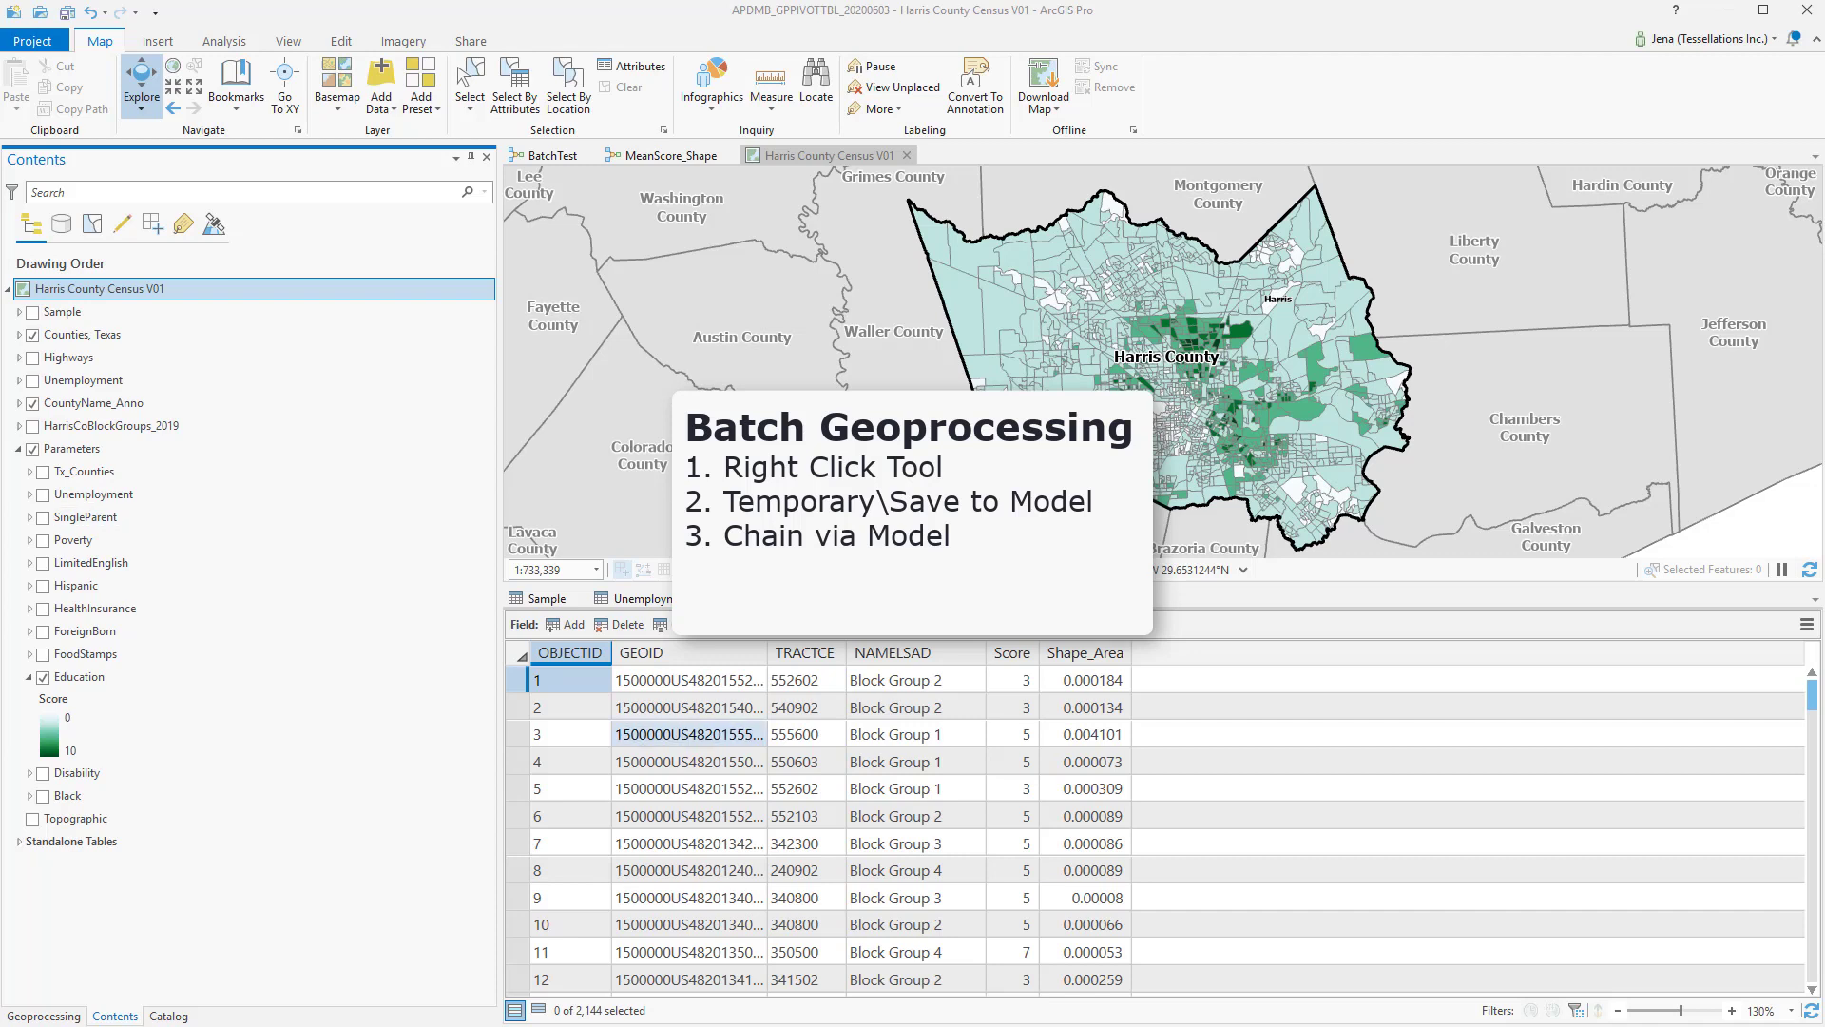
Step: Find the Dissolve (Data Management) tool in Geoprocessing and choose Batch on it
{"action": "left_click", "coordinate": [89, 562]}
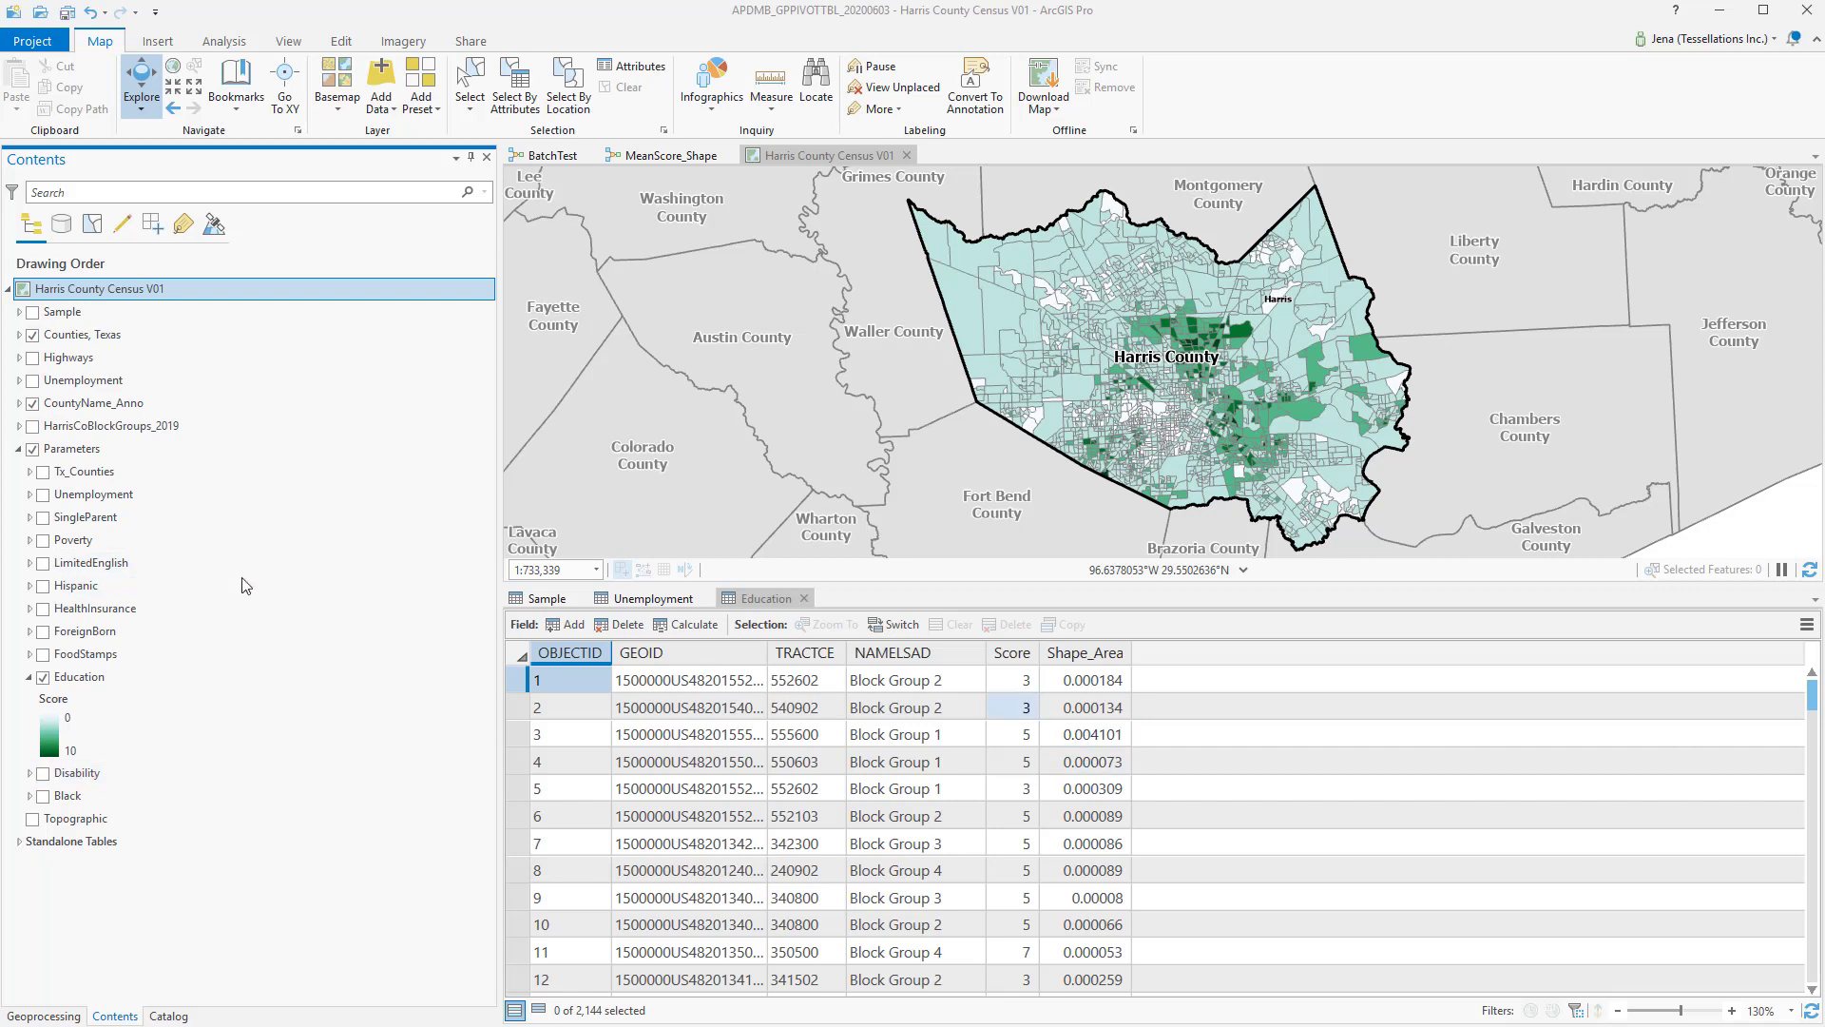
{"action": "left_click", "coordinate": [796, 708]}
{"action": "type", "text": "dissolve"}
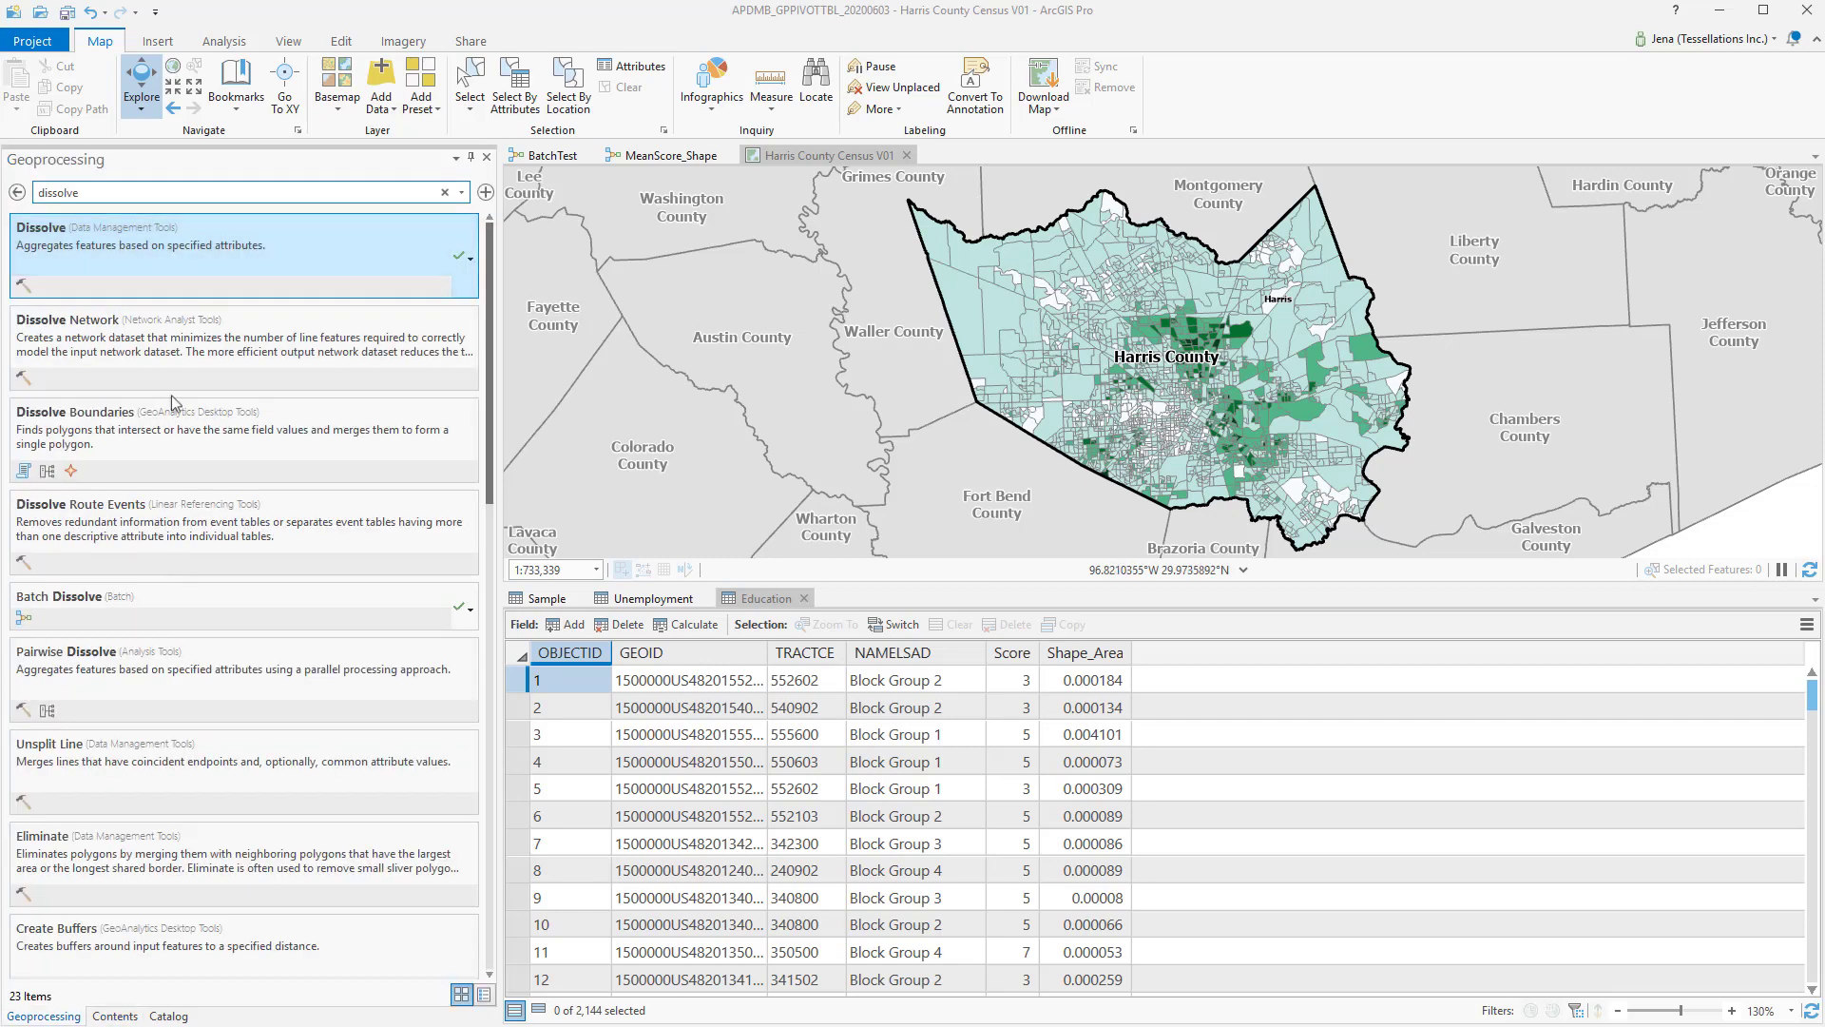
{"action": "mouse_move", "coordinate": [167, 277]}
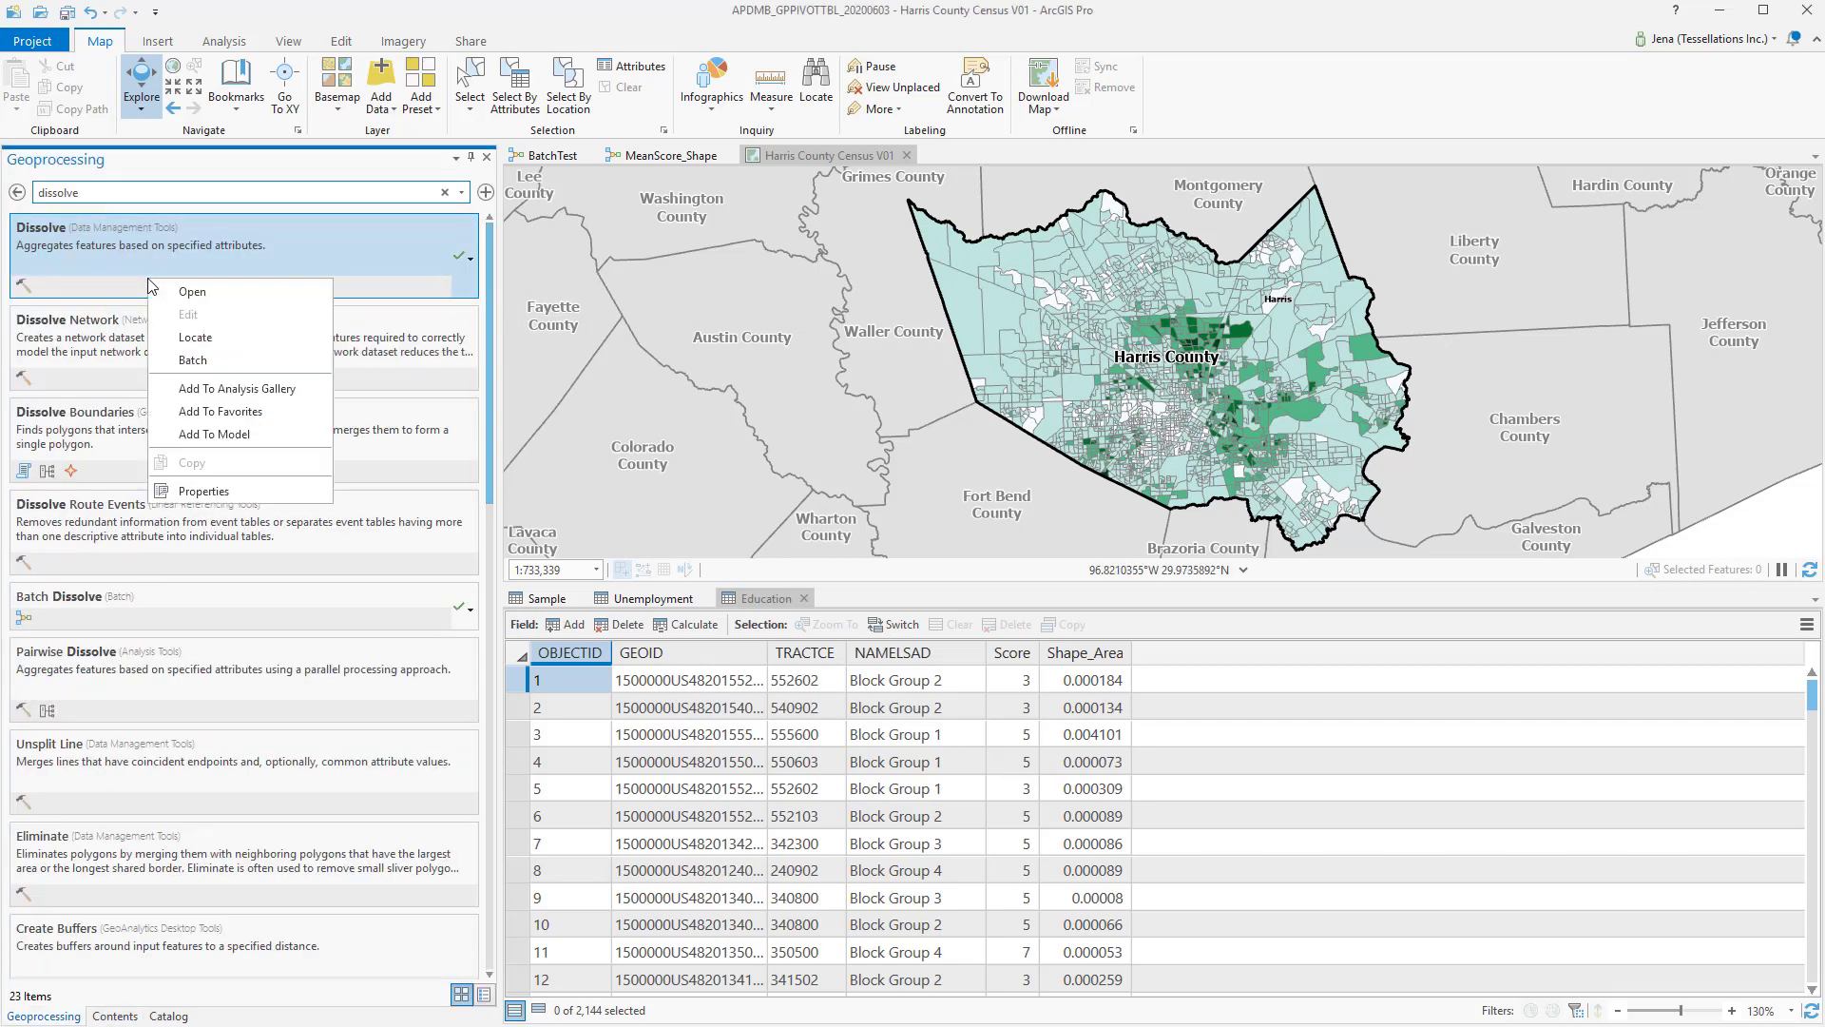
{"action": "mouse_move", "coordinate": [220, 360]}
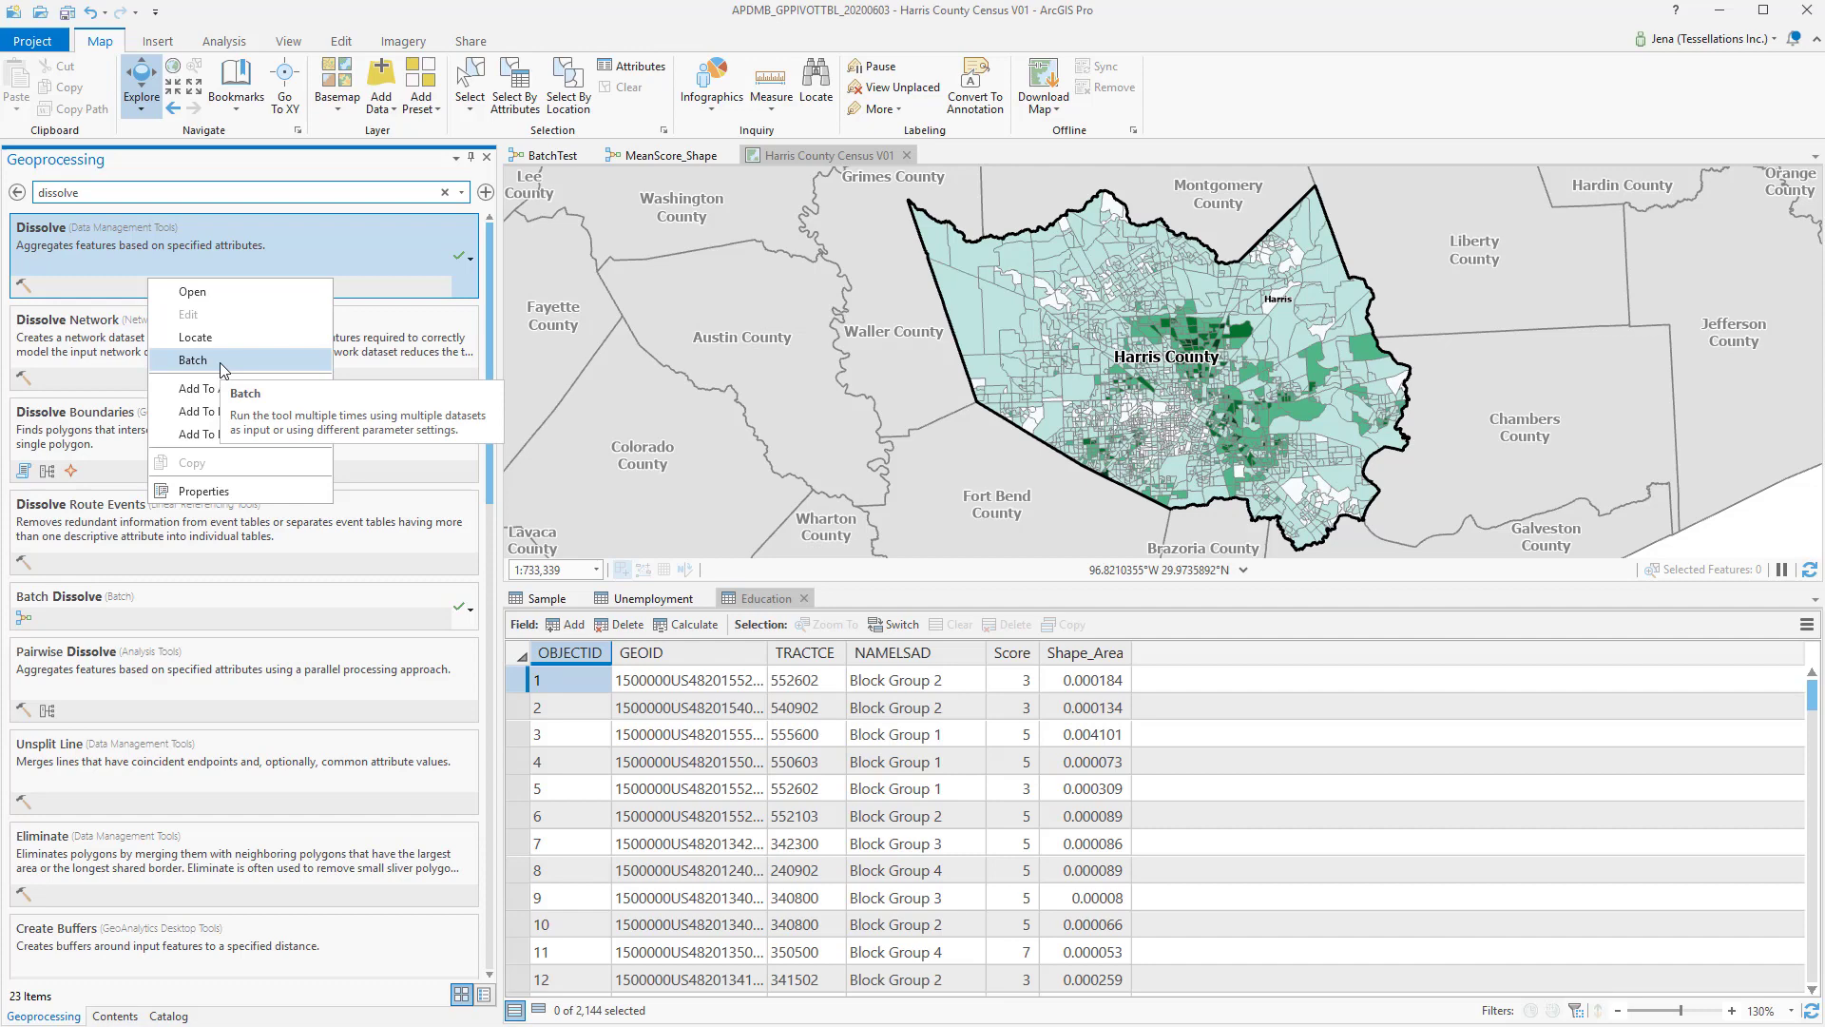
{"action": "left_click", "coordinate": [192, 359]}
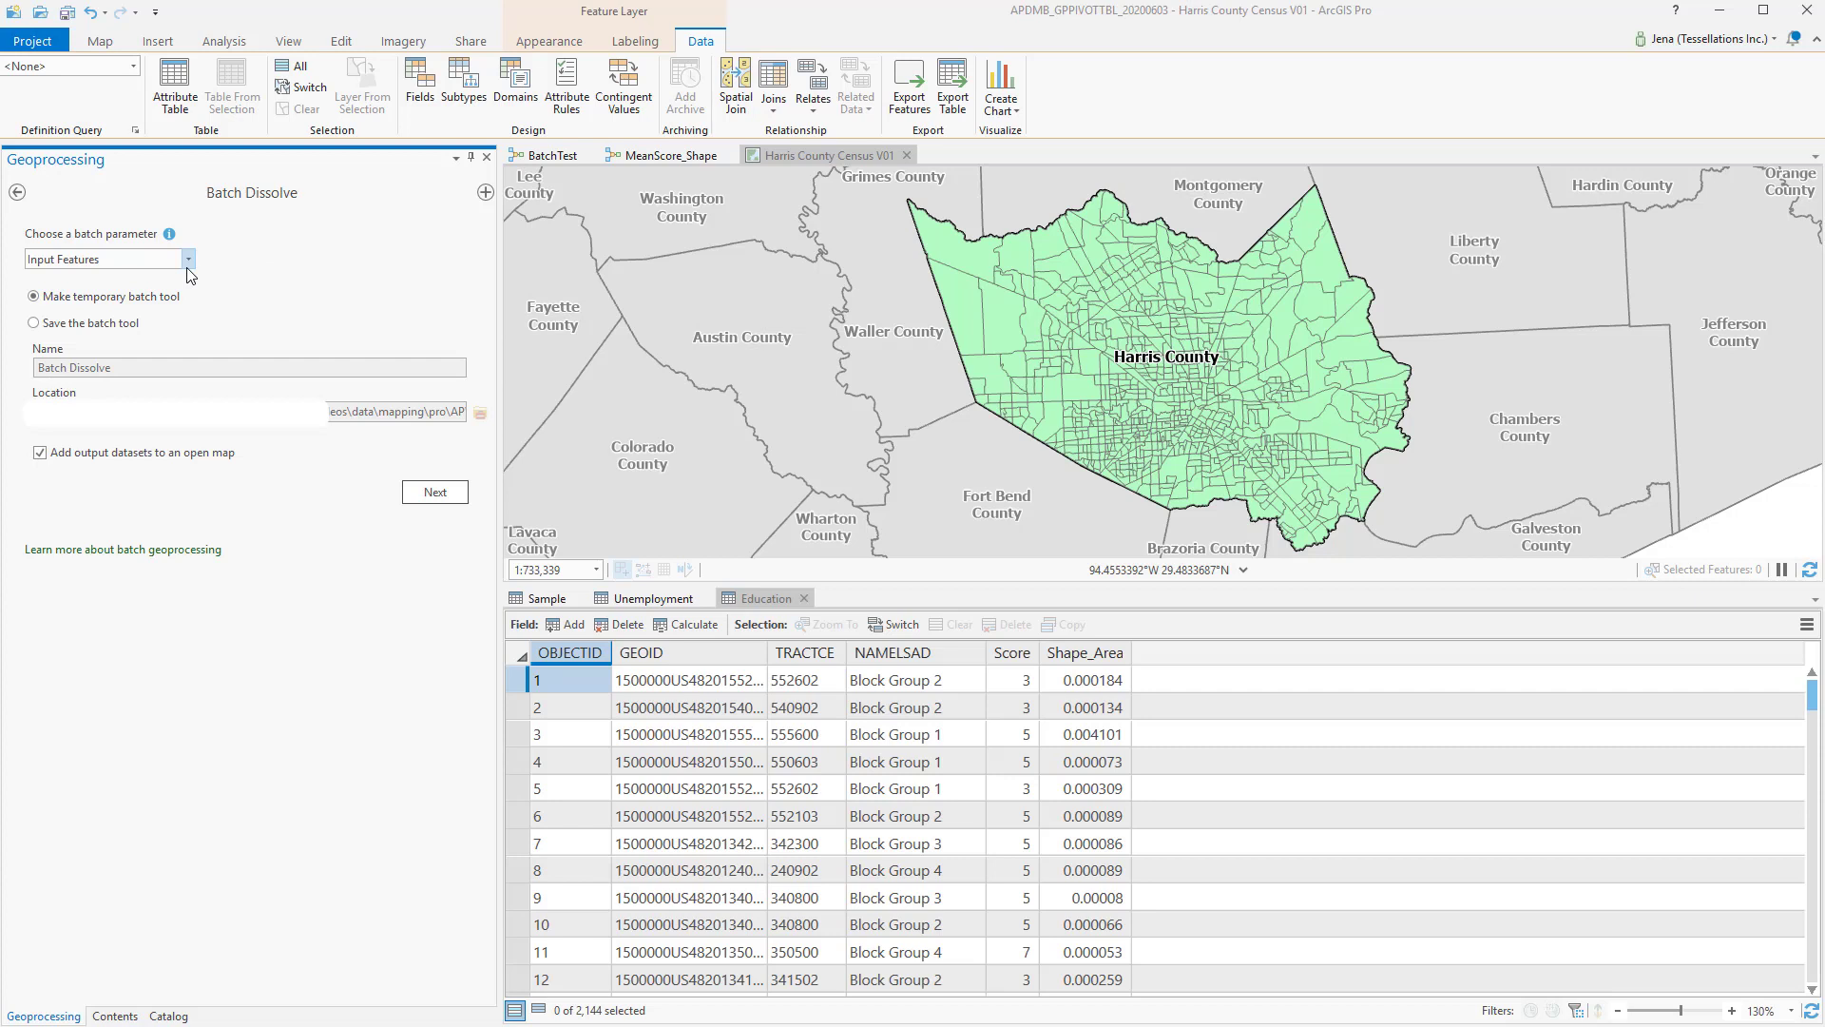
Step: Keep Input Features as batch parameter, make the batch tool temporary, and continue to its parameters
{"action": "left_click", "coordinate": [32, 297]}
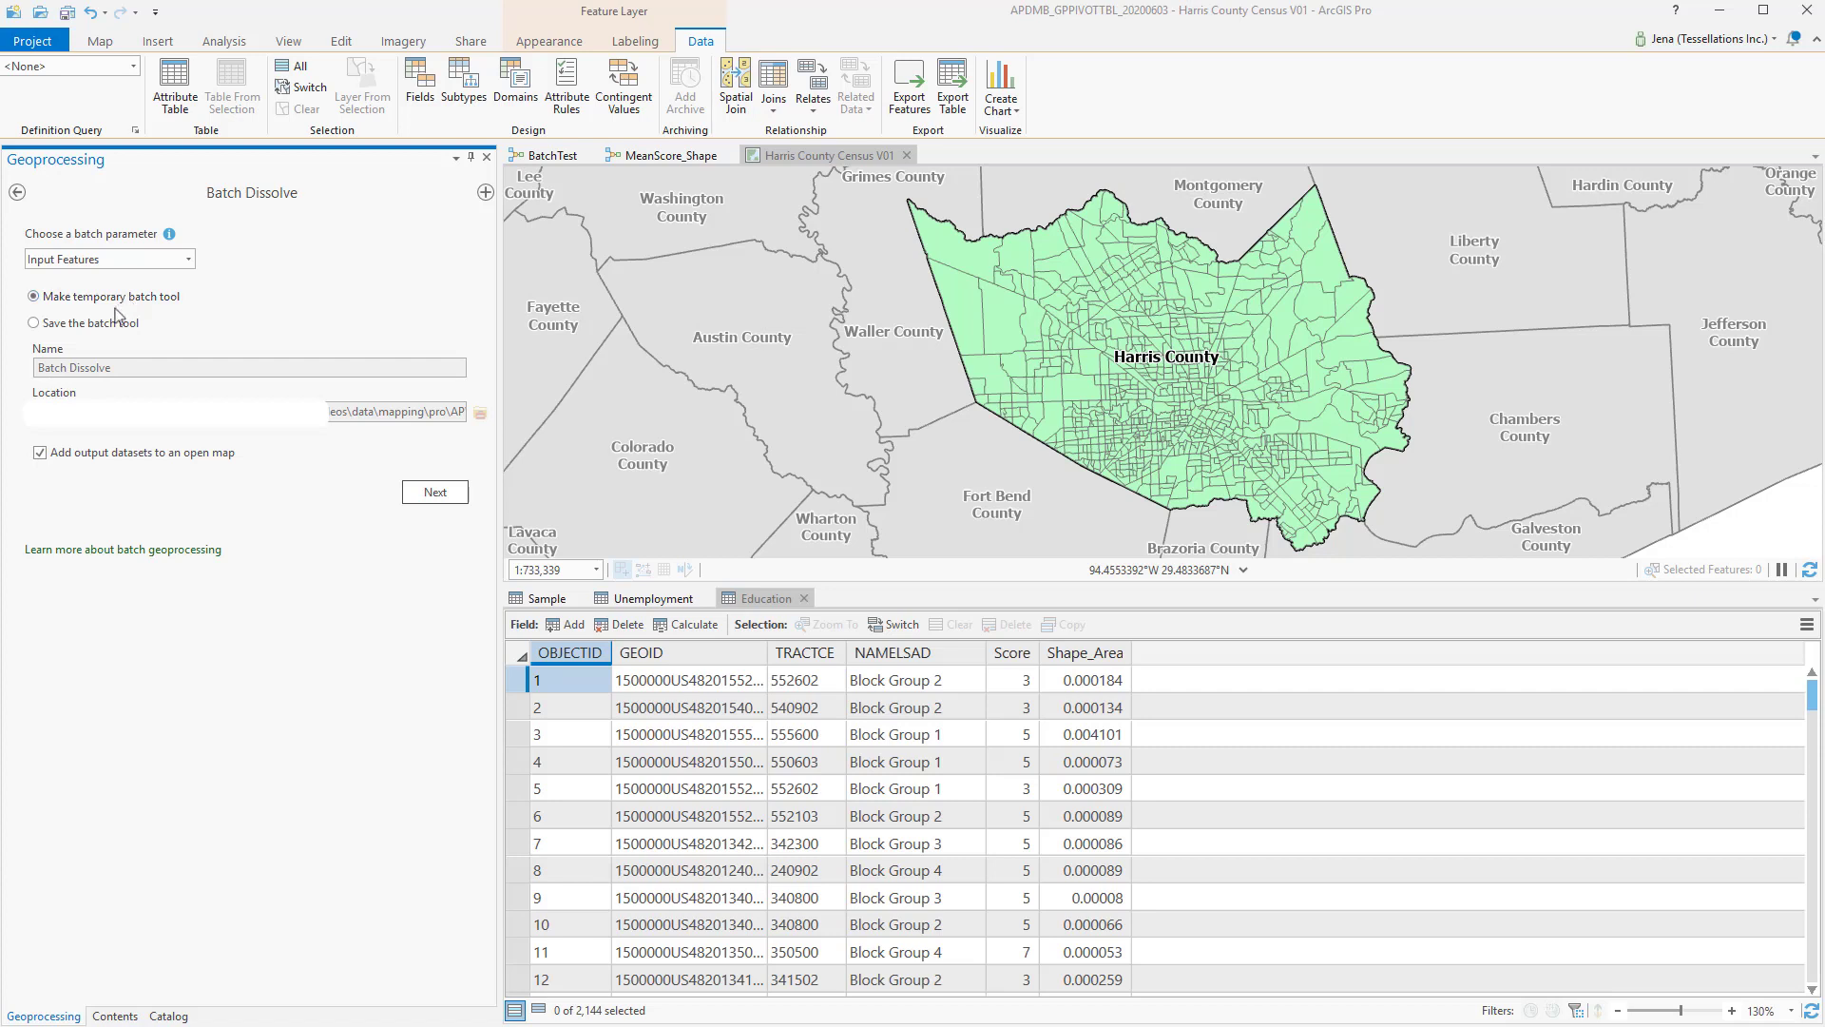
{"action": "left_click", "coordinate": [32, 323]}
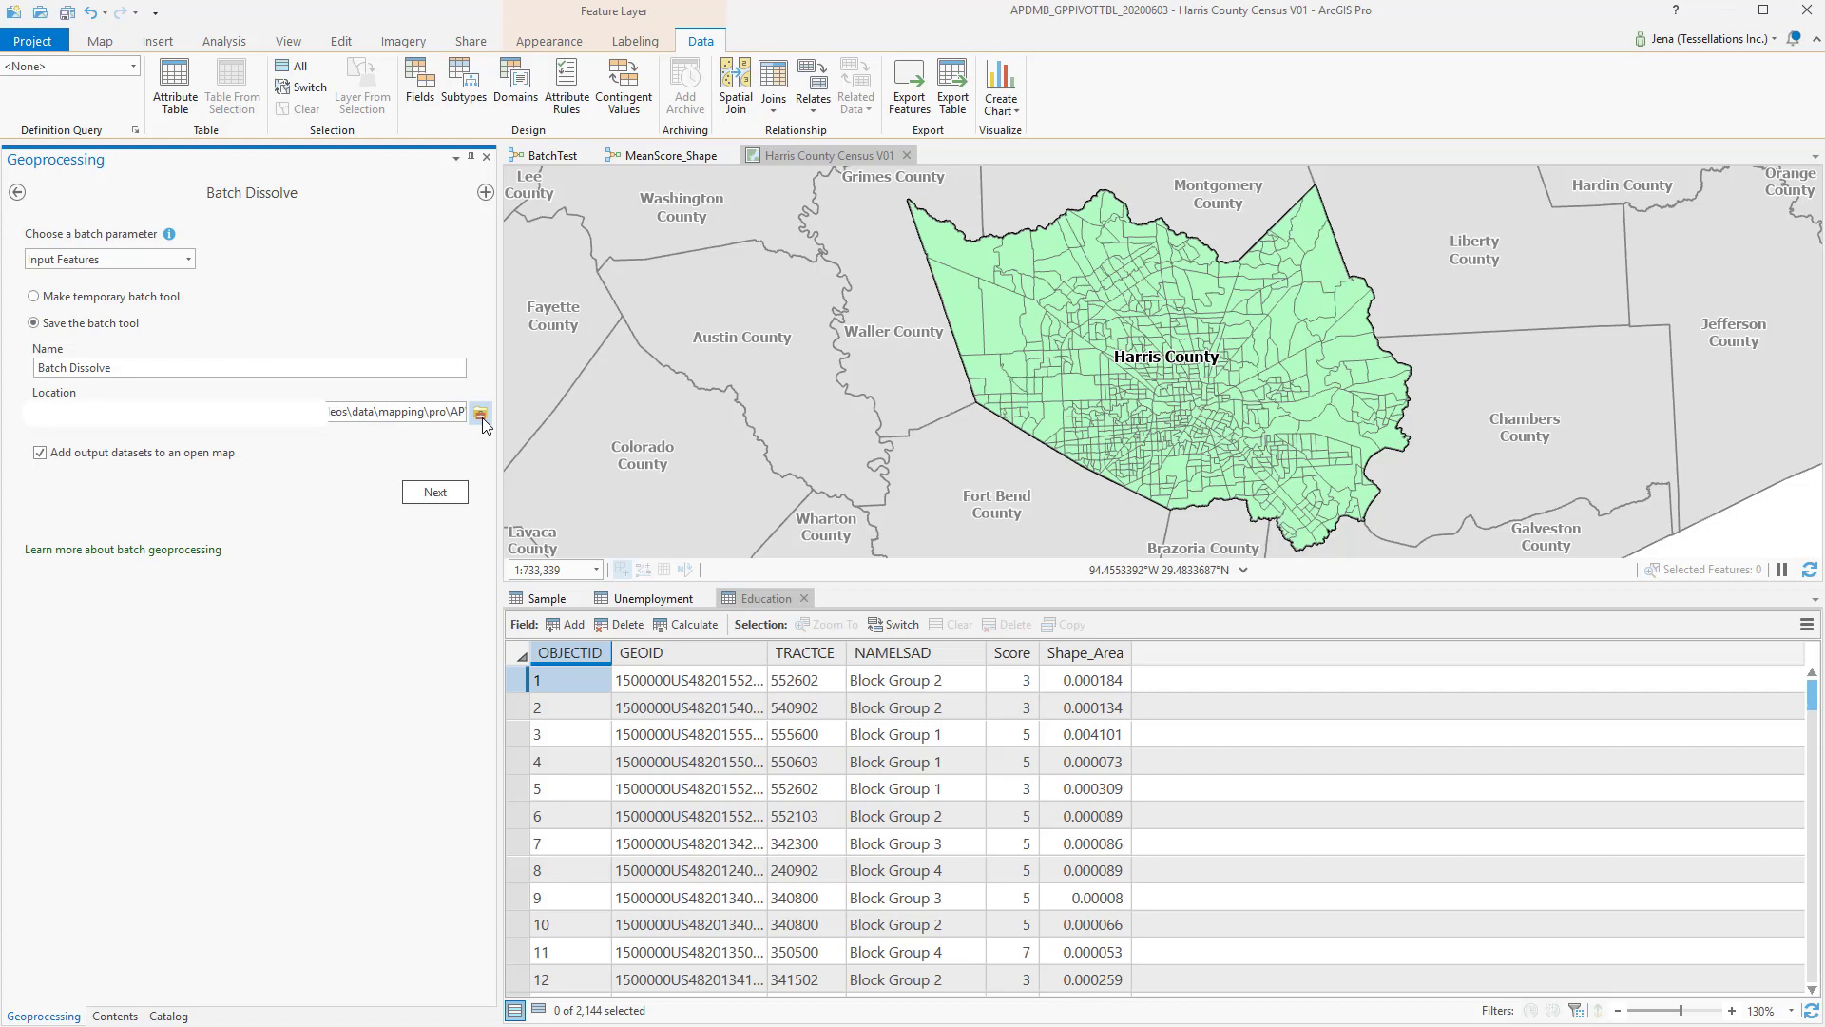
{"action": "left_click", "coordinate": [34, 297]}
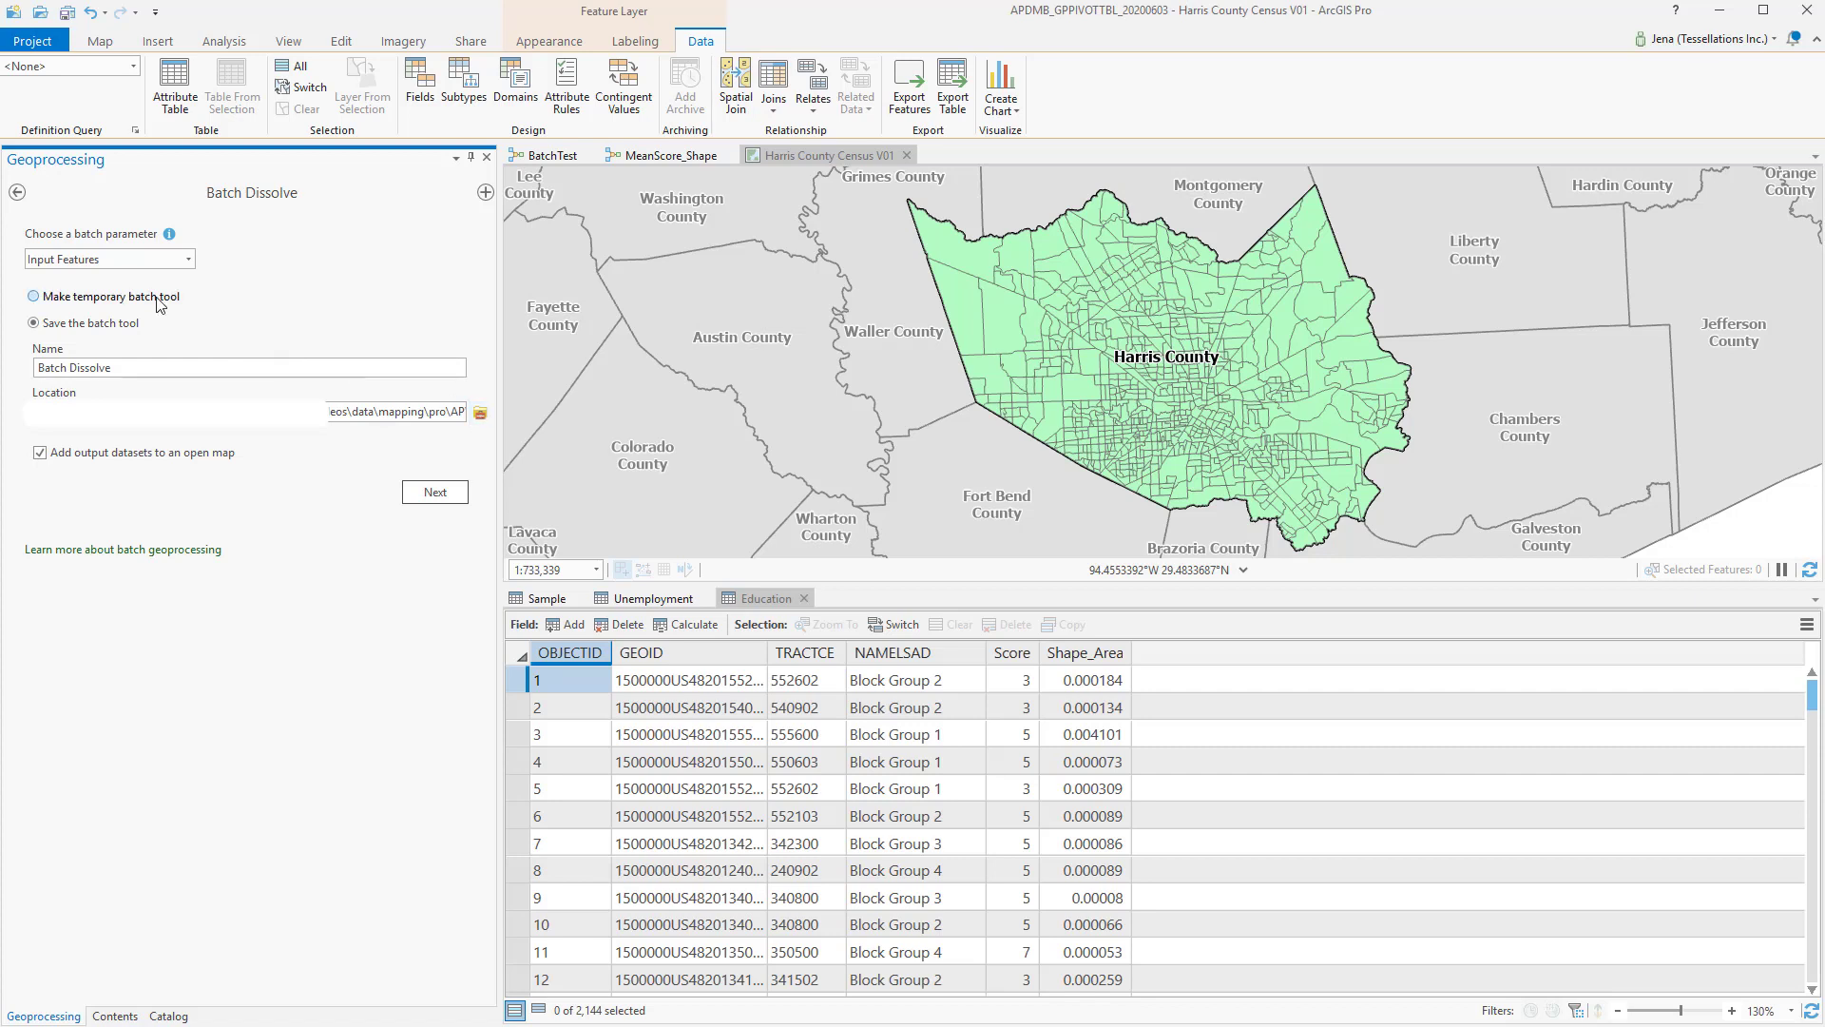
{"action": "left_click", "coordinate": [35, 297]}
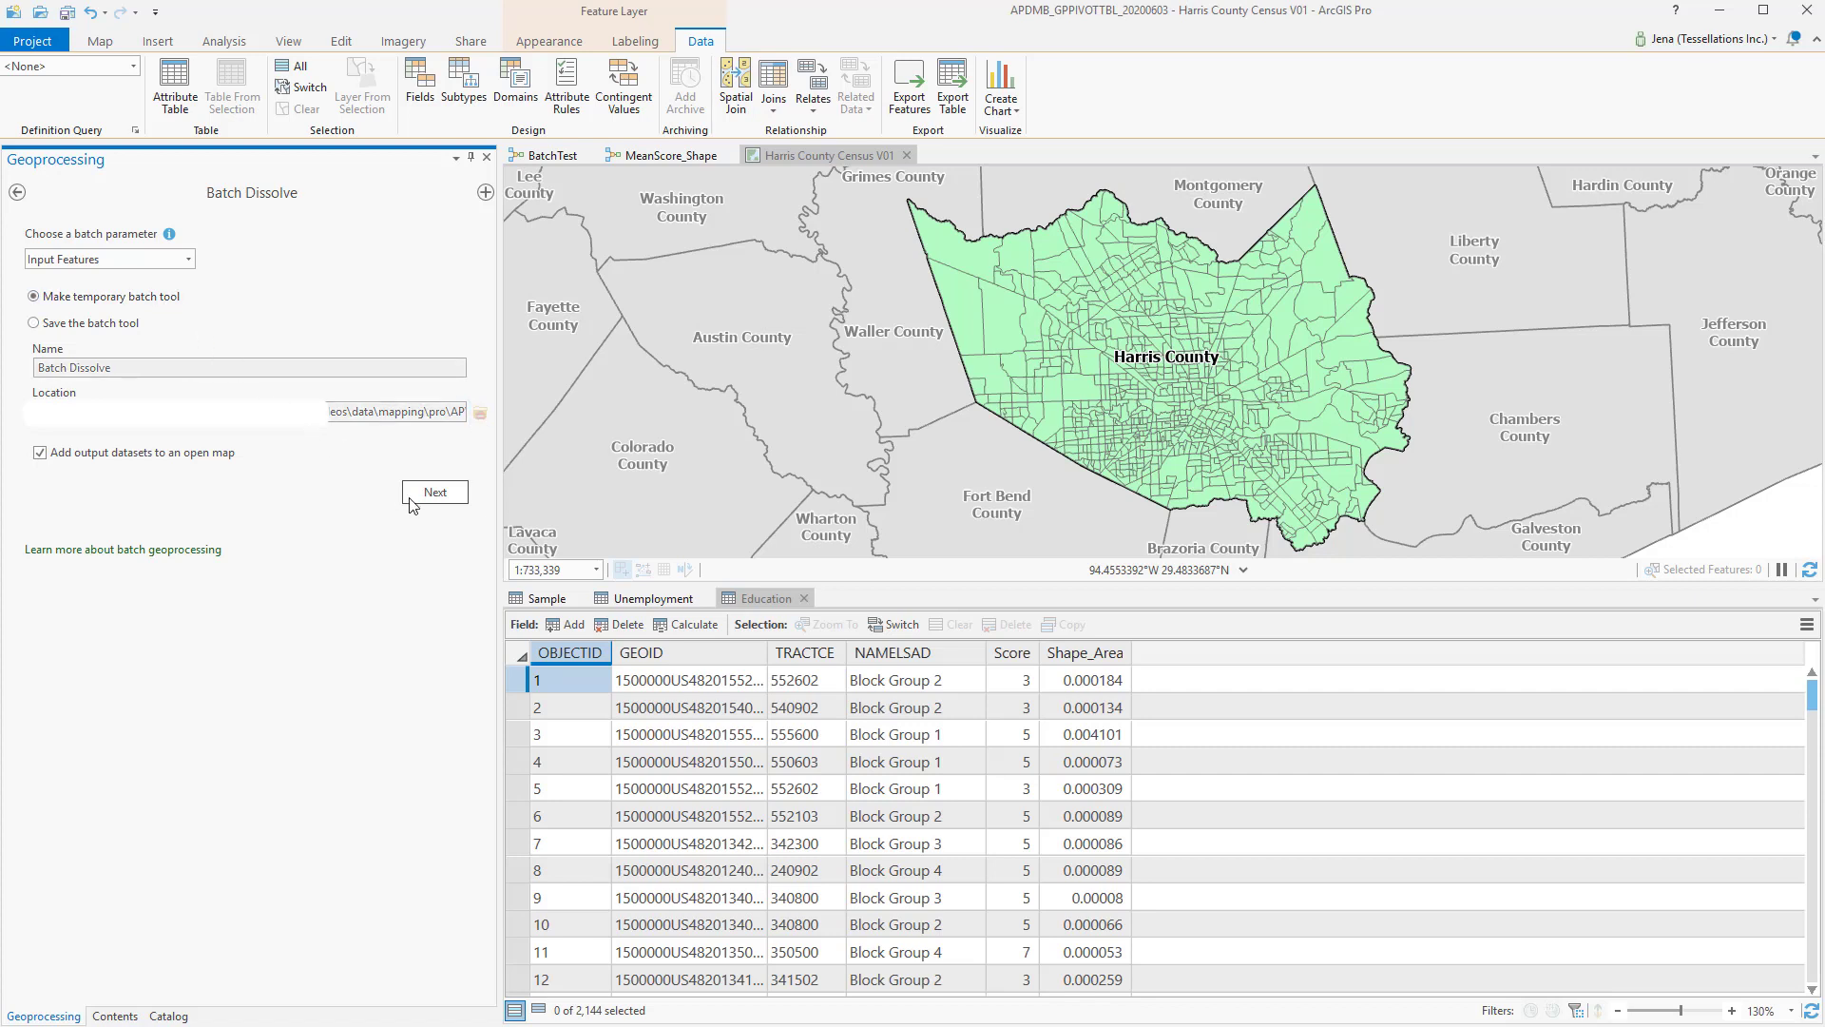
{"action": "mouse_move", "coordinate": [433, 491]}
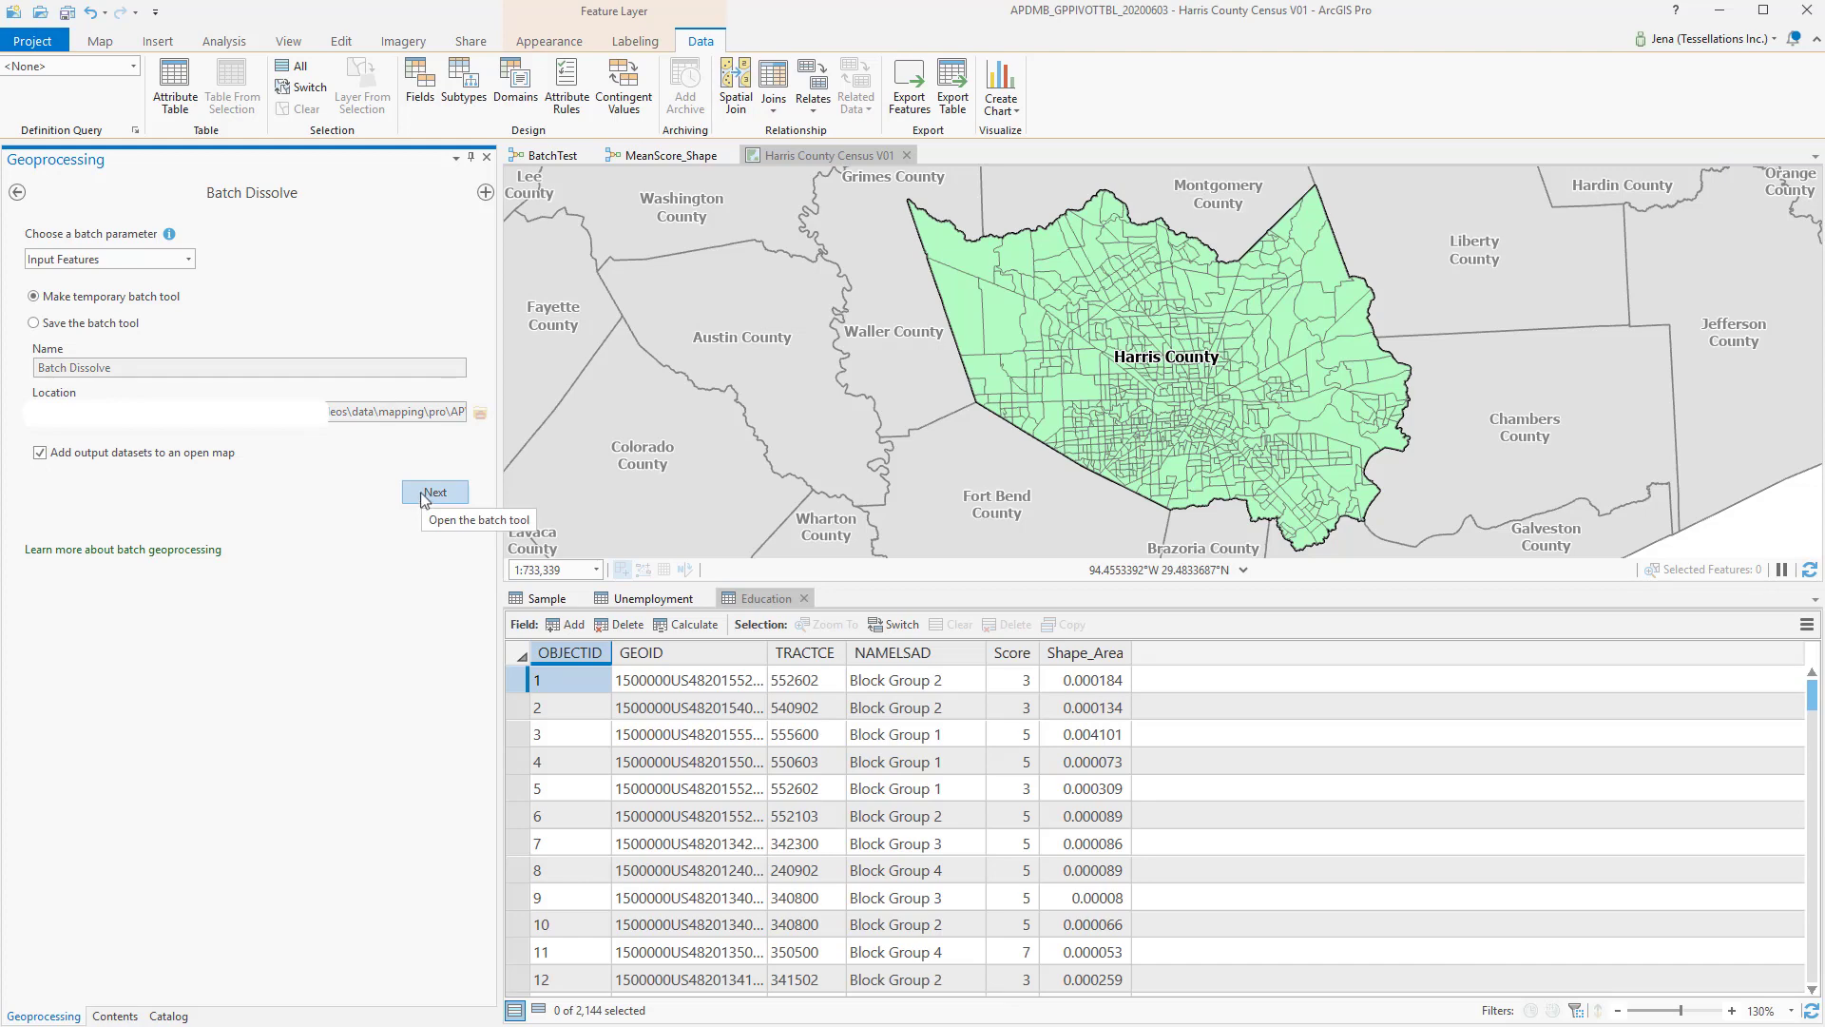
{"action": "left_click", "coordinate": [433, 490]}
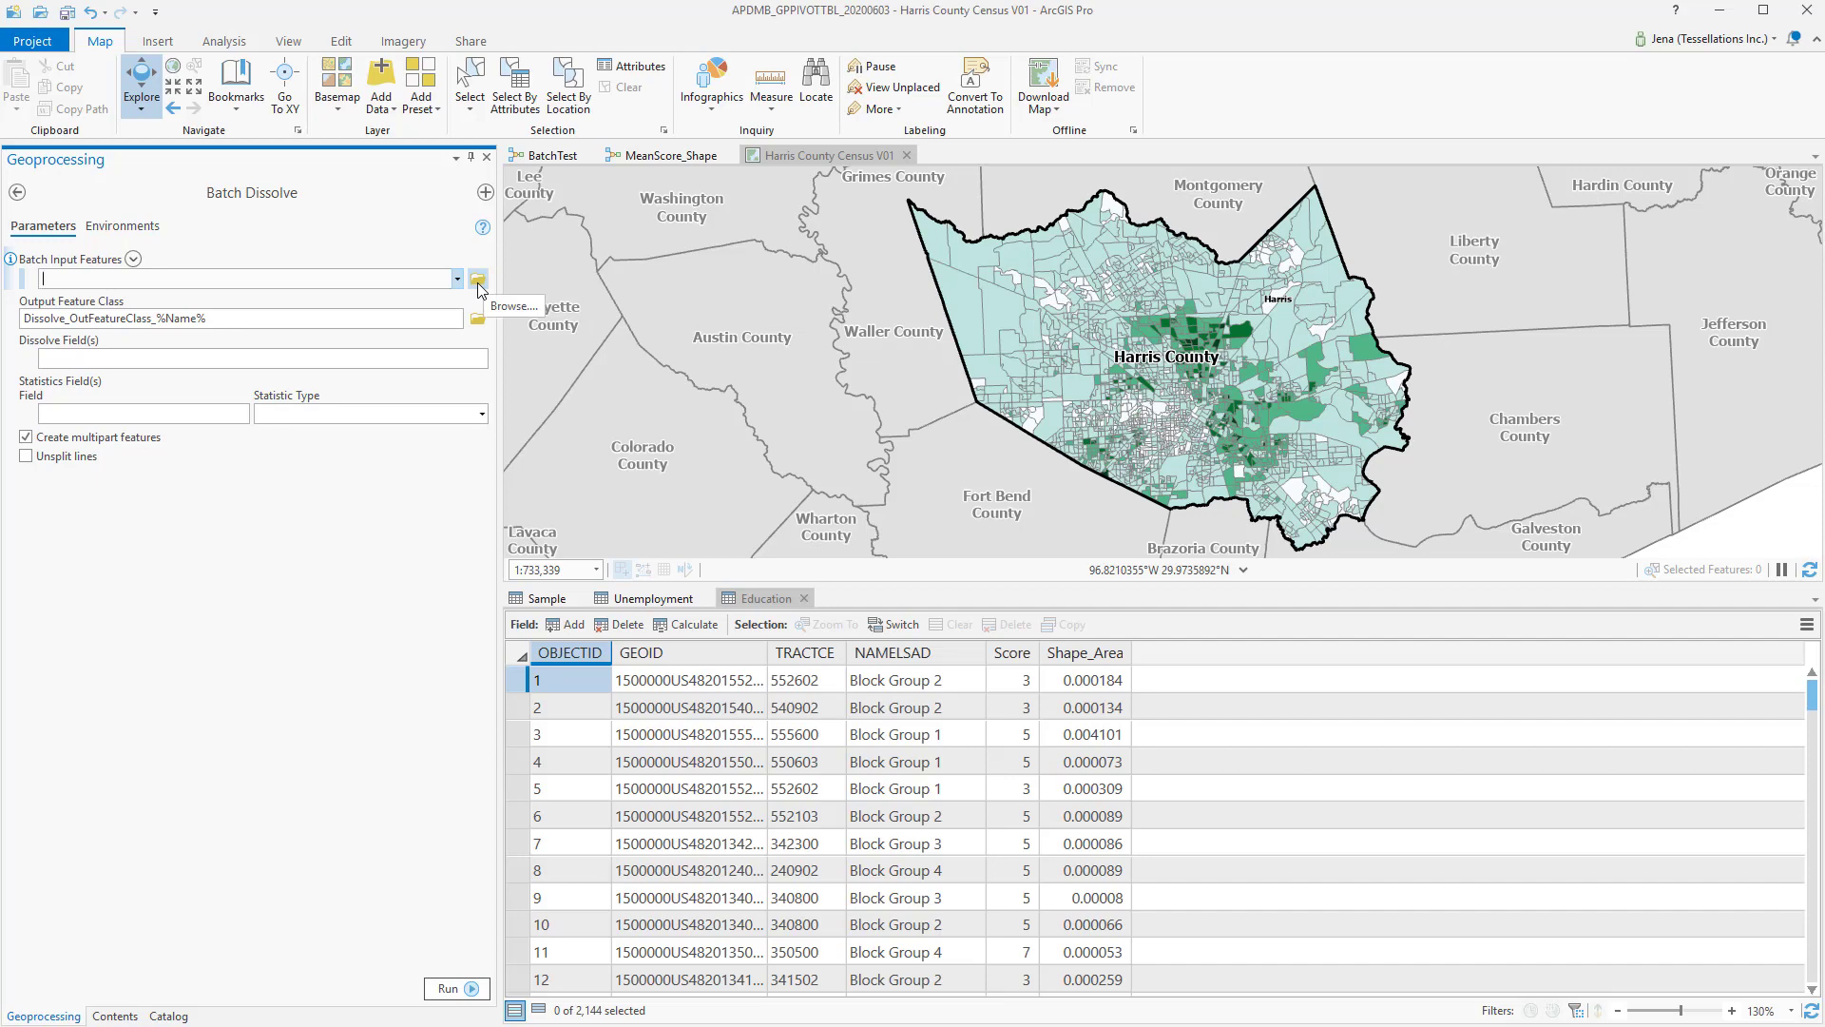
Step: Add the Disability, Education and ForeignBorn block group layers and dissolve on TRACTCE
{"action": "left_click", "coordinate": [475, 277]}
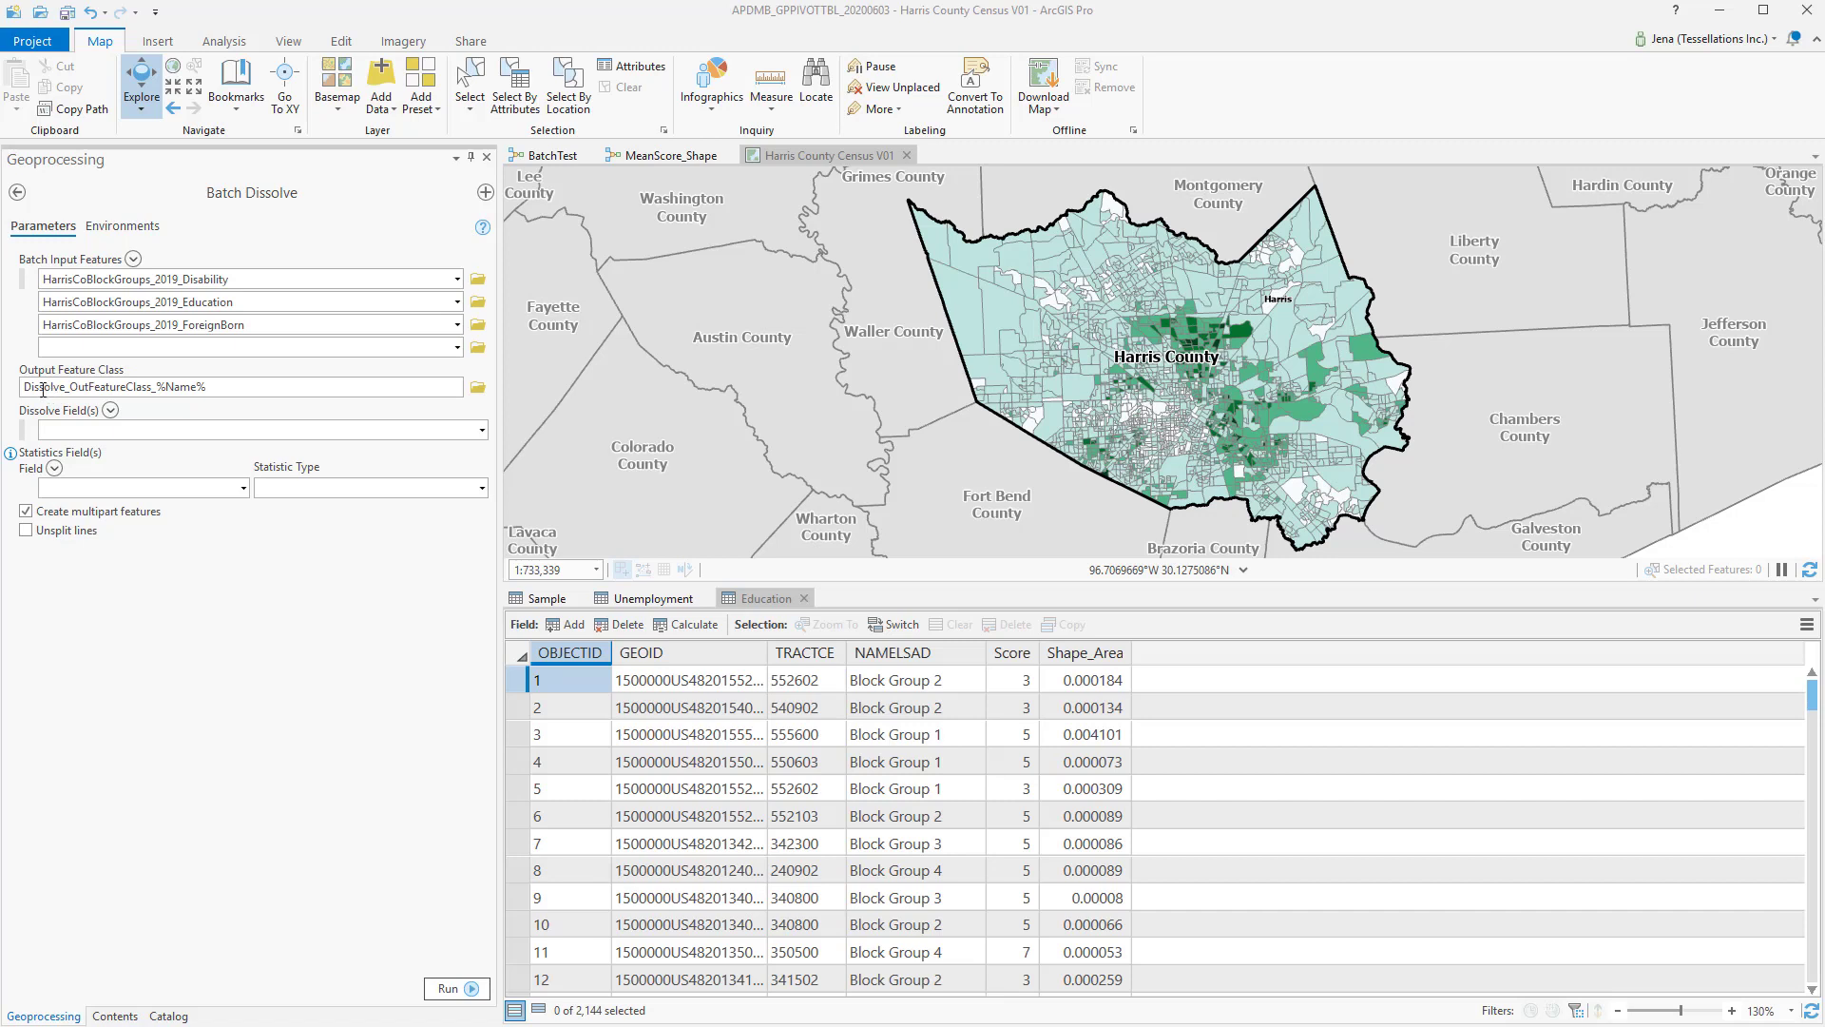
{"action": "mouse_move", "coordinate": [215, 379]}
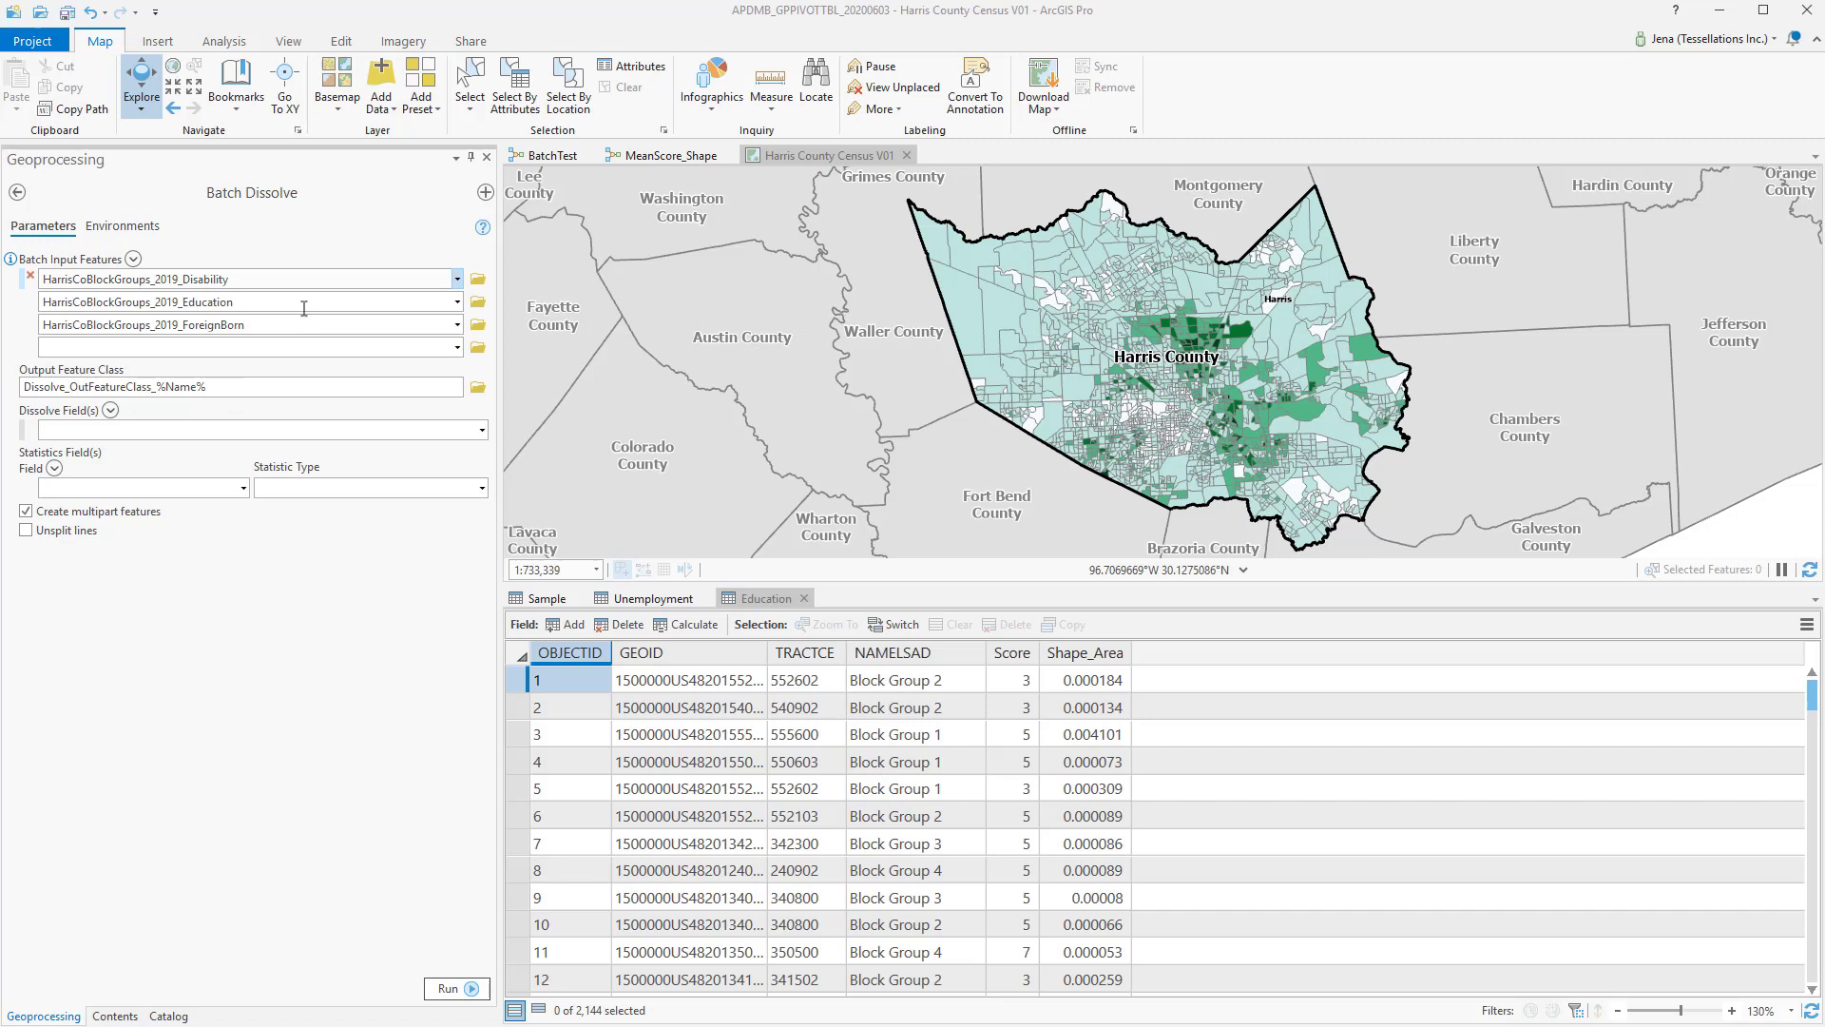
{"action": "left_click", "coordinate": [479, 429]}
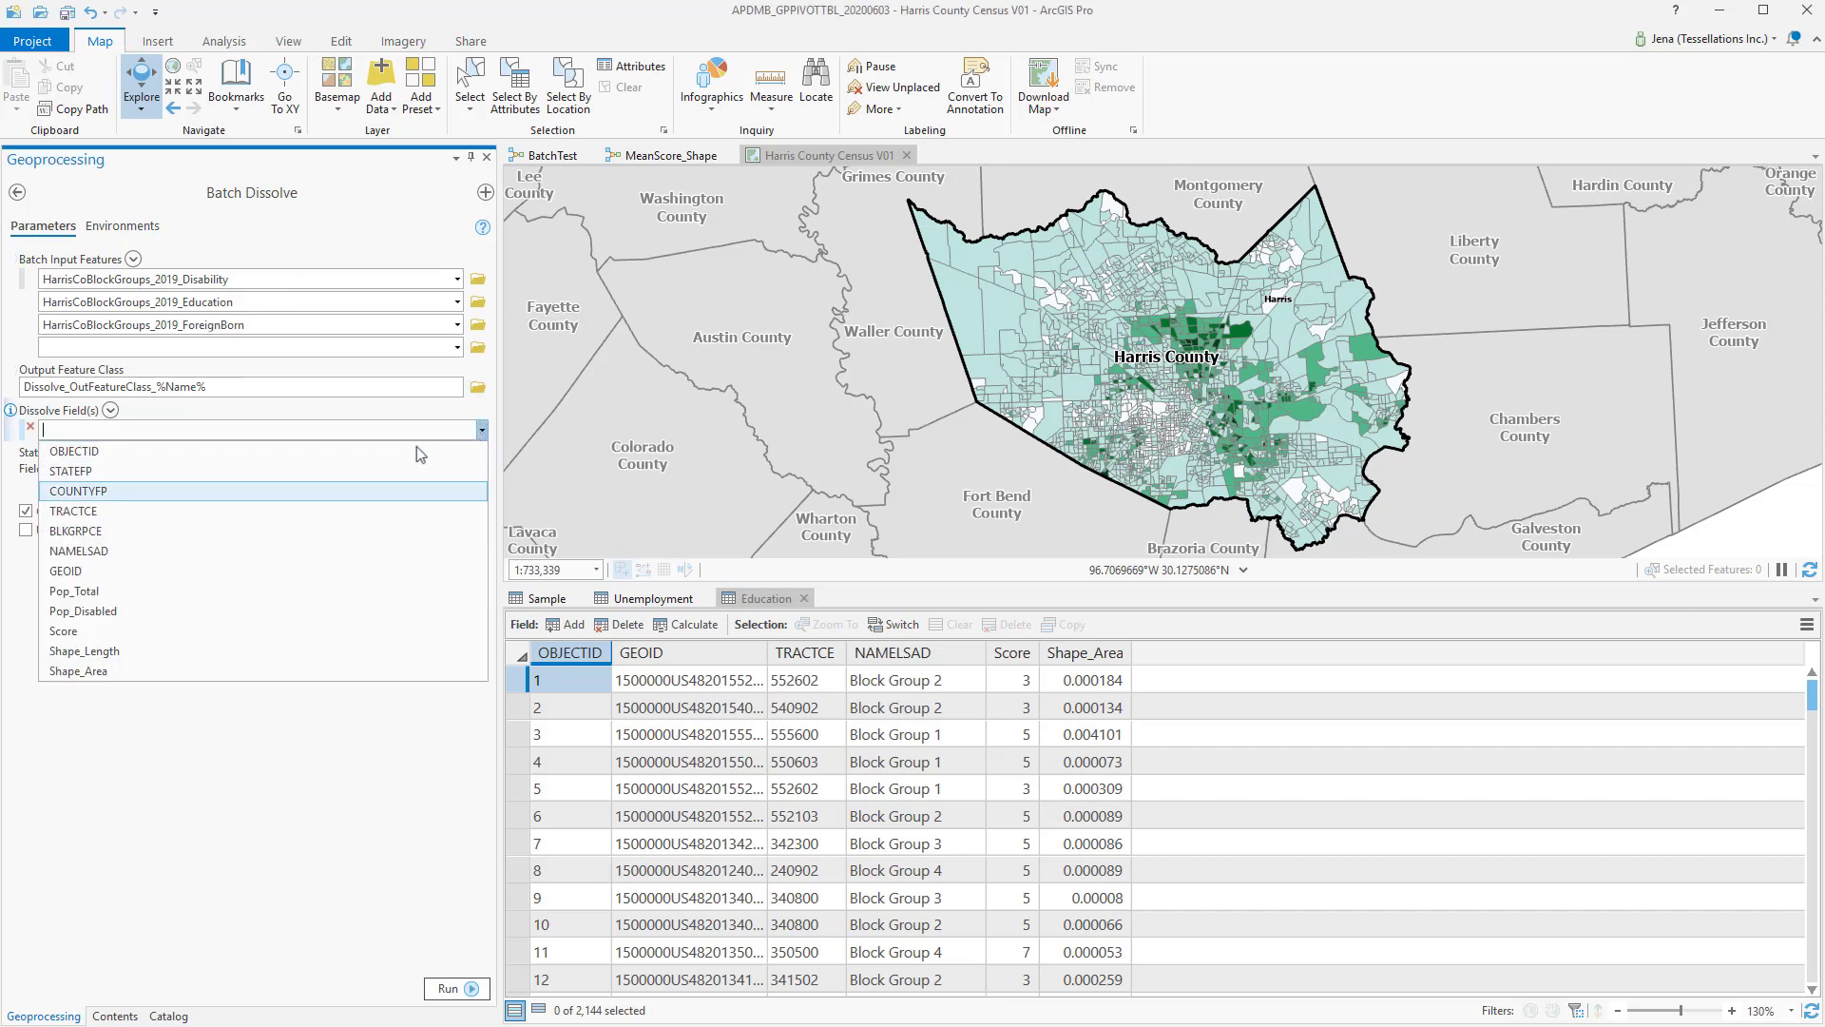
{"action": "left_click", "coordinate": [73, 510]}
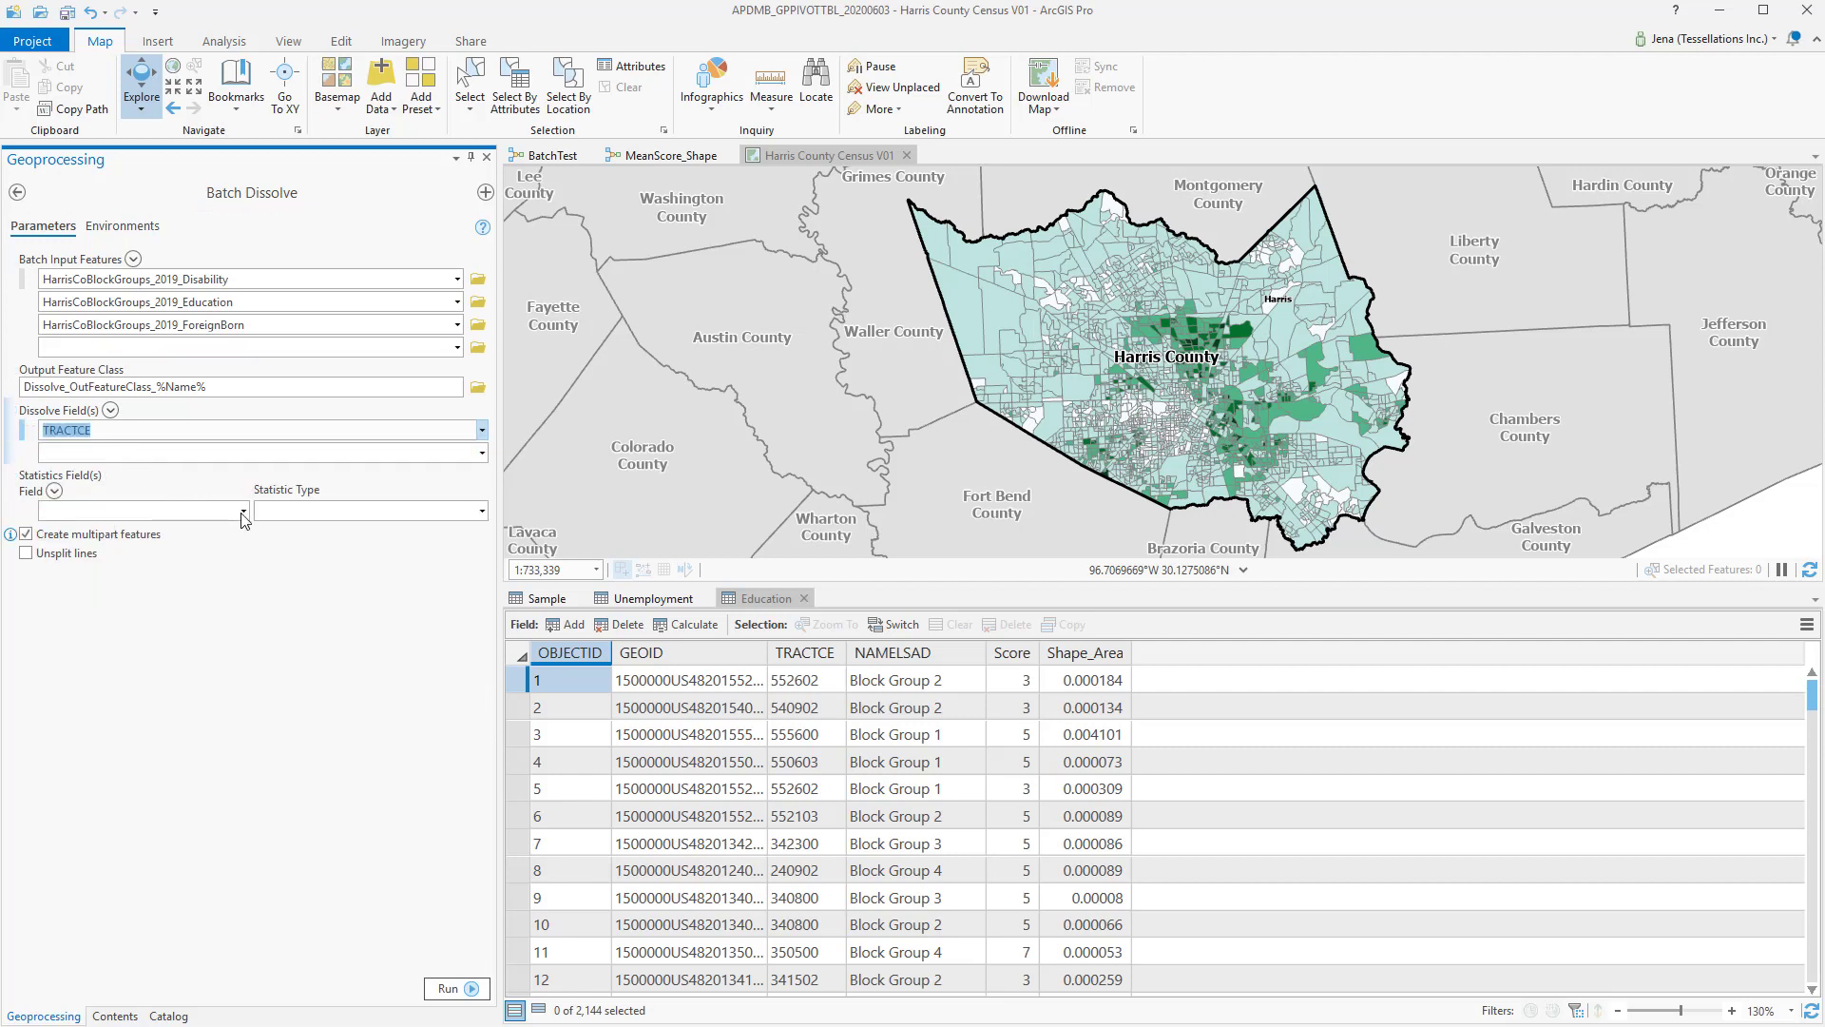
Step: Summarize the Score field by Mean and run the batch dissolve on all three layers
{"action": "left_click", "coordinate": [243, 509]}
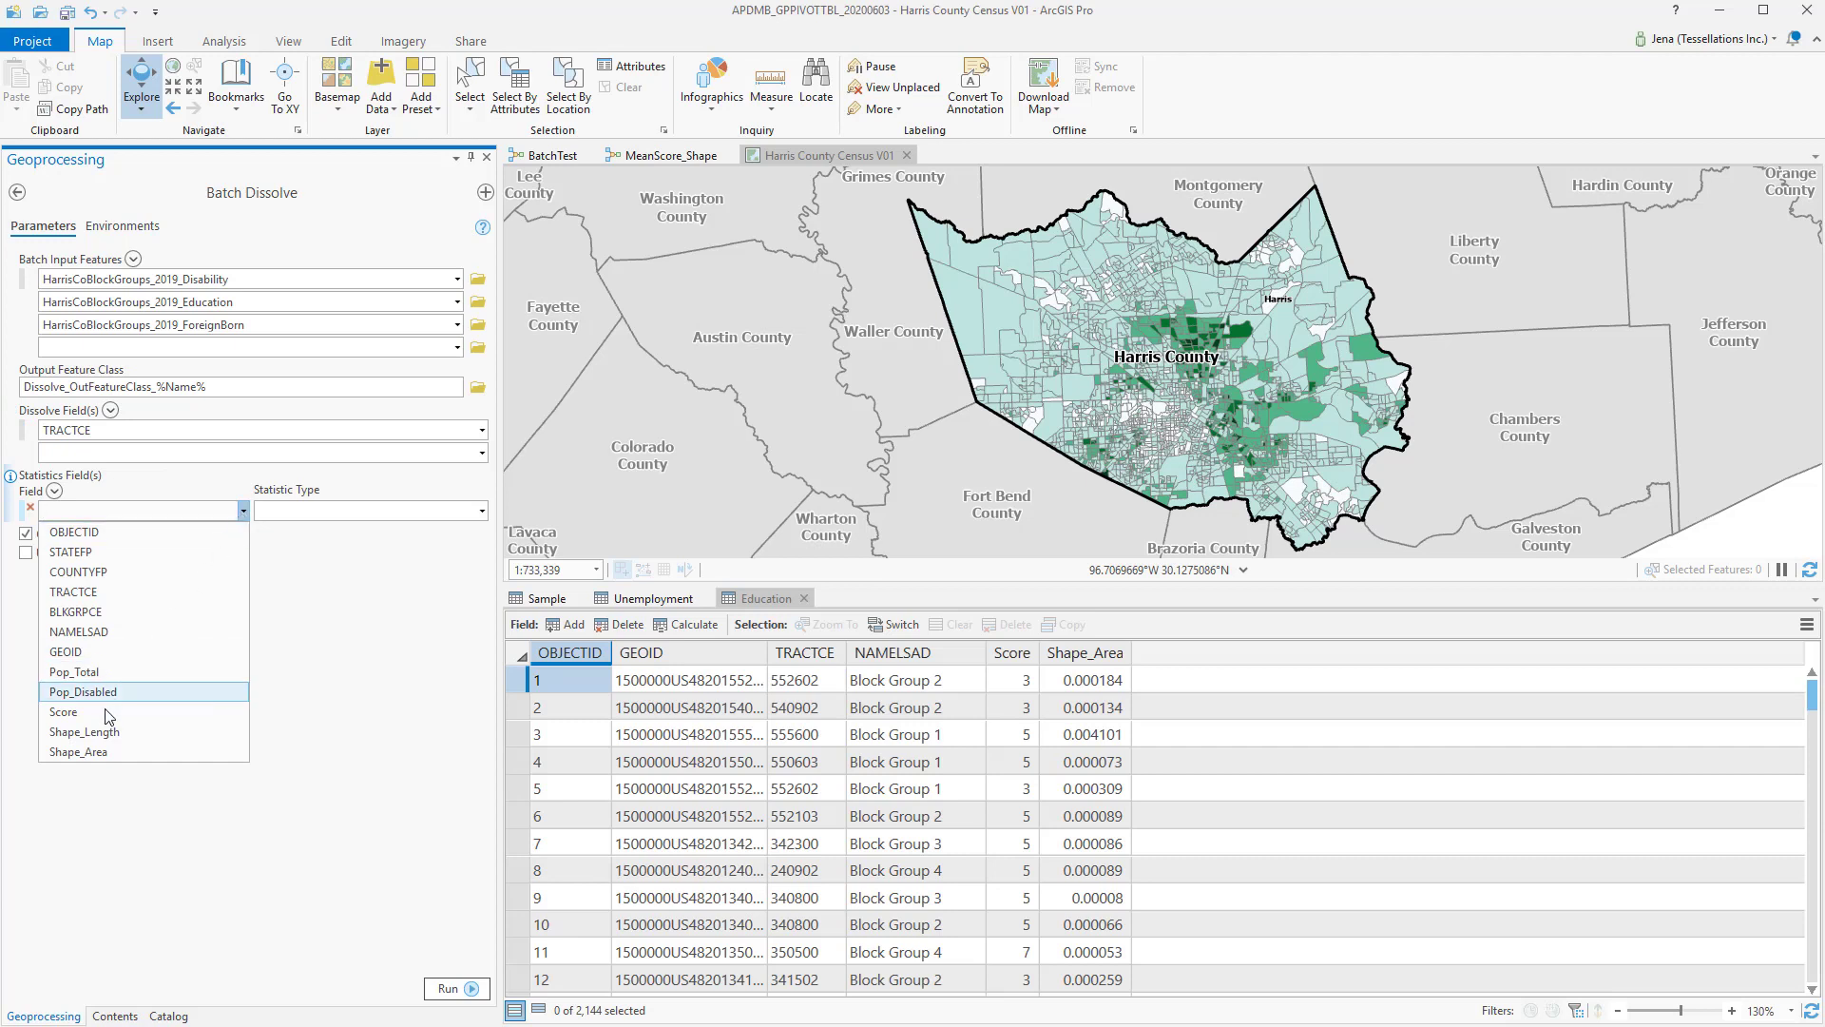
{"action": "left_click", "coordinate": [64, 711]}
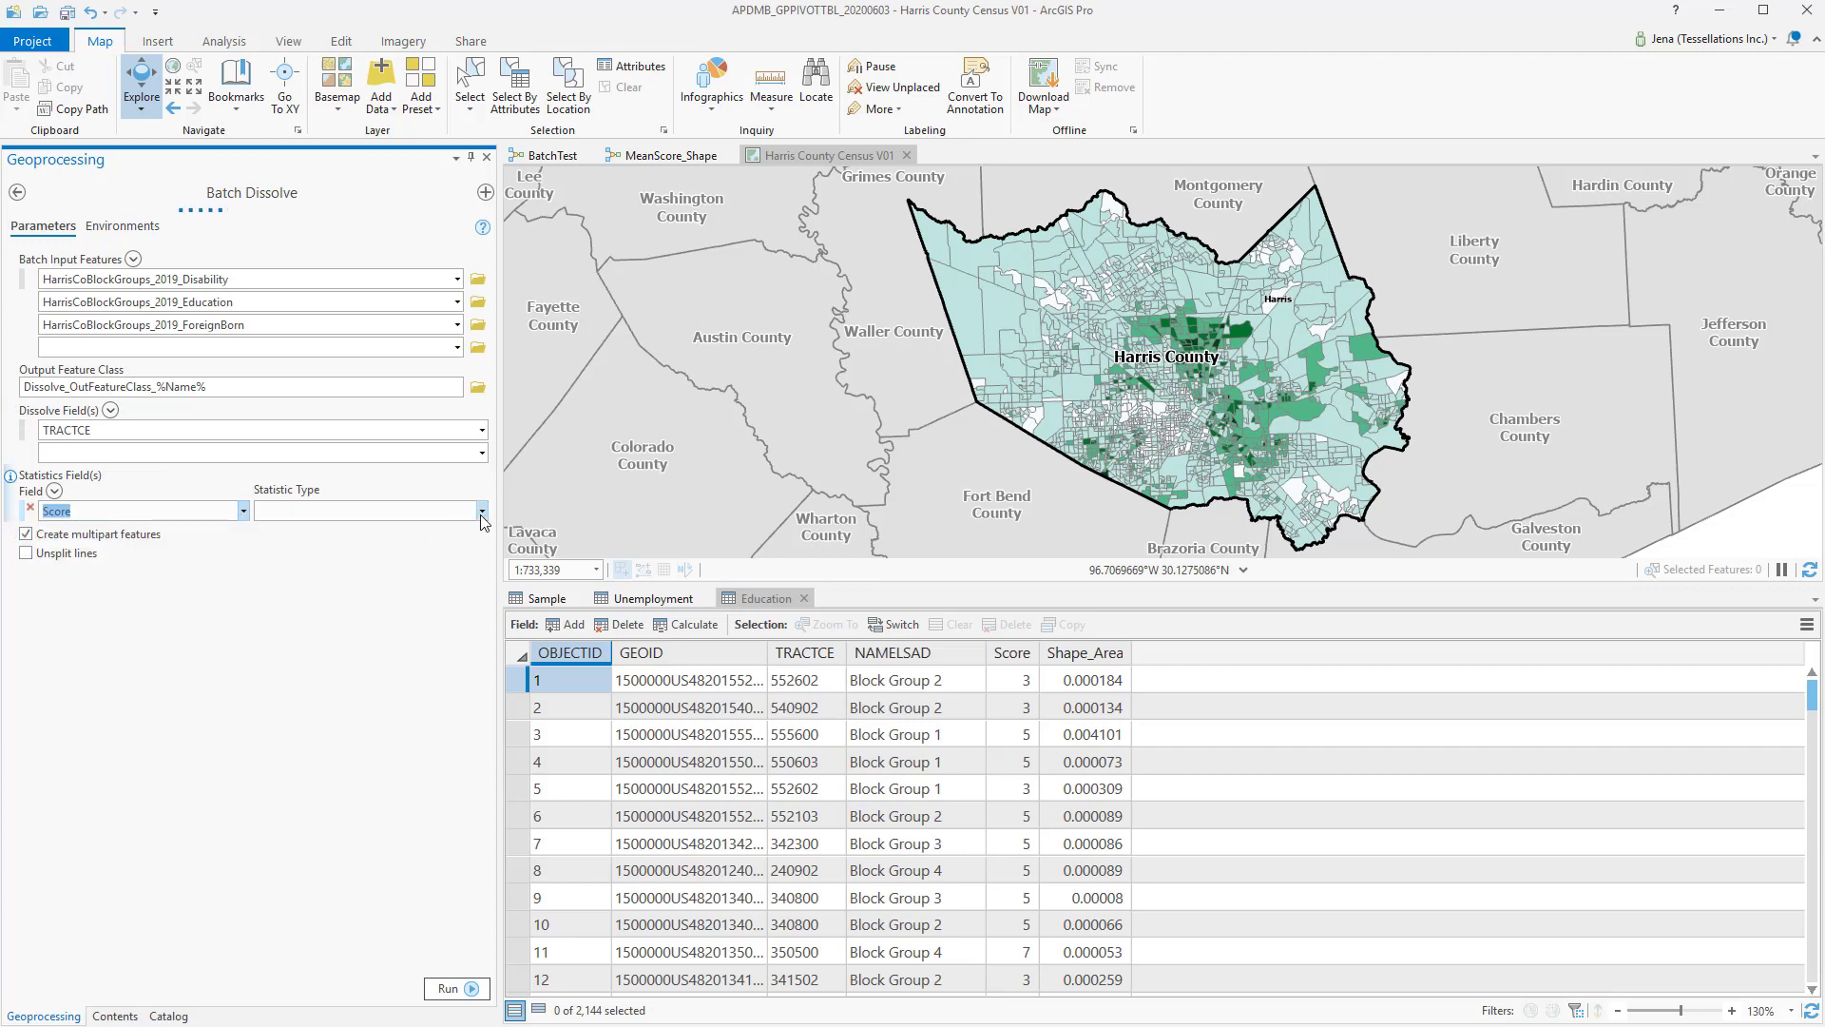
{"action": "left_click", "coordinate": [479, 511]}
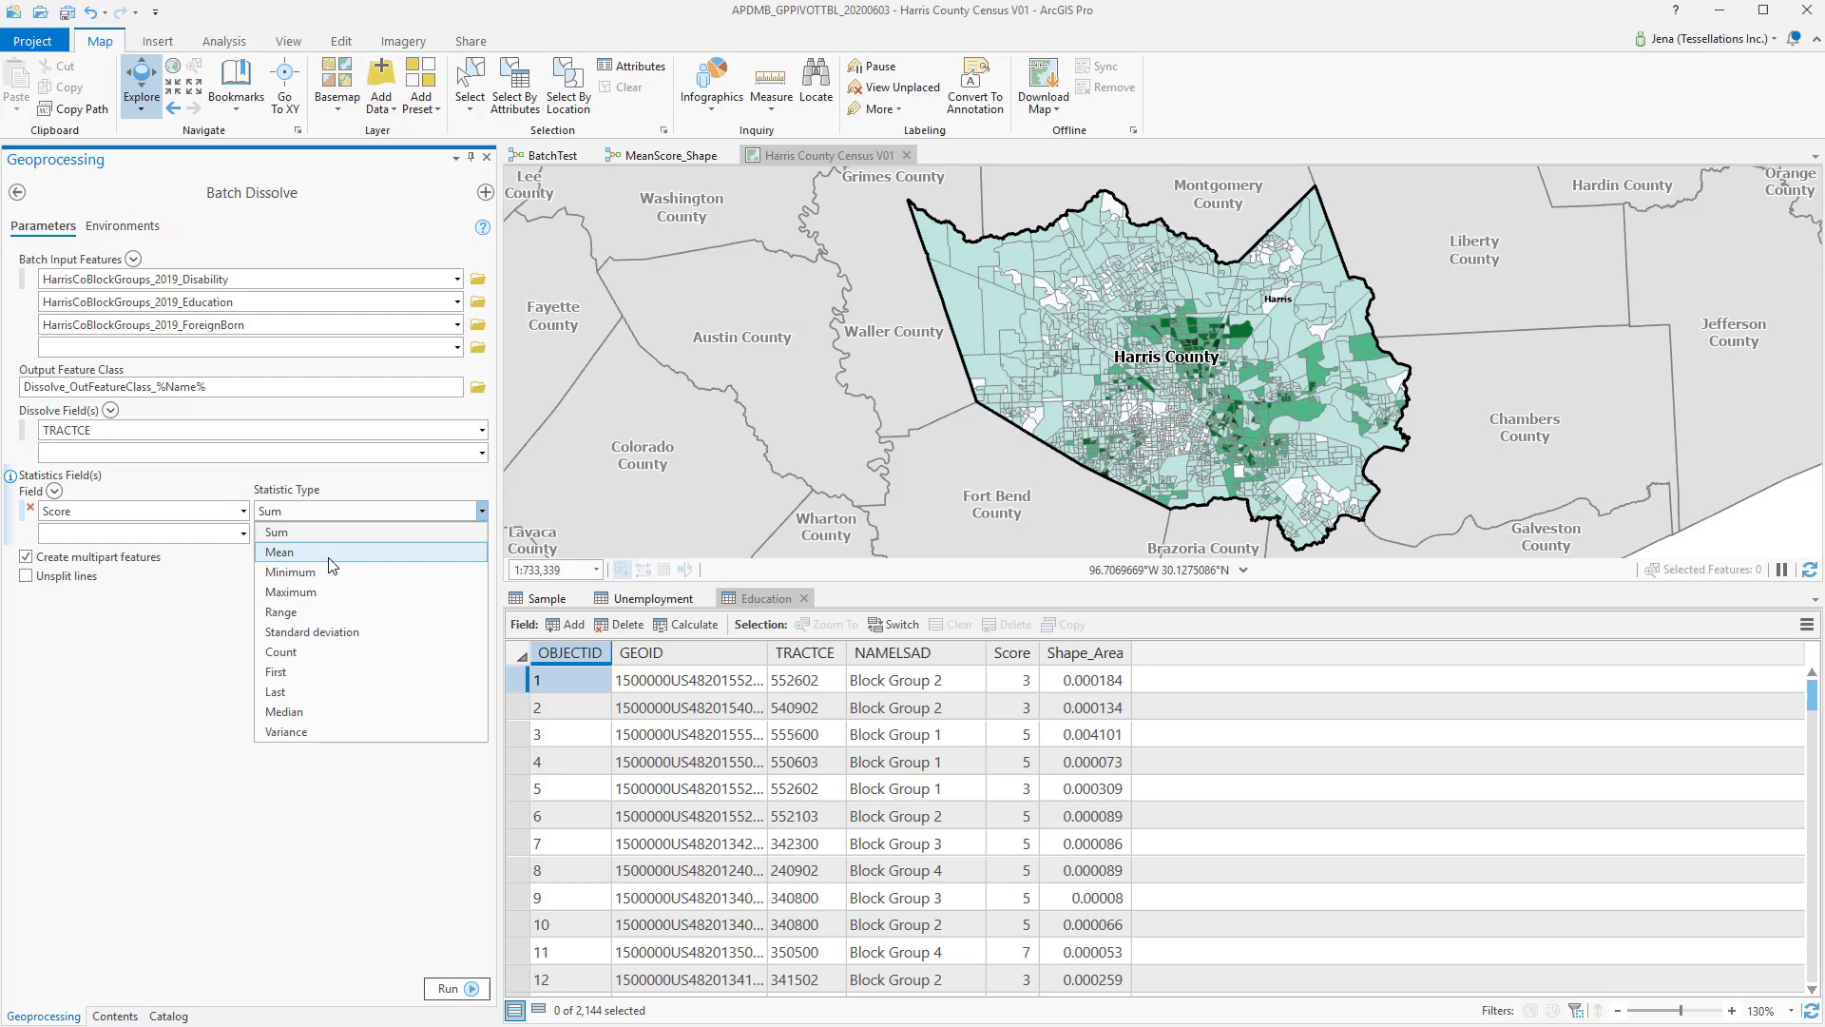
{"action": "left_click", "coordinate": [279, 551]}
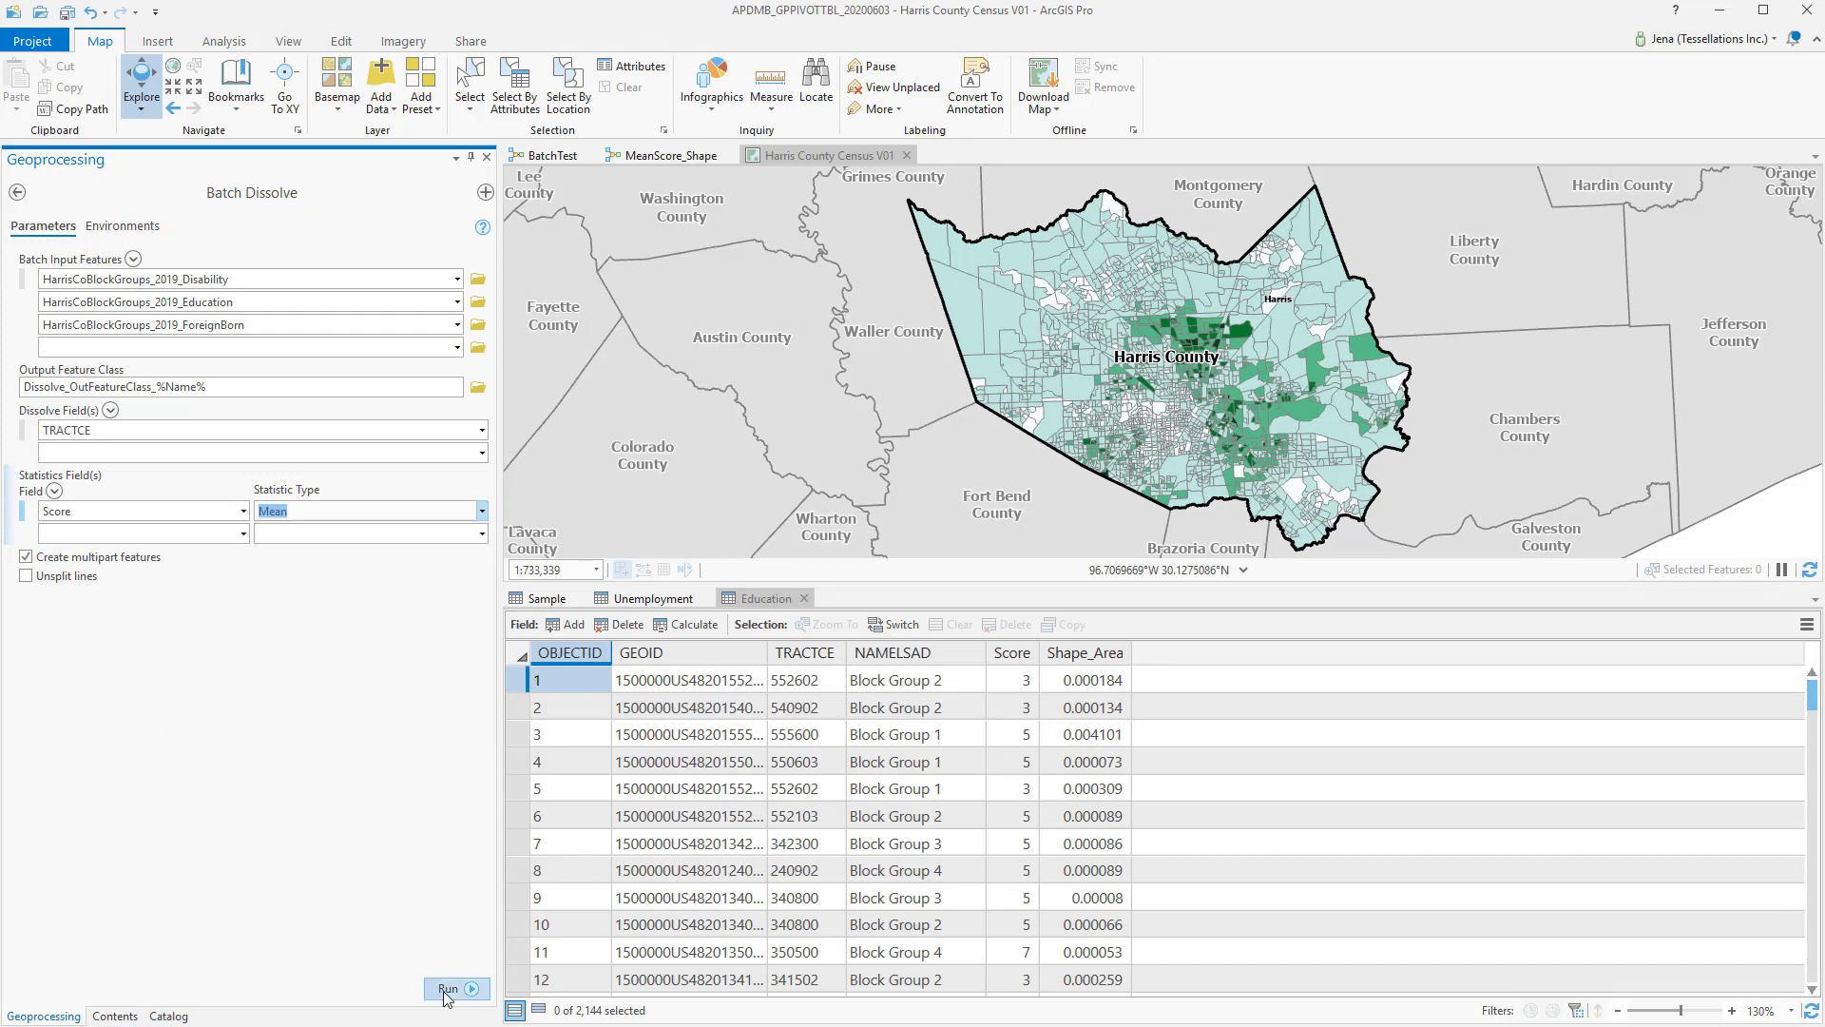
{"action": "left_click", "coordinate": [448, 989]}
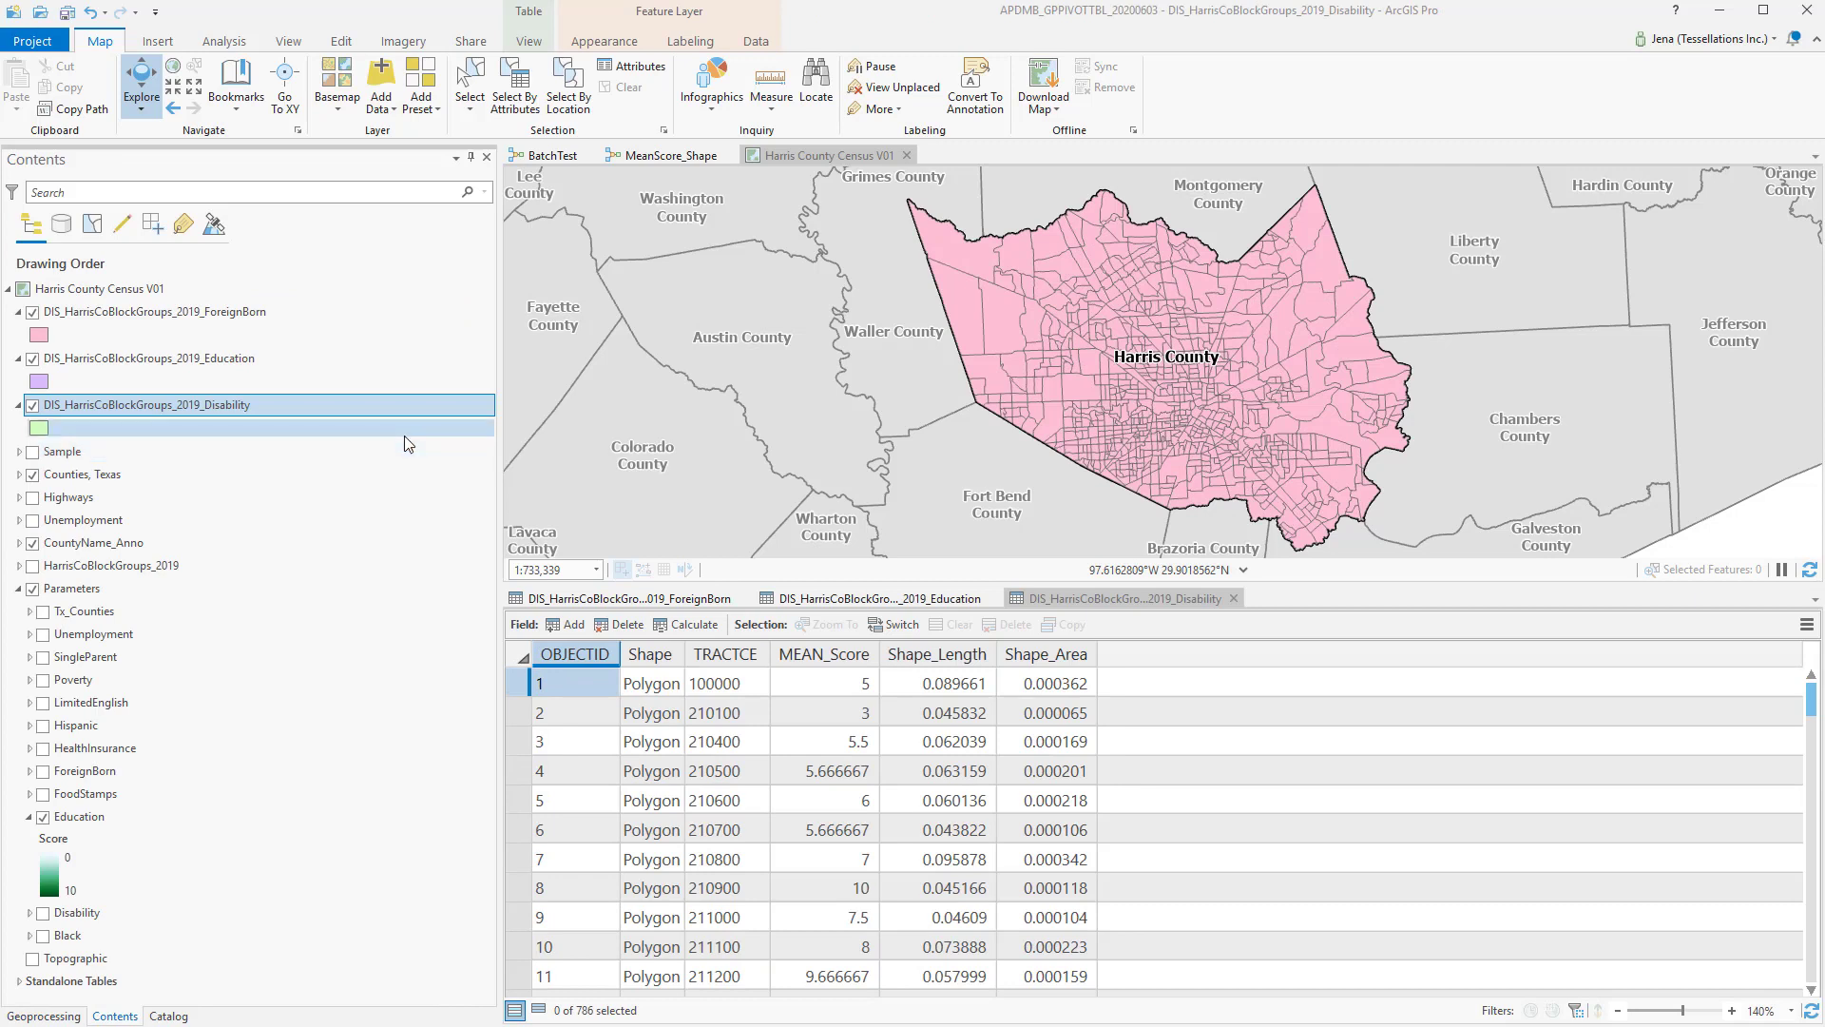
{"action": "mouse_move", "coordinate": [398, 422]}
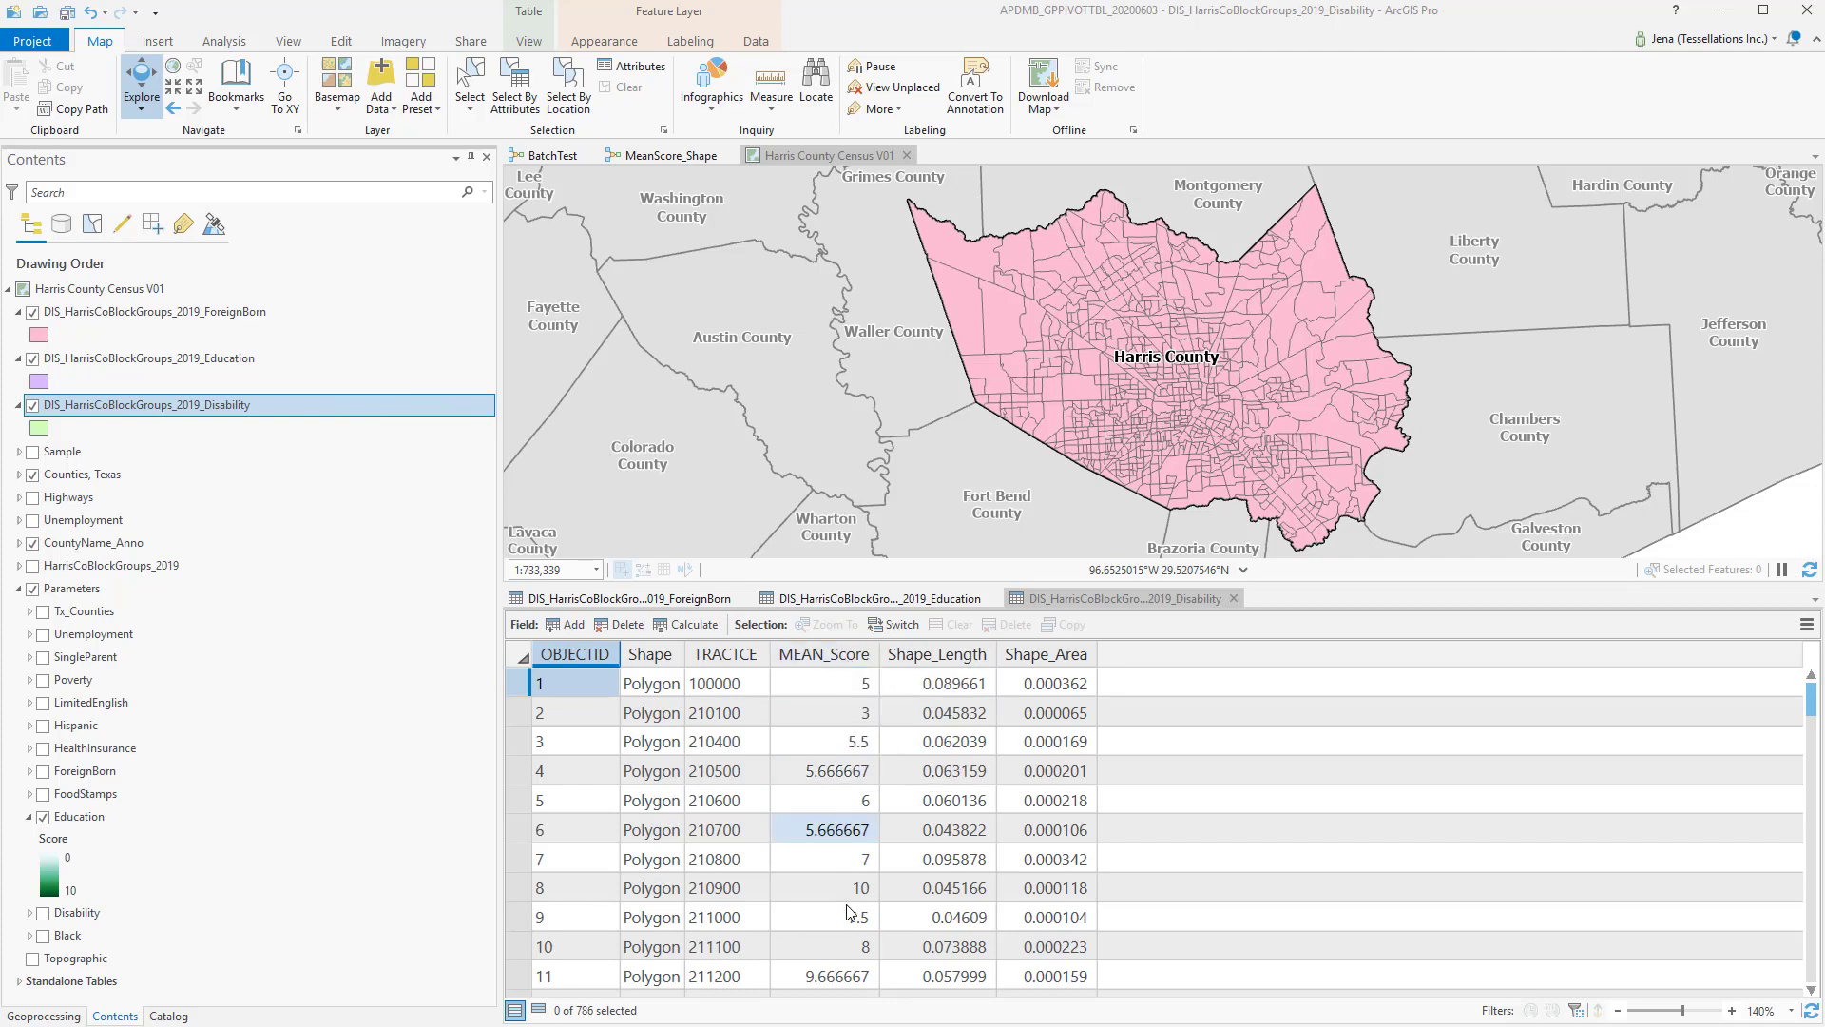
Step: Review the dissolved ForeignBorn table, then open the Batch Dissolve model from Batch.tbx
{"action": "left_click", "coordinate": [895, 596]}
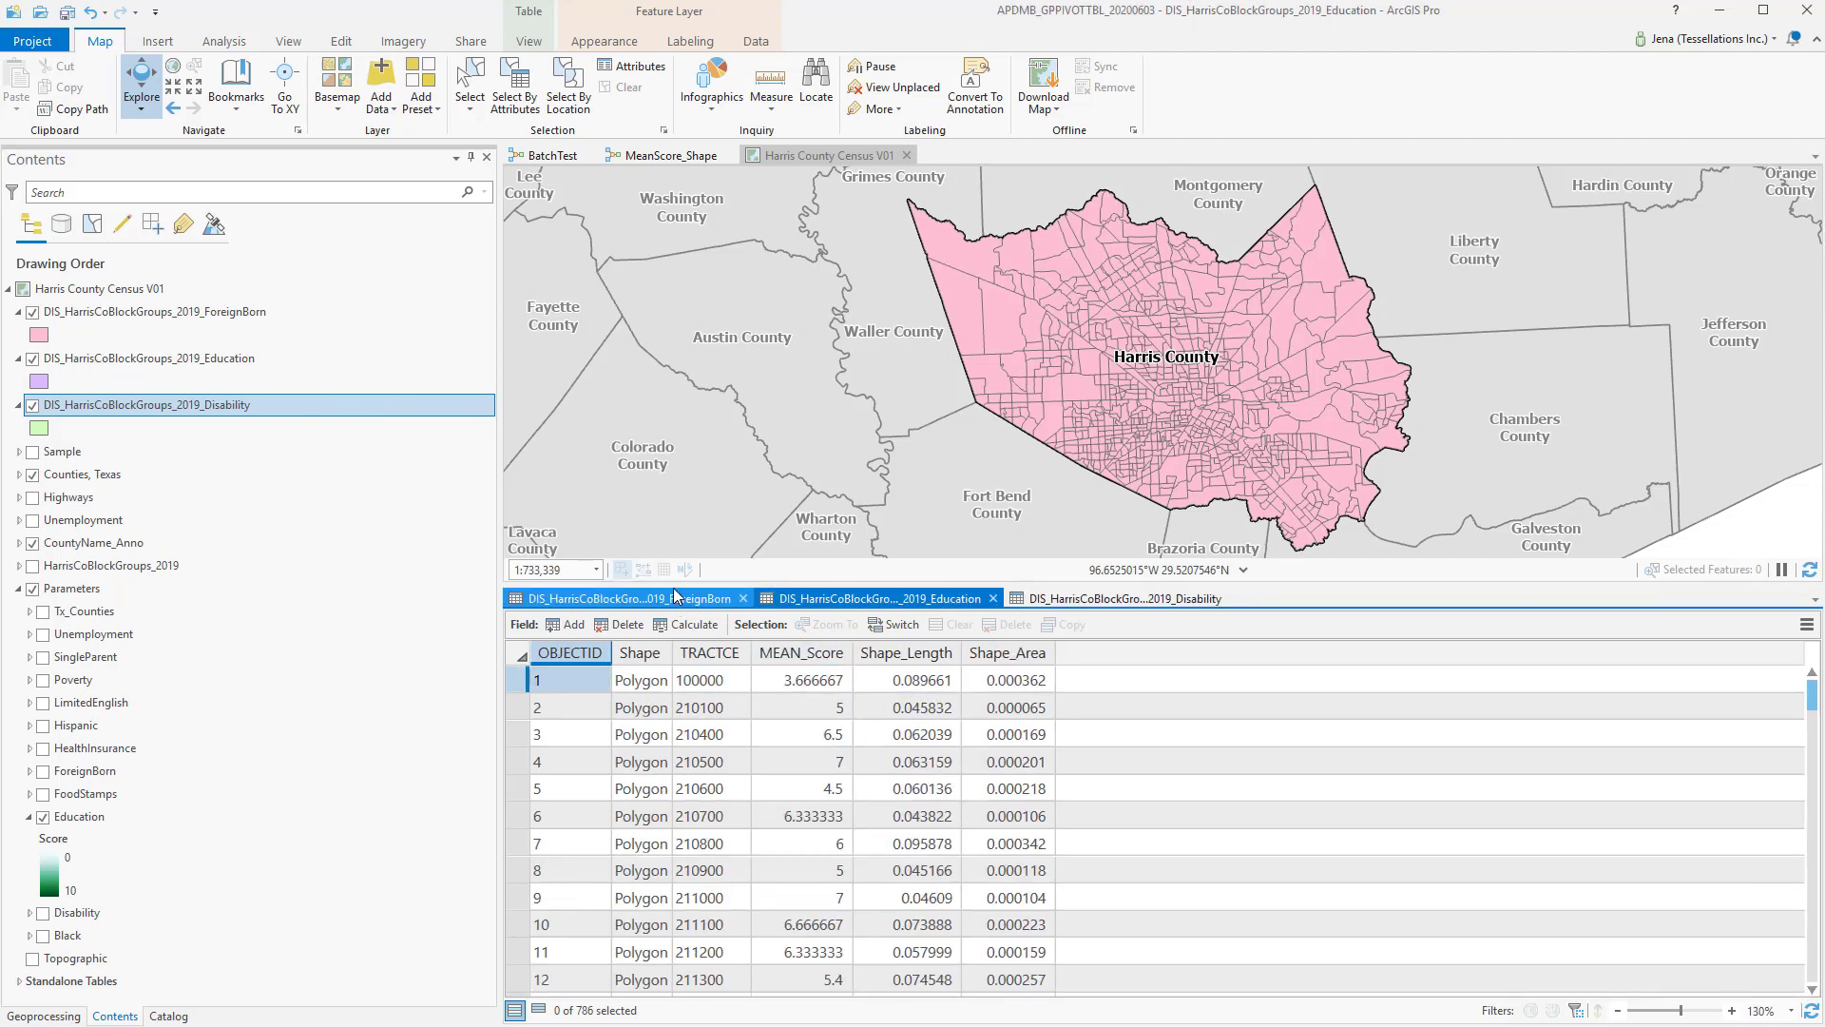
{"action": "mouse_move", "coordinate": [673, 597]}
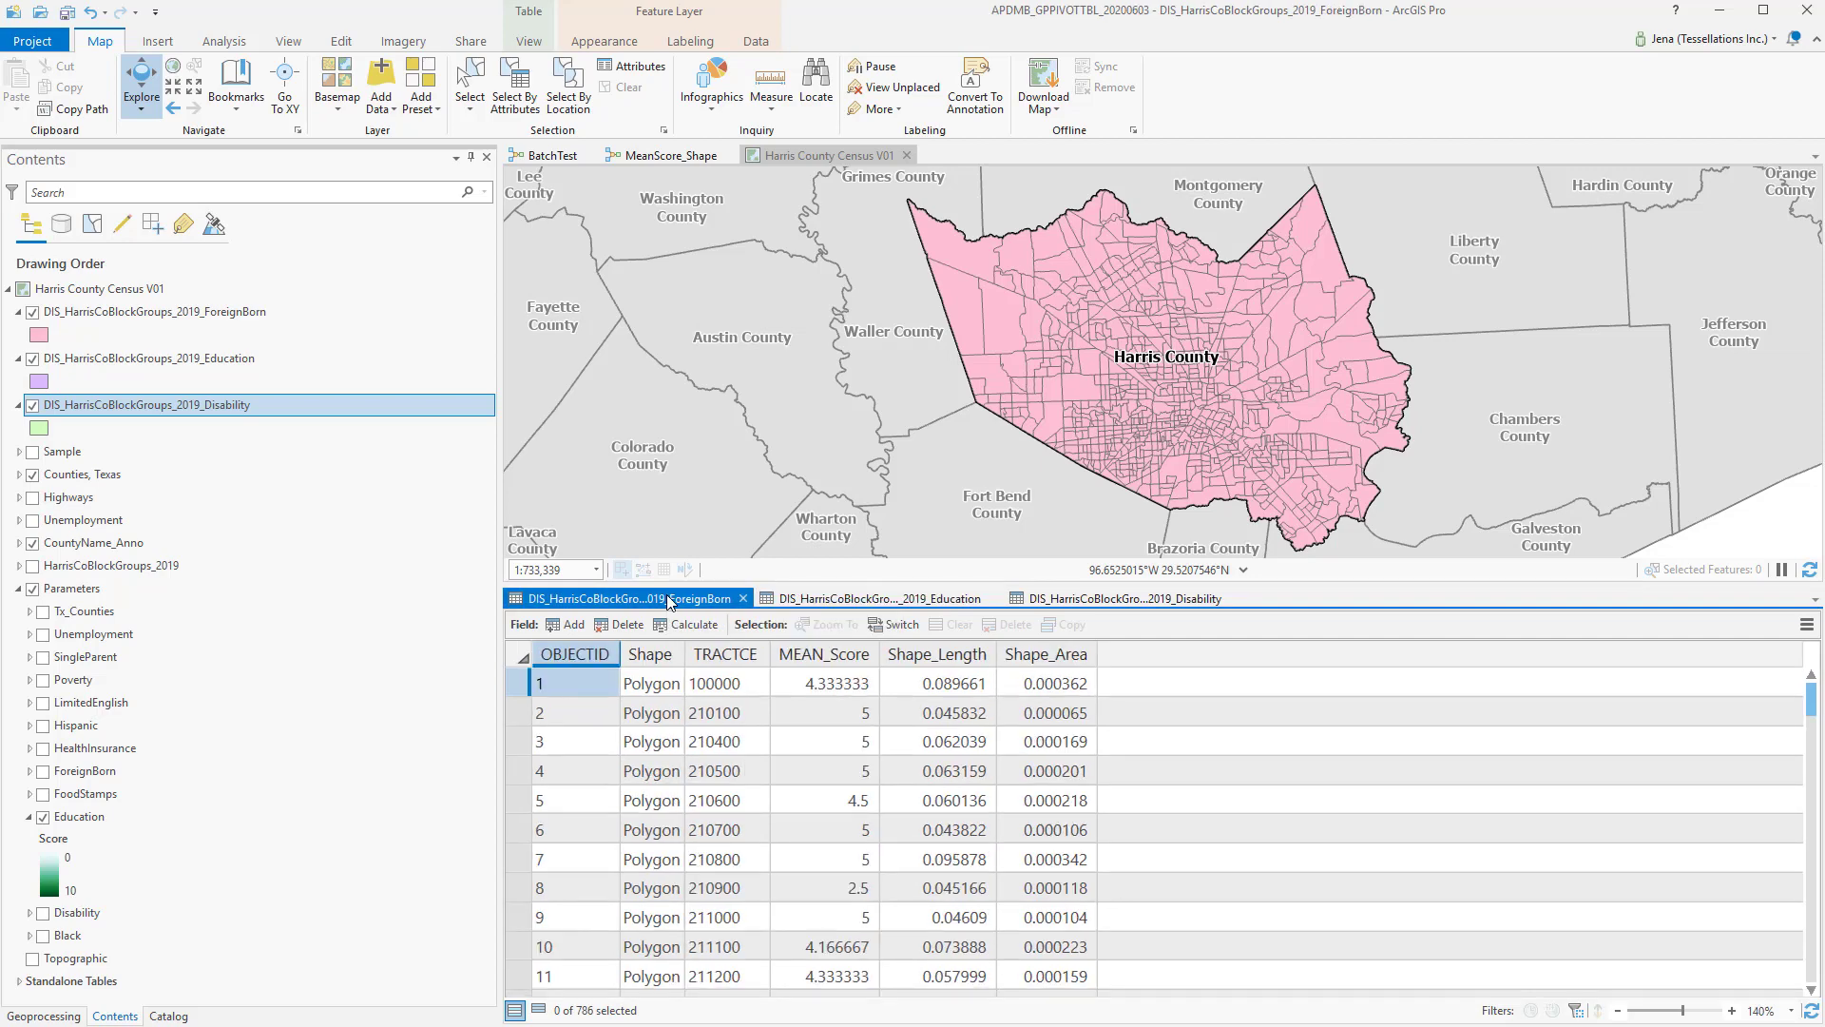
{"action": "double_click", "coordinate": [112, 338]}
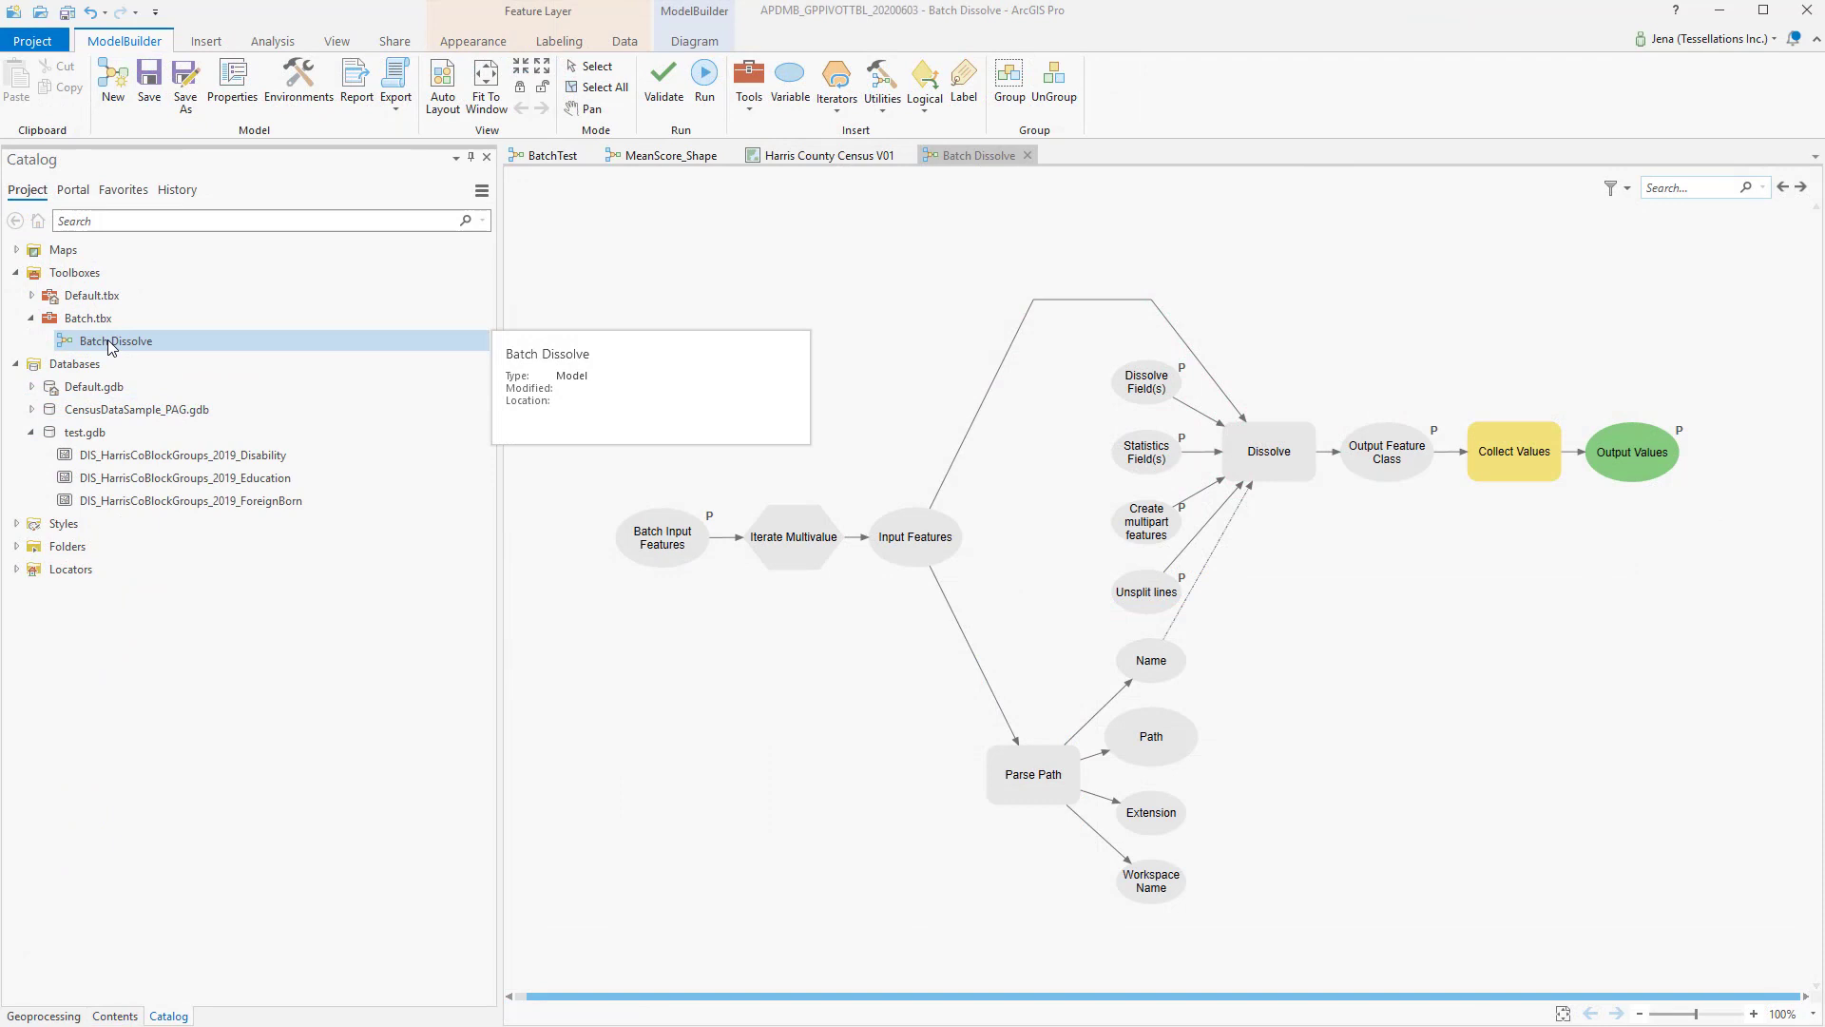
{"action": "mouse_move", "coordinate": [93, 352]}
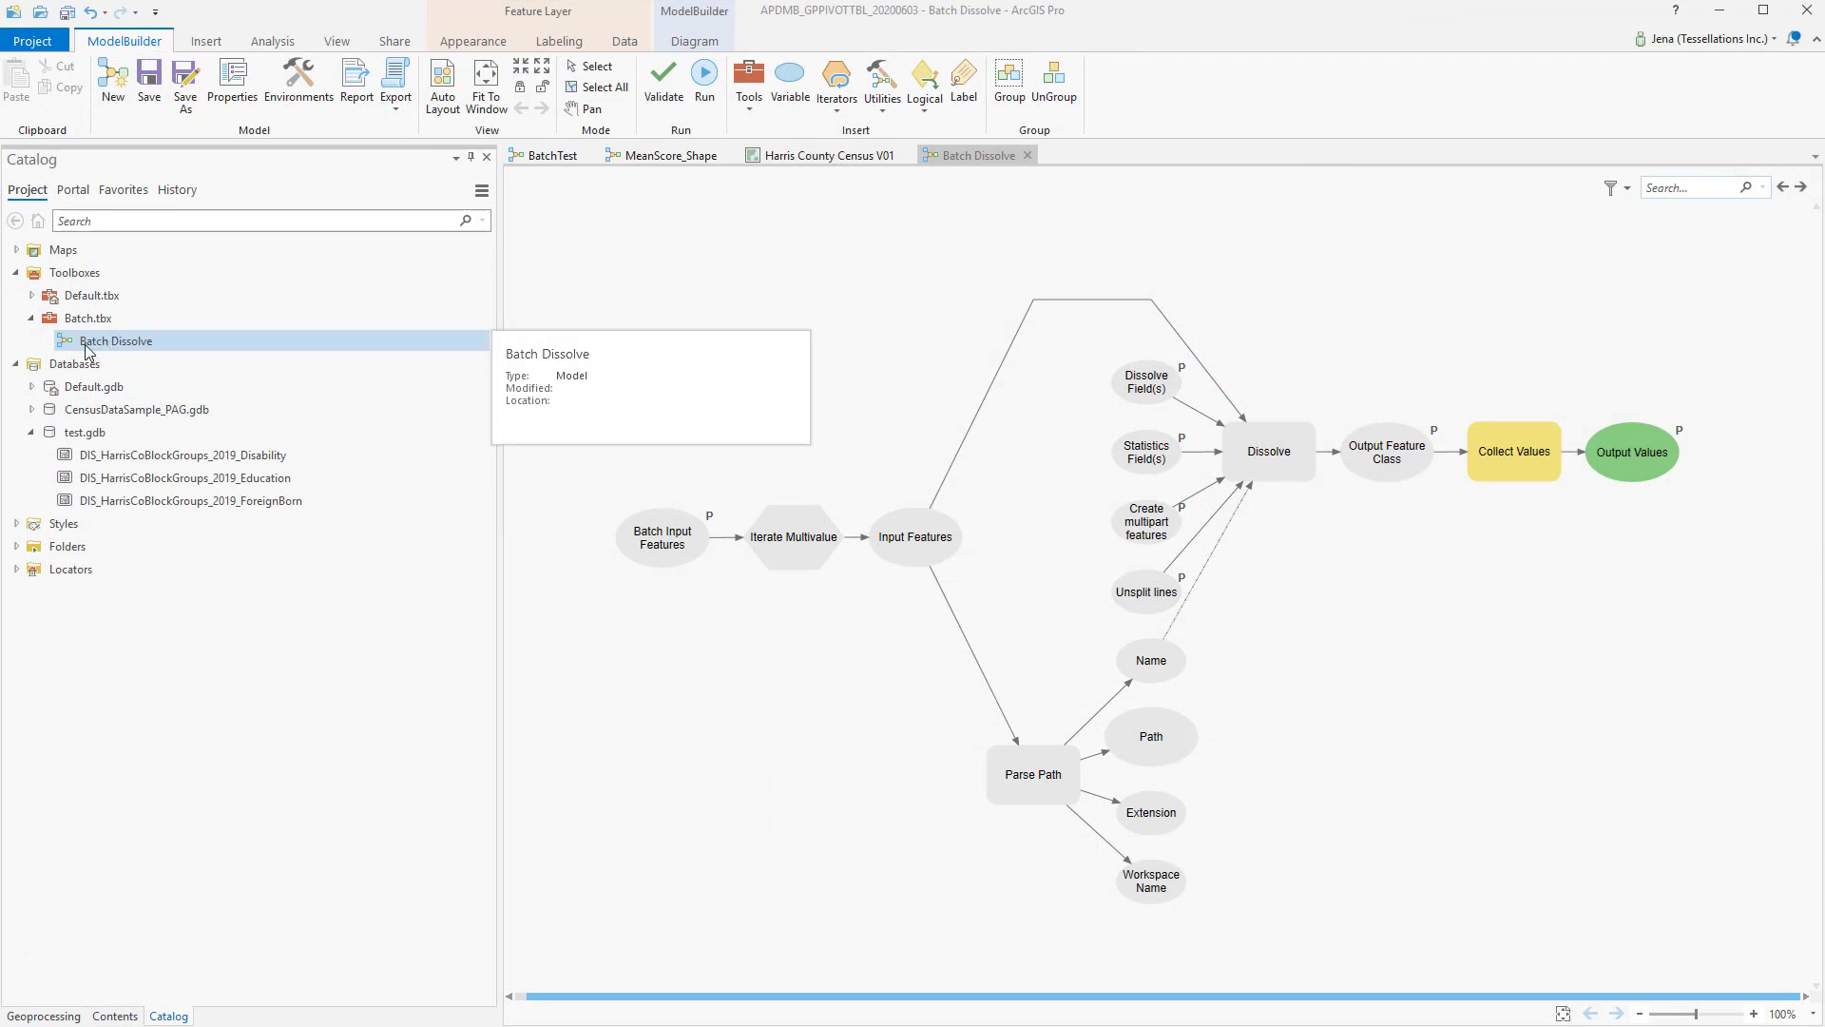
{"action": "right_click", "coordinate": [114, 340]}
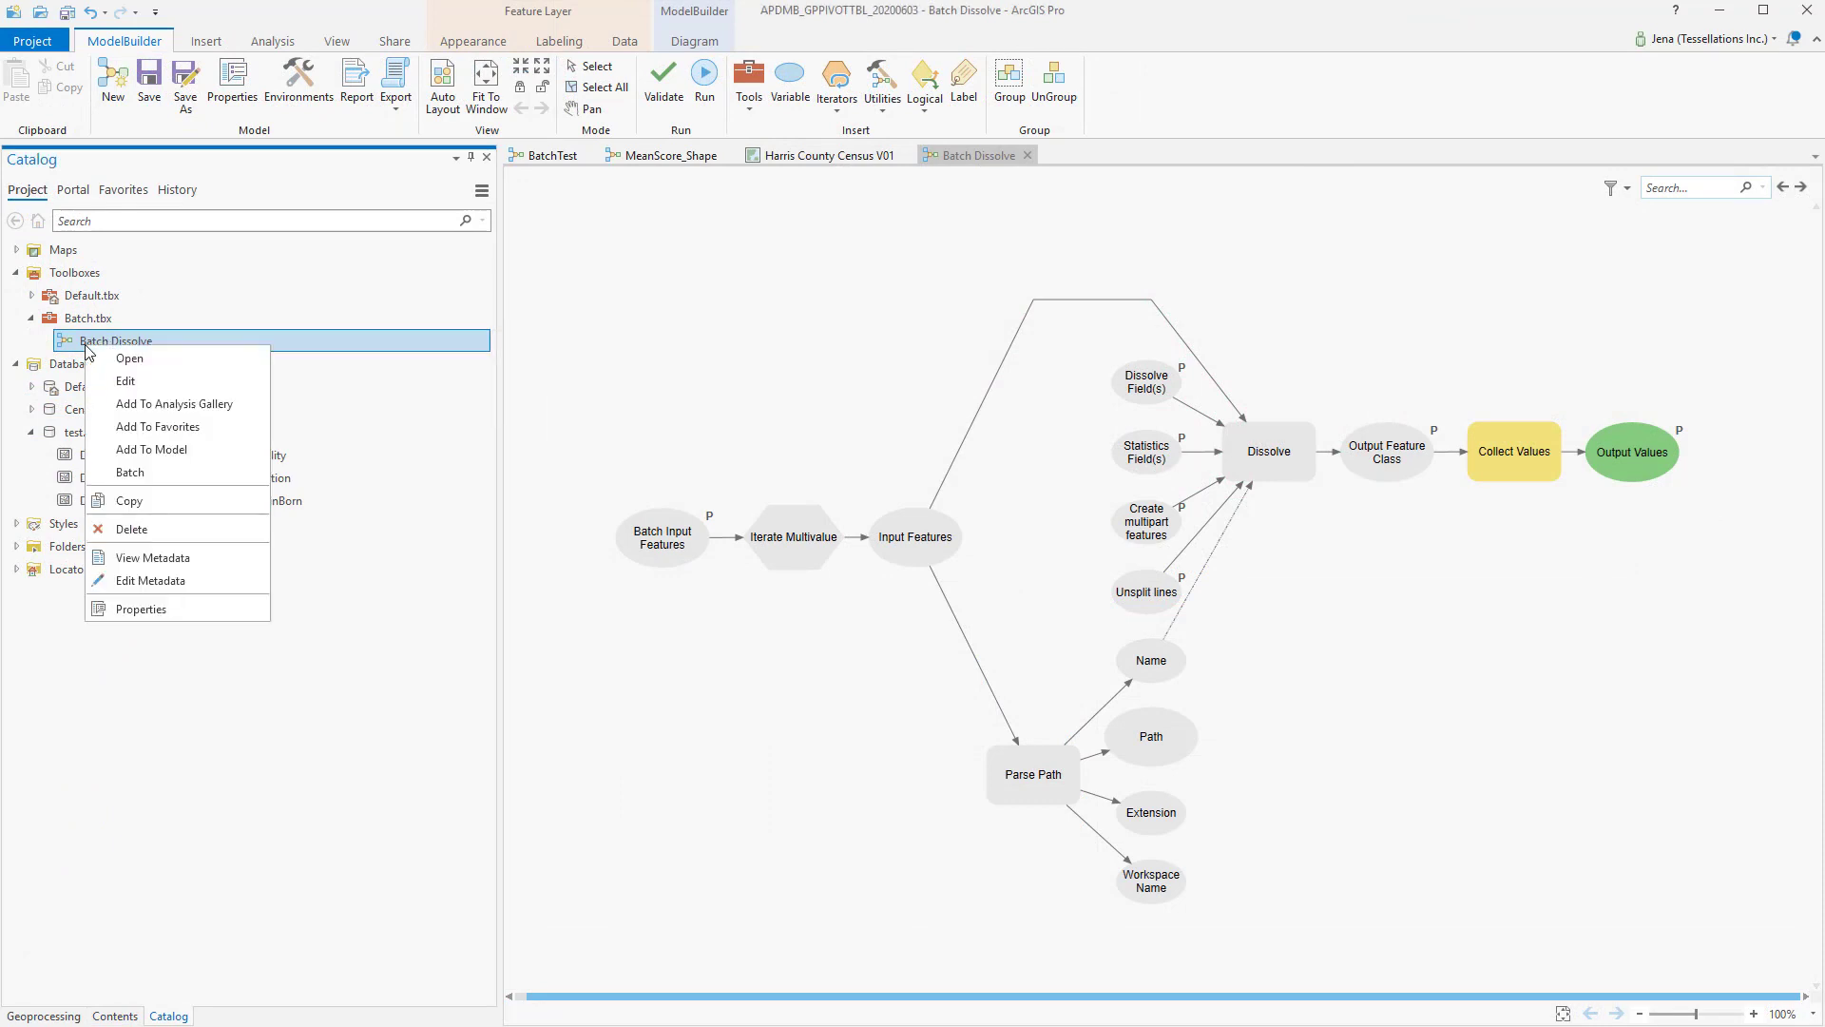
{"action": "mouse_move", "coordinate": [932, 857]}
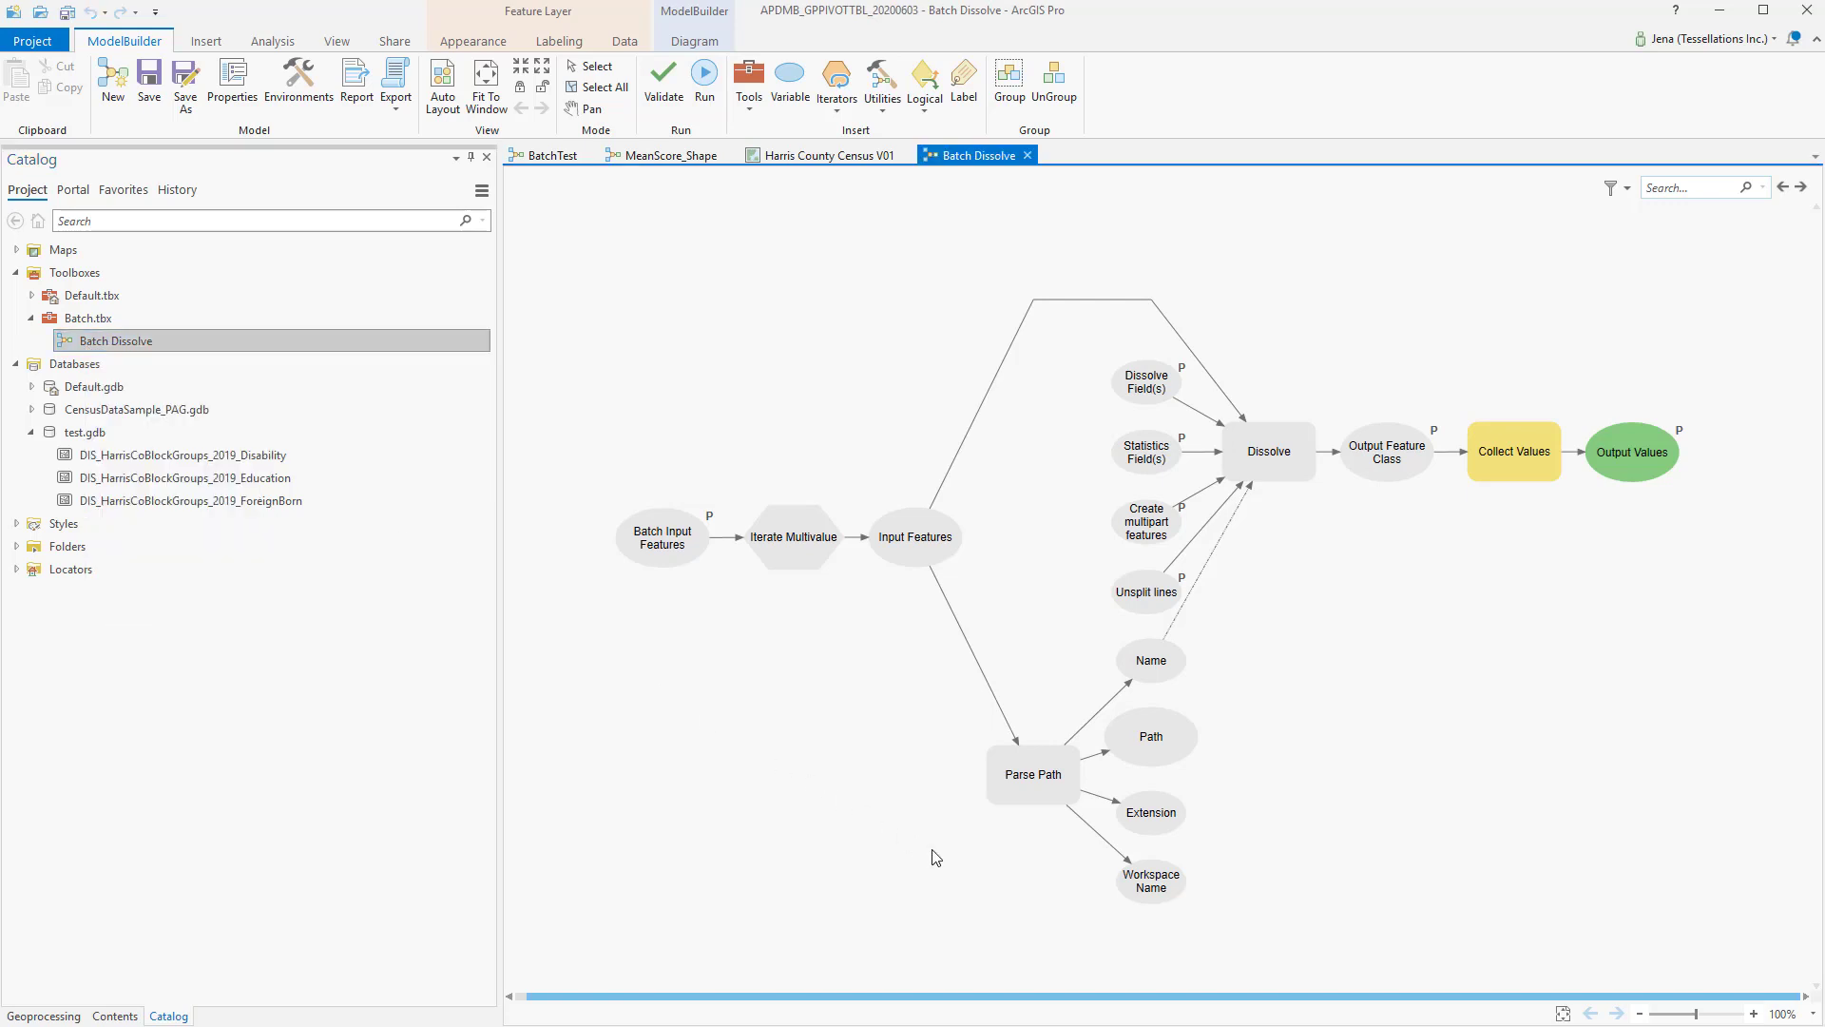
{"action": "mouse_move", "coordinate": [837, 836]}
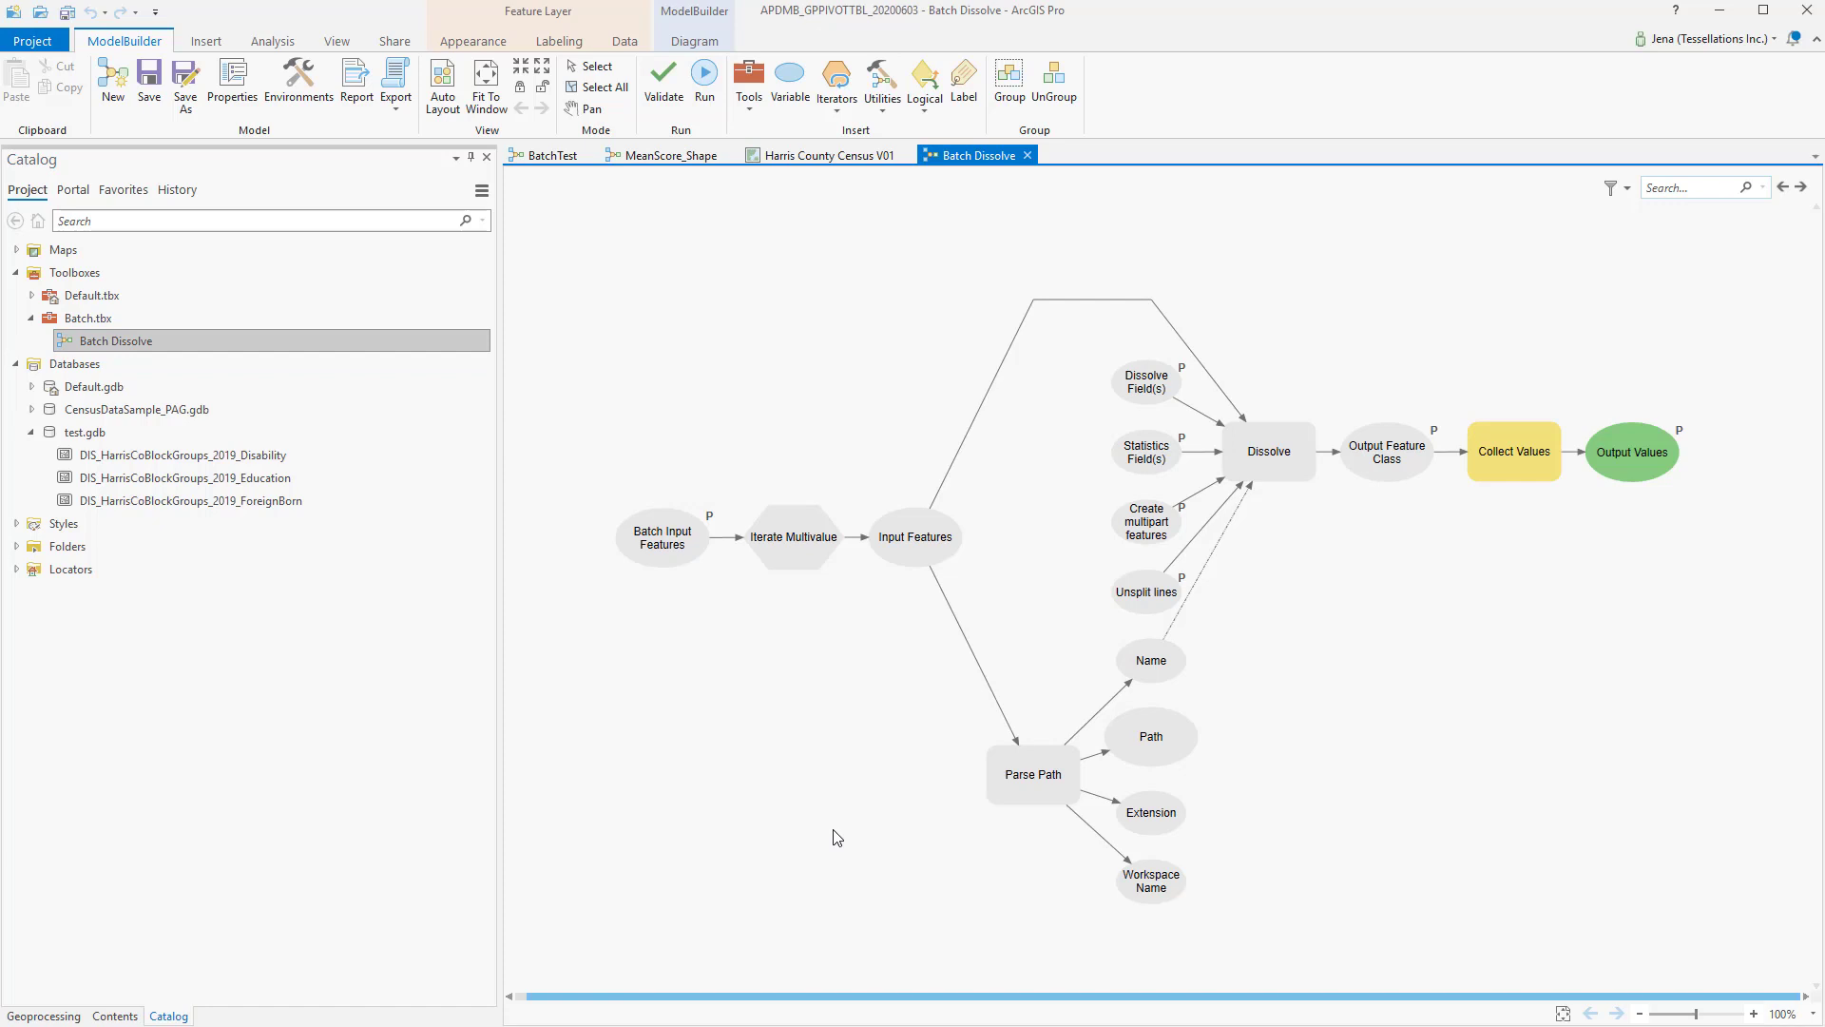
{"action": "mouse_move", "coordinate": [782, 787]}
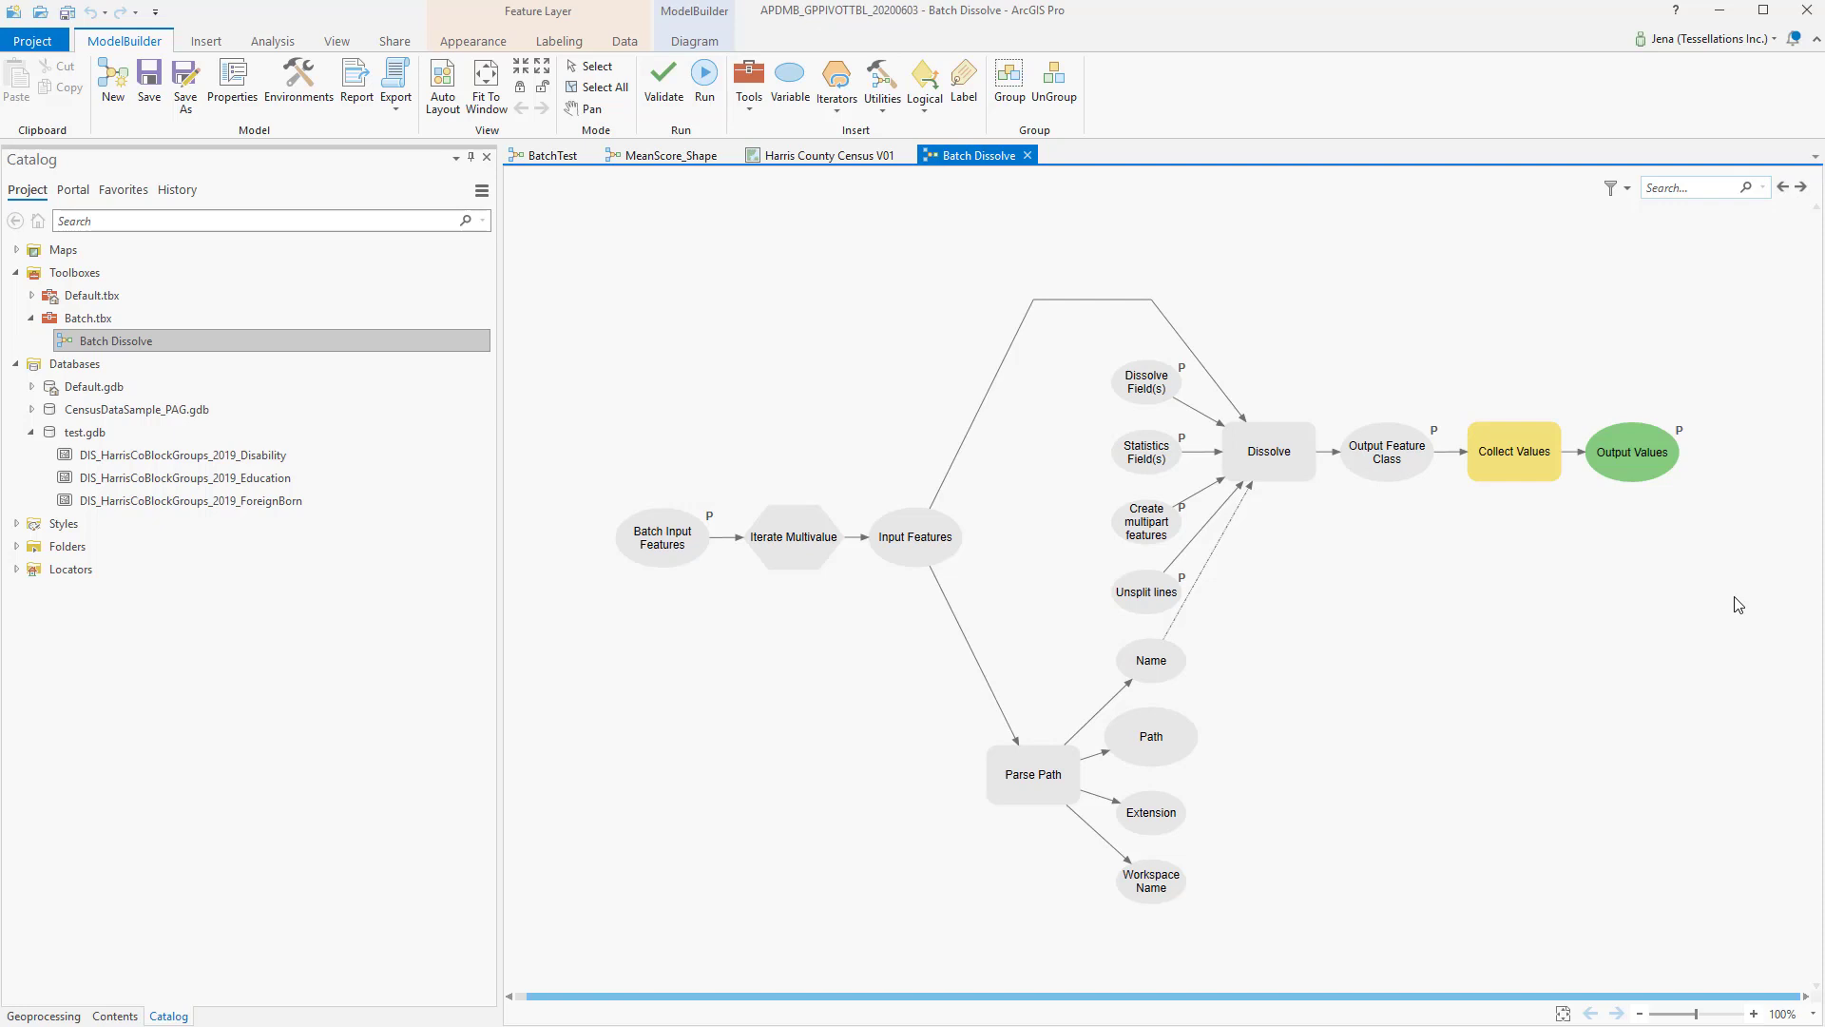
{"action": "mouse_move", "coordinate": [1304, 660]}
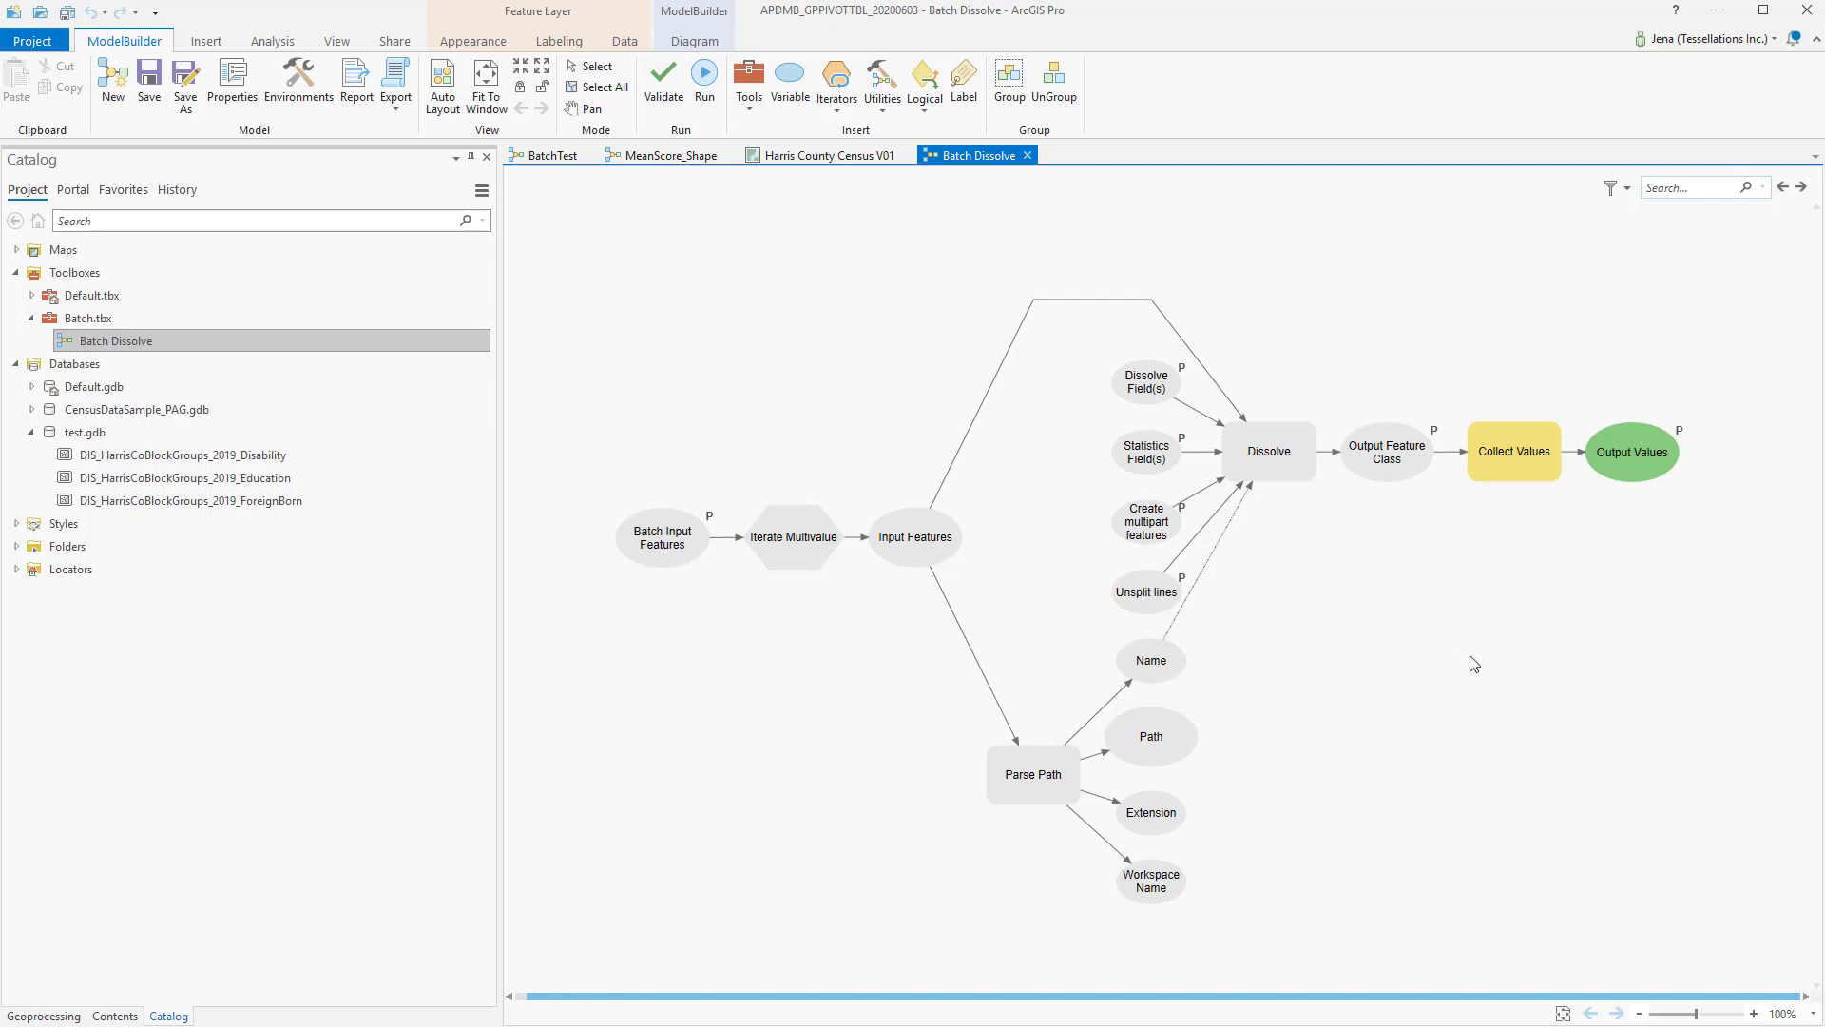
{"action": "mouse_move", "coordinate": [1538, 665]}
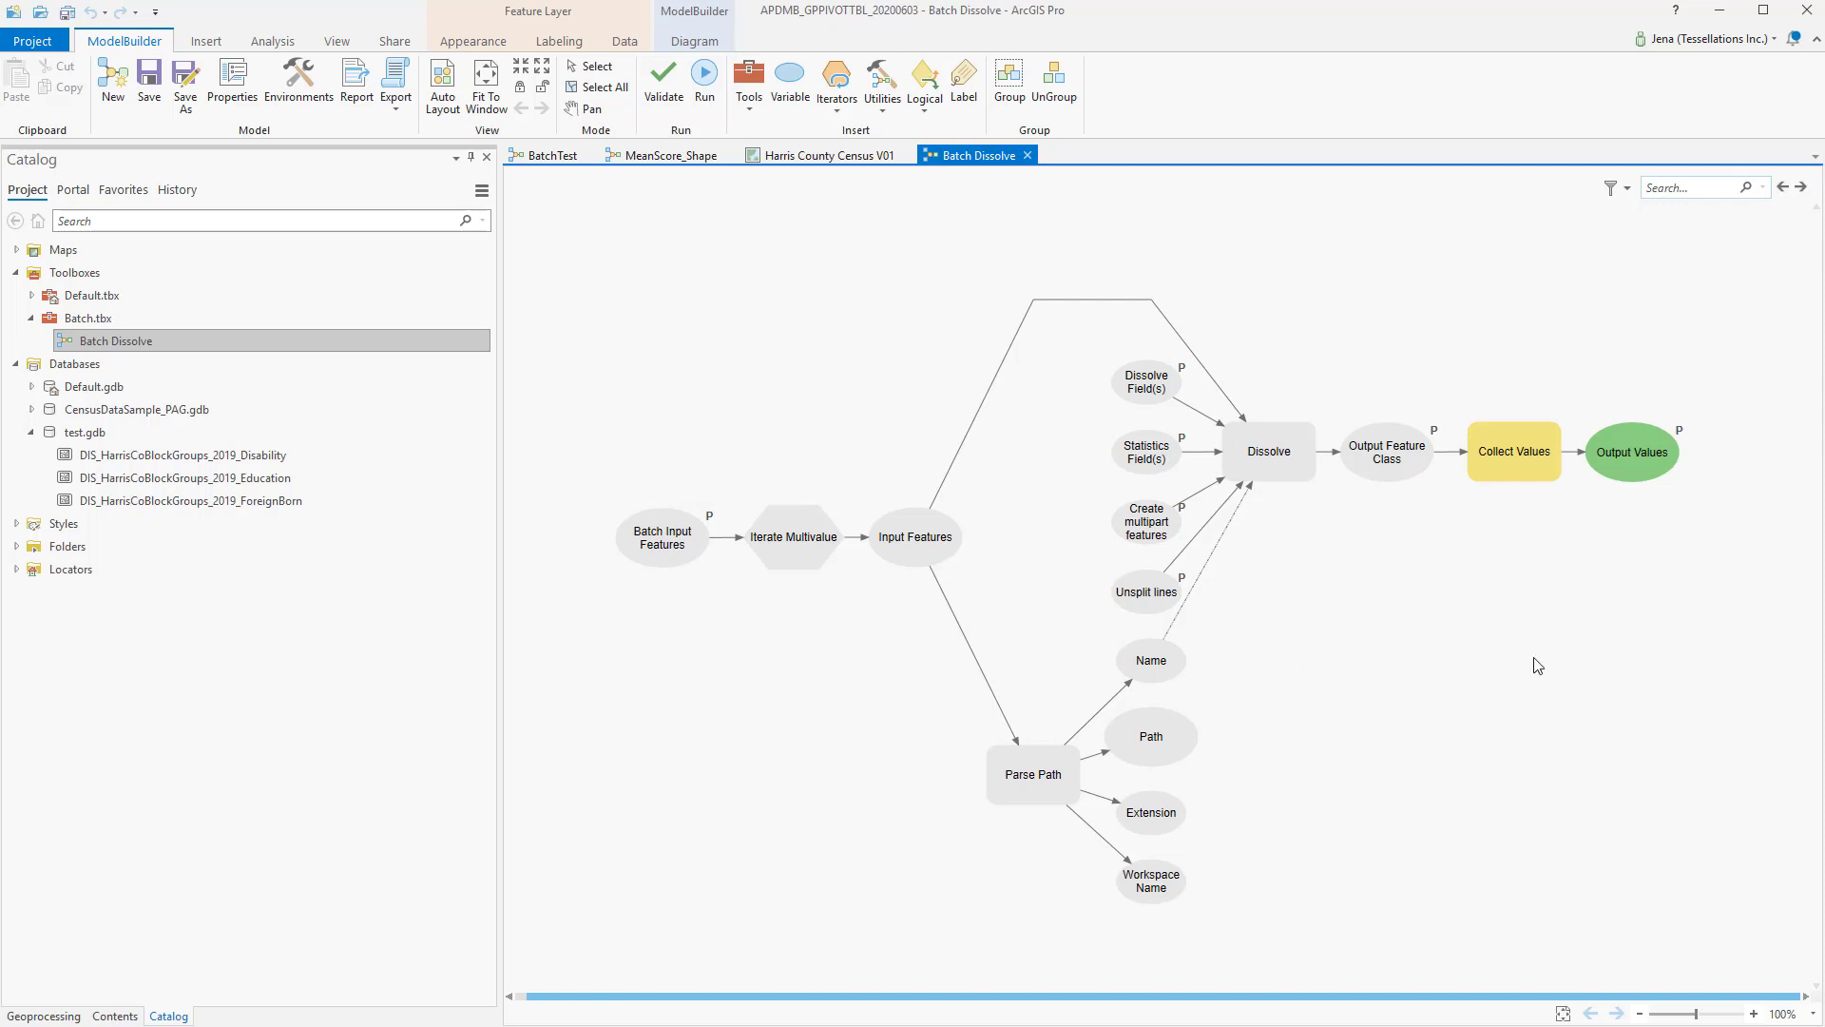
{"action": "mouse_move", "coordinate": [1475, 668]}
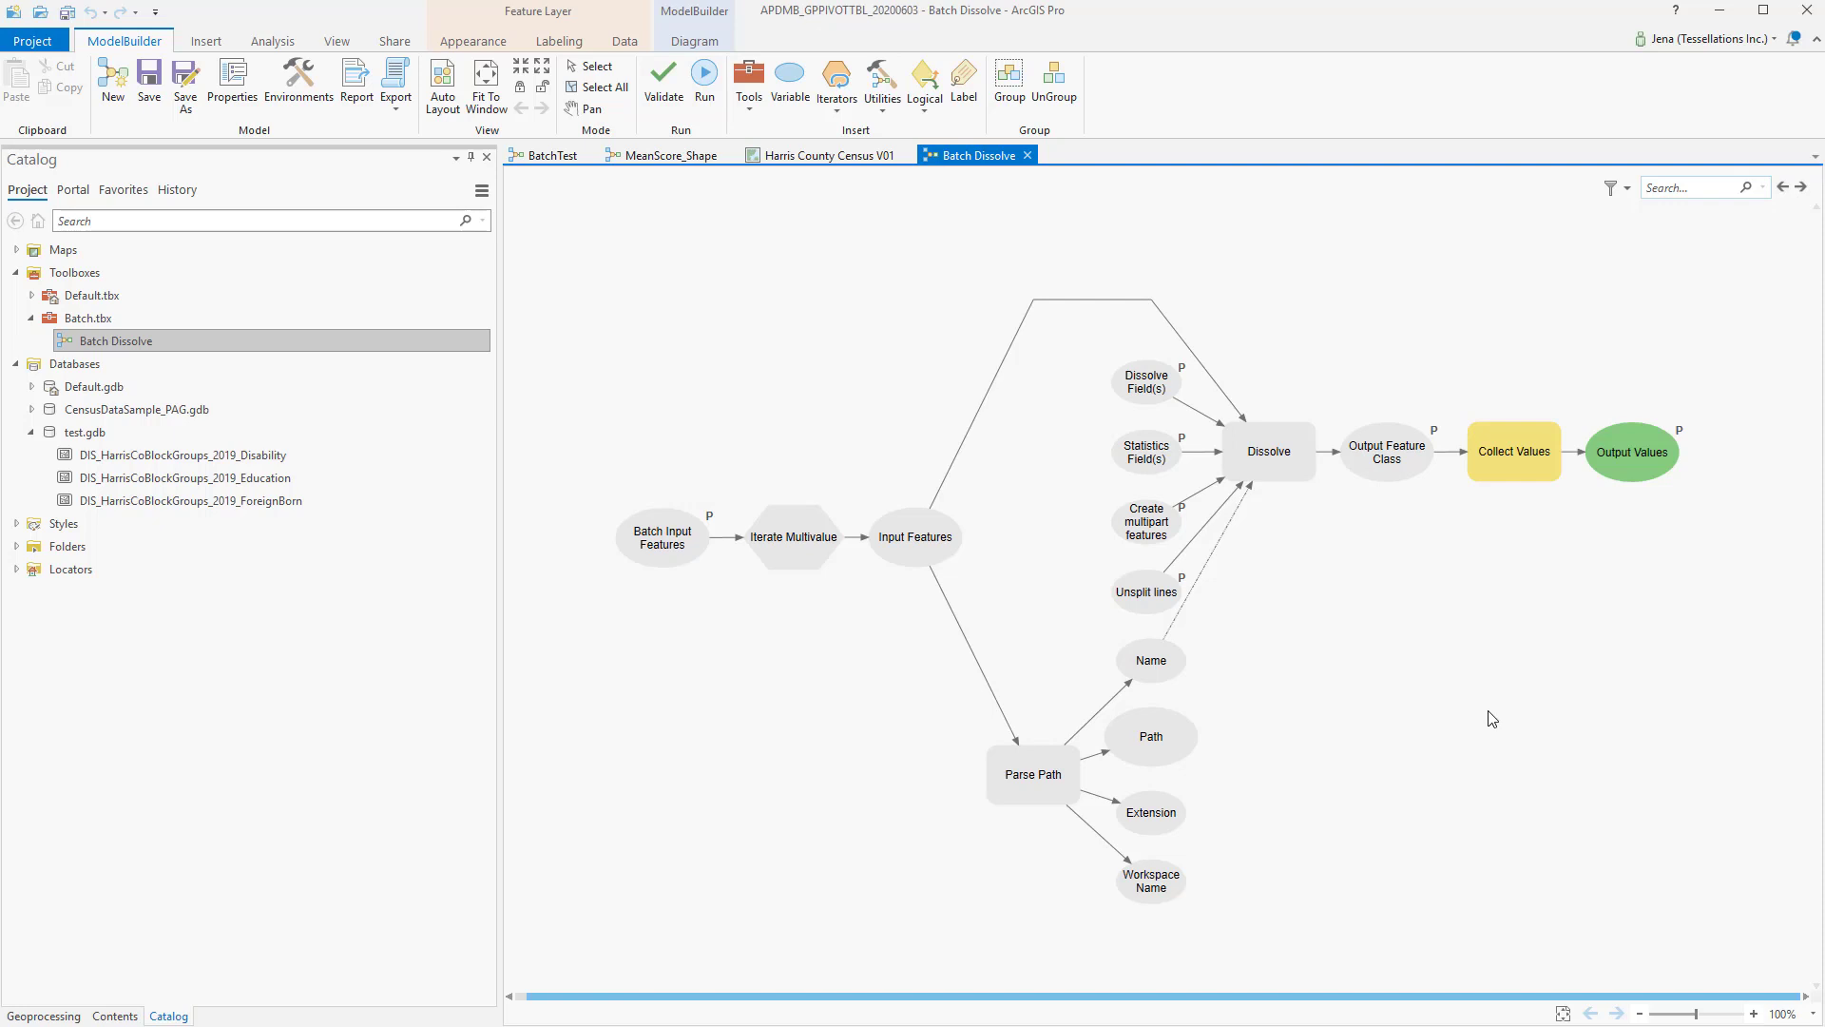
{"action": "mouse_move", "coordinate": [1464, 821]}
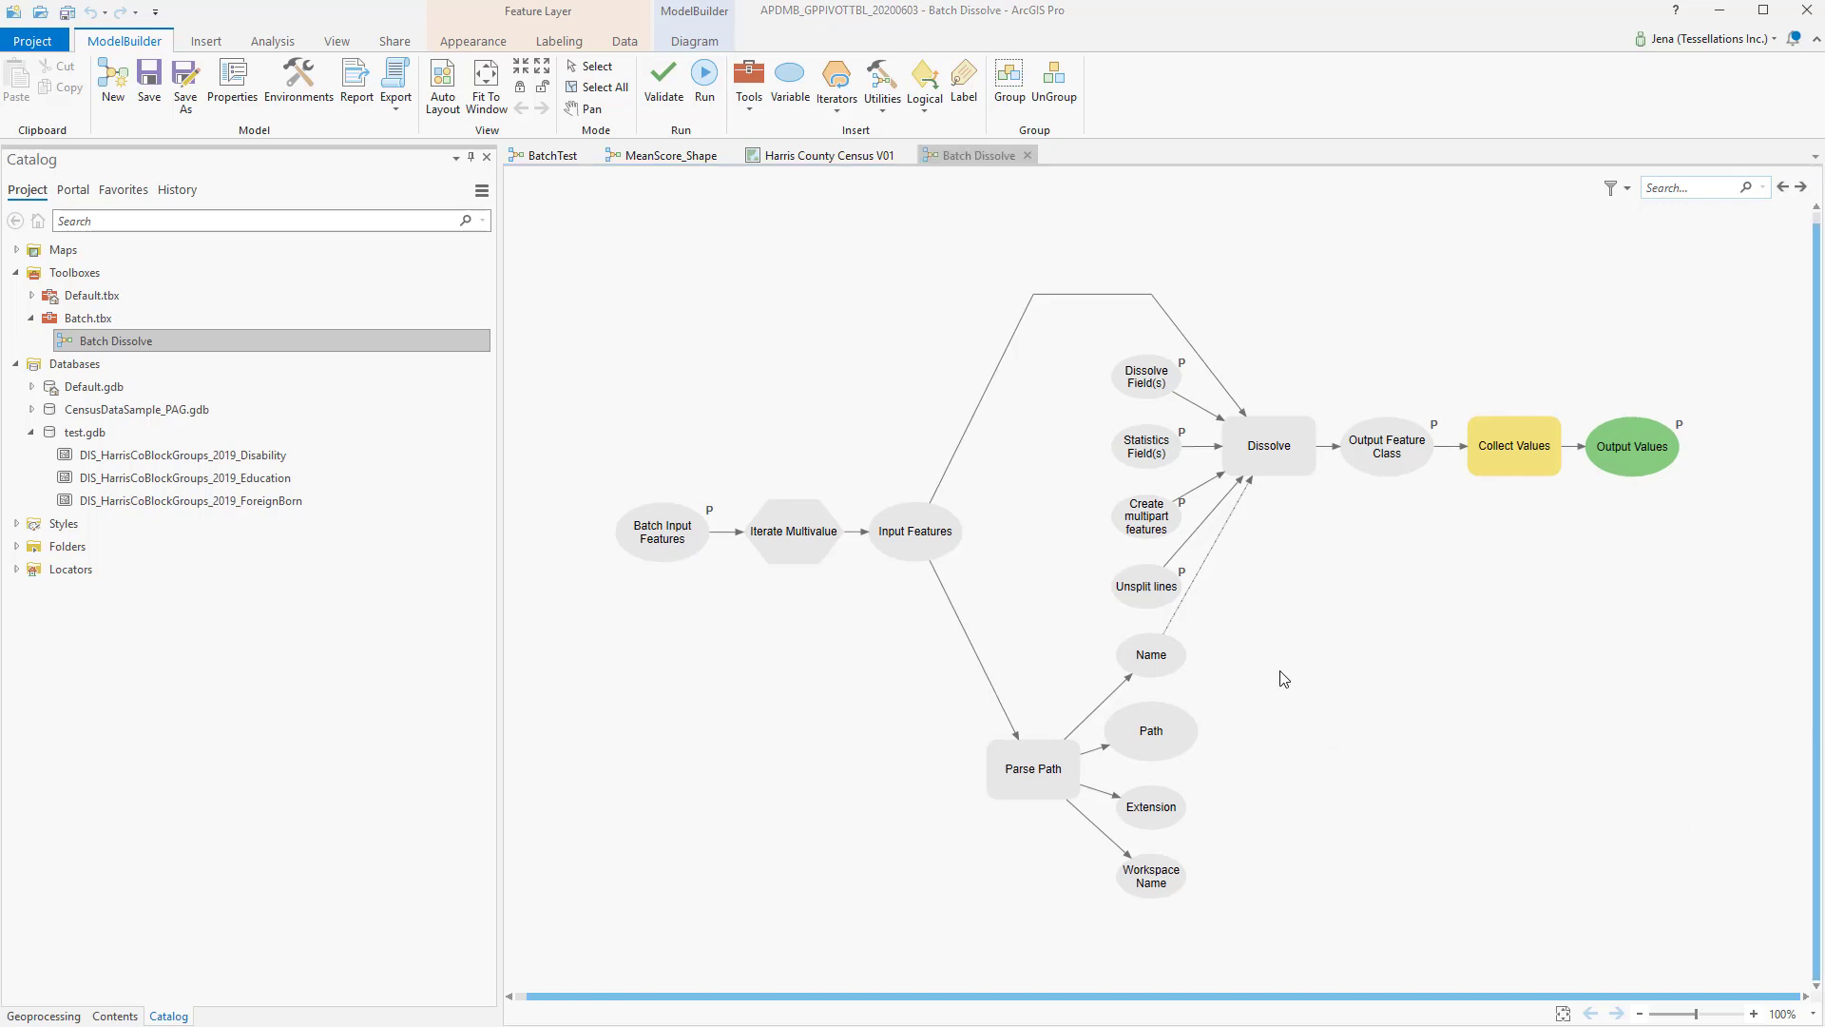
{"action": "left_click", "coordinate": [668, 154]}
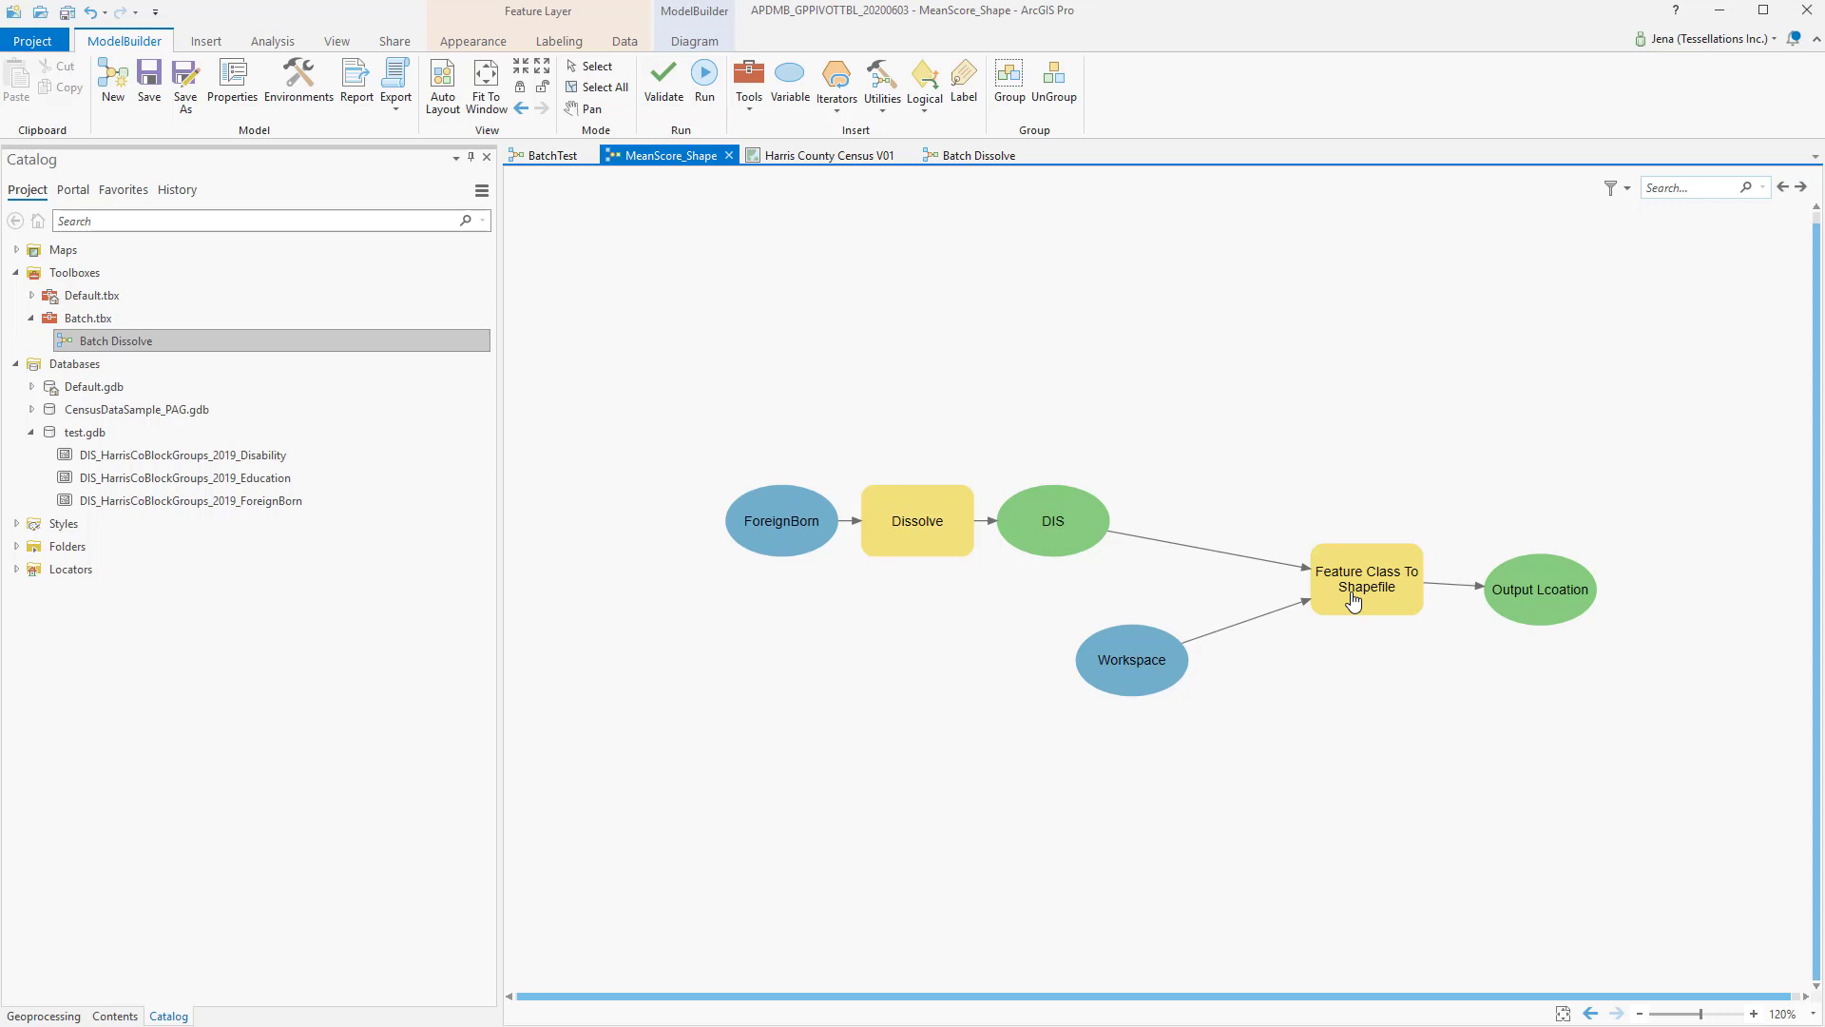
{"action": "mouse_move", "coordinate": [1384, 618]}
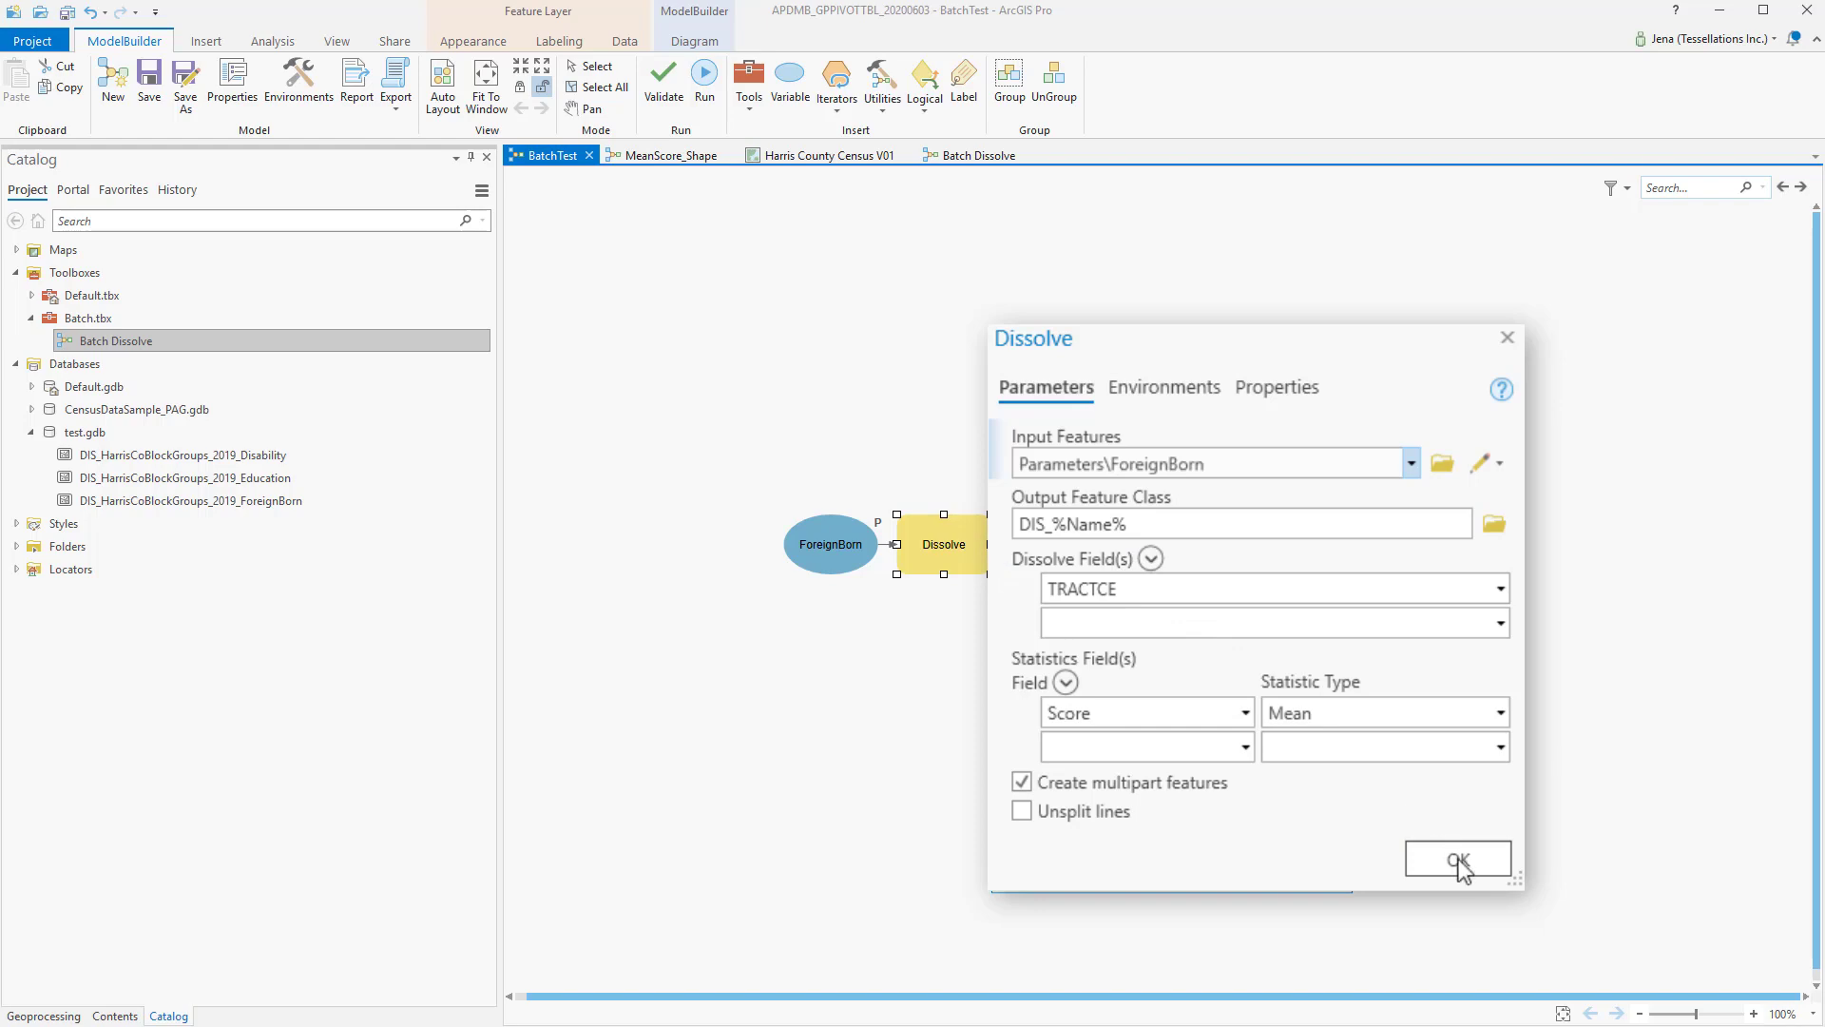
Step: Confirm the BatchTest dissolve output as DIS_%Name% and choose ForeignBorn as the batch parameter
{"action": "left_click", "coordinate": [1456, 859]}
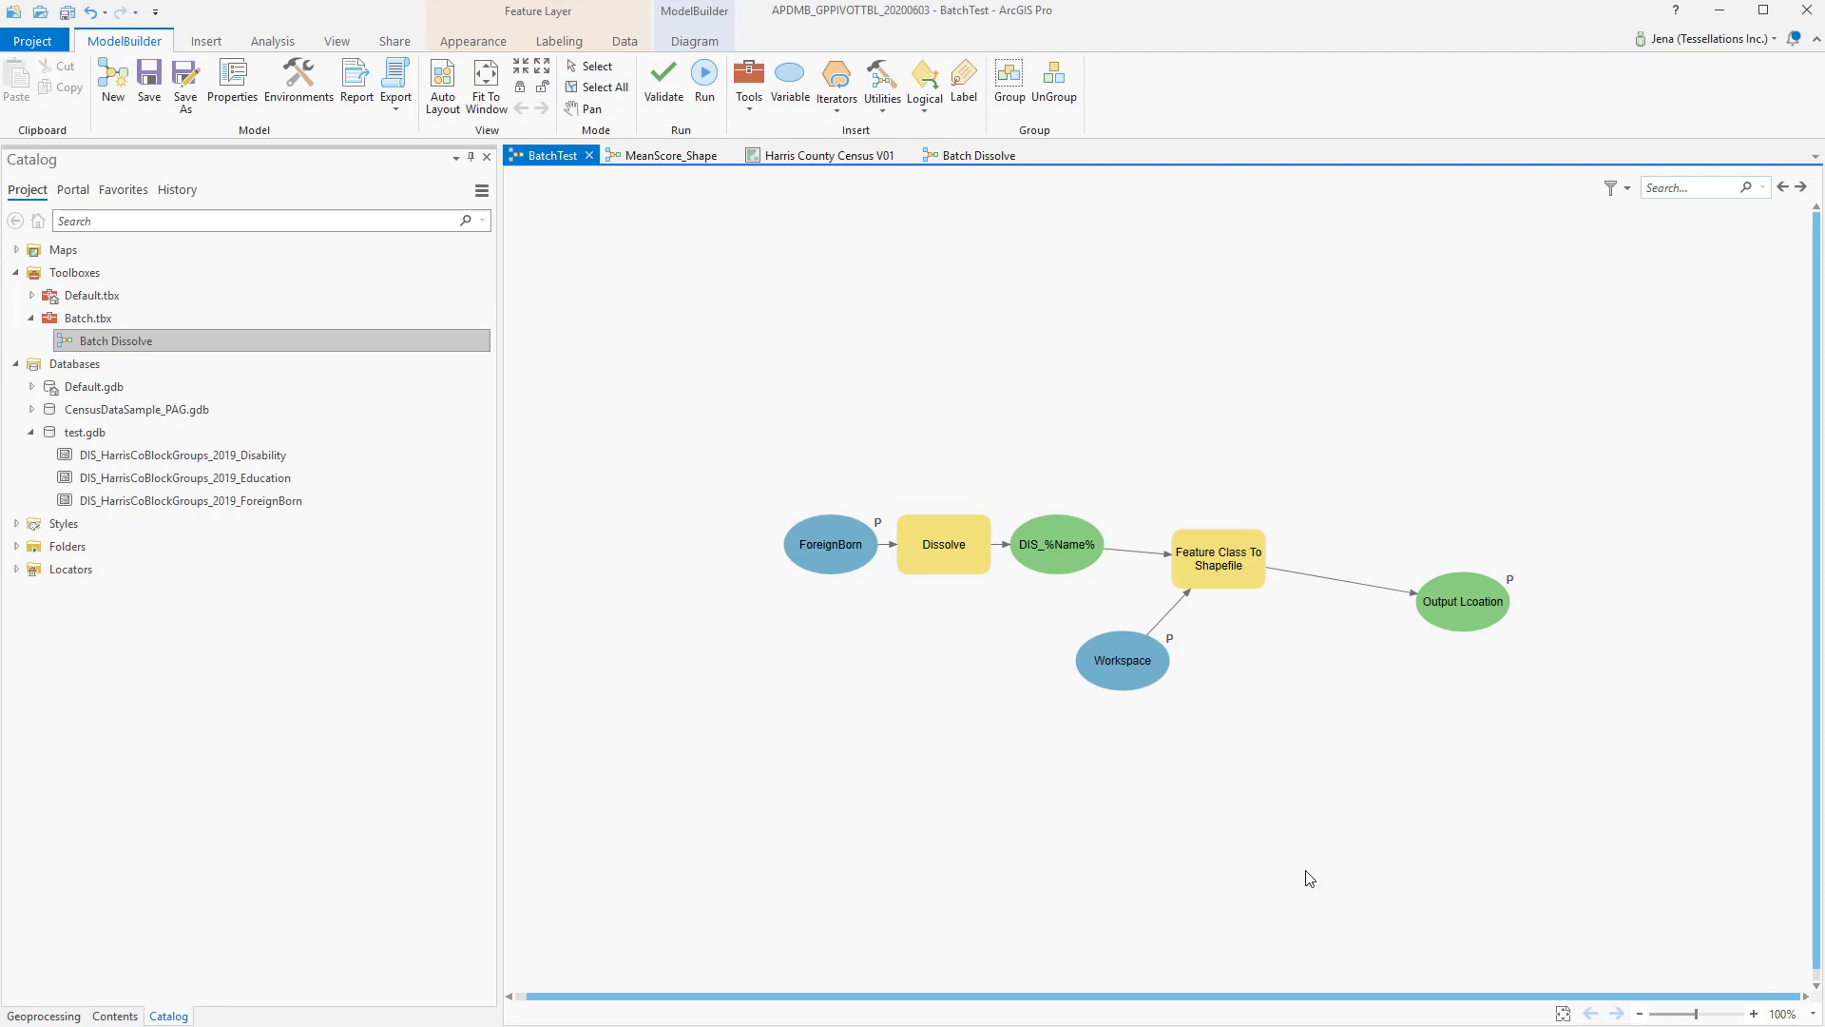
{"action": "mouse_move", "coordinate": [1173, 713]}
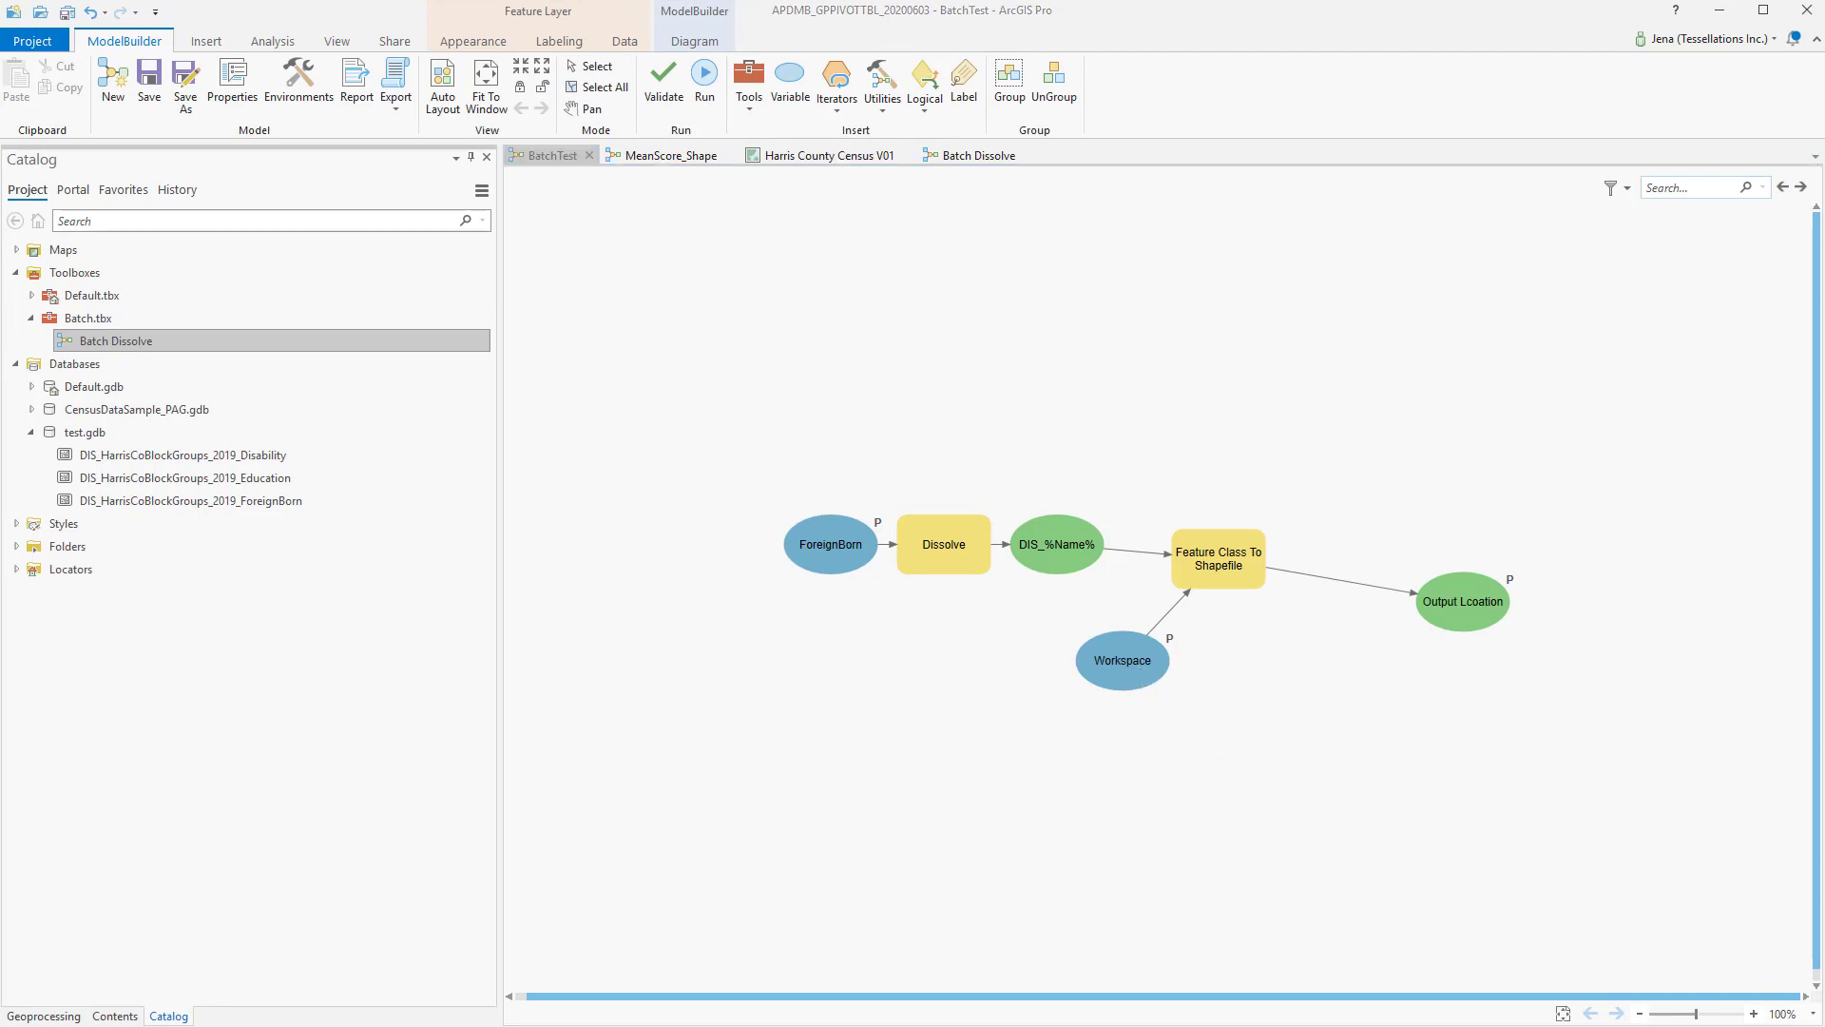
{"action": "double_click", "coordinate": [1217, 558]}
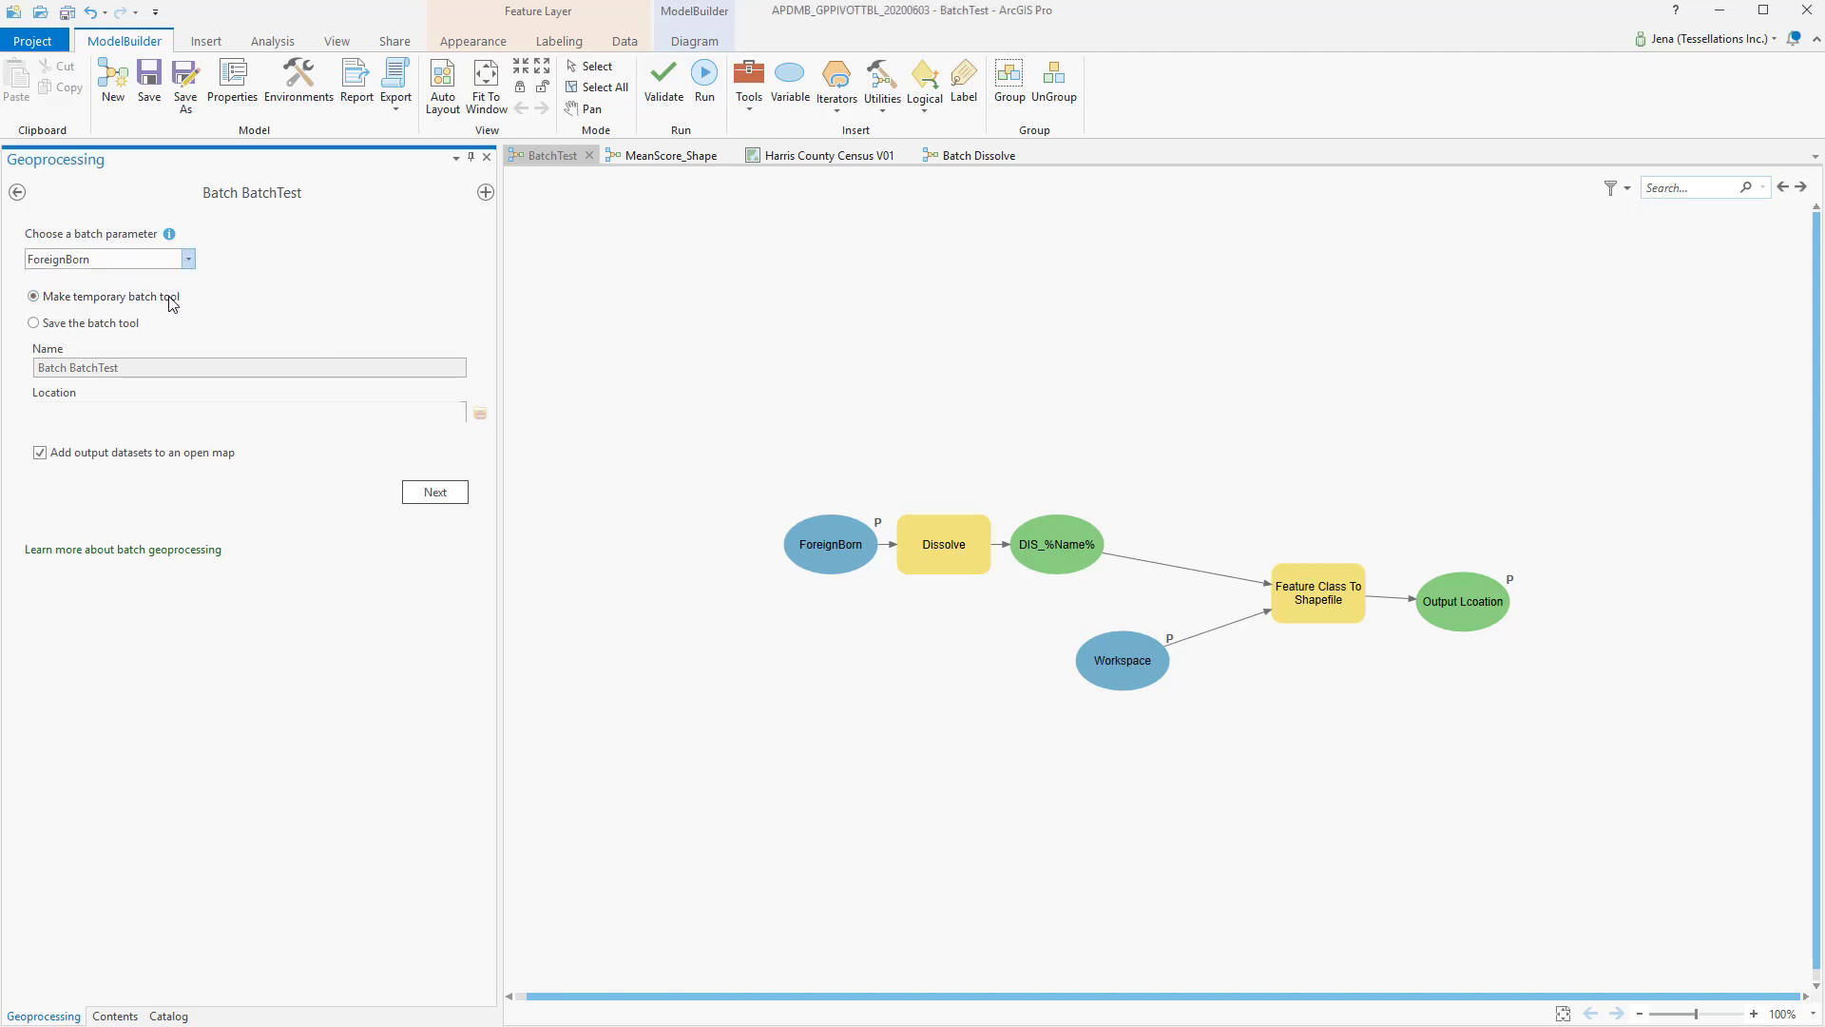
Step: Run the temporary Batch BatchTest on the Disability and Education layers to export dissolved shapefiles
{"action": "left_click", "coordinate": [434, 490]}
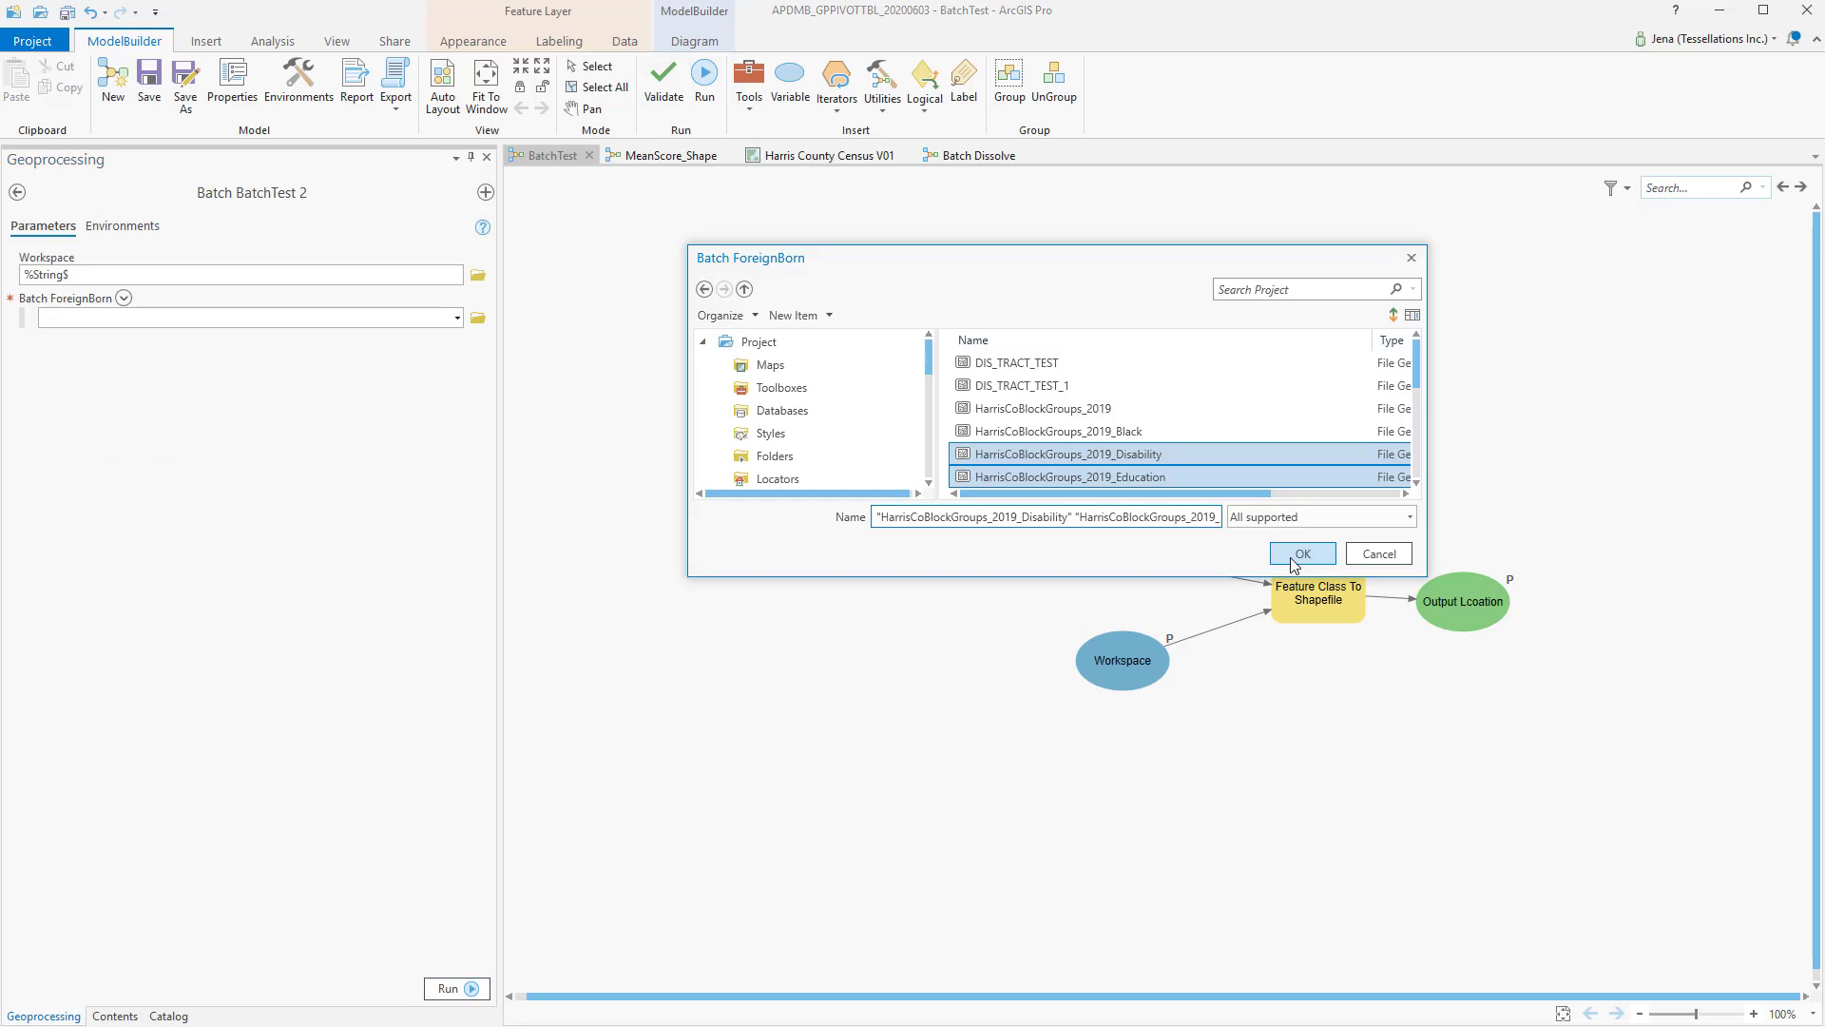
{"action": "left_click", "coordinate": [1300, 553]}
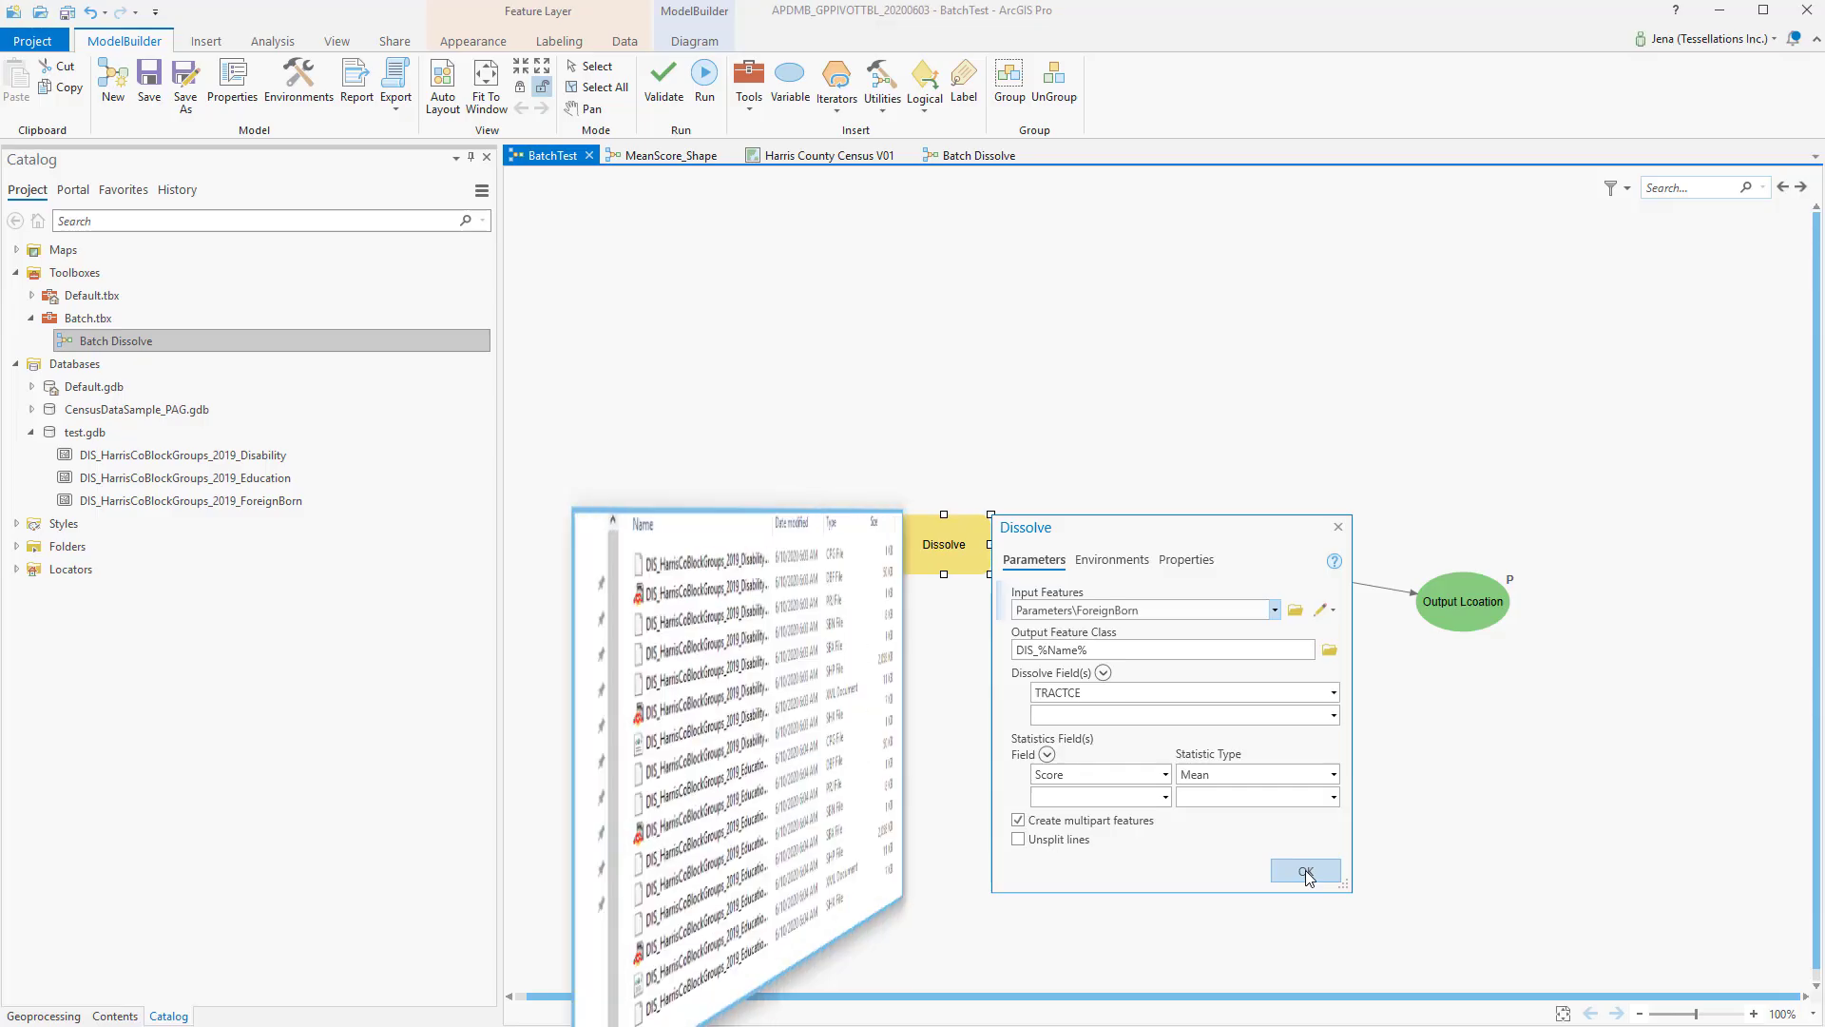
{"action": "left_click", "coordinate": [1304, 871]}
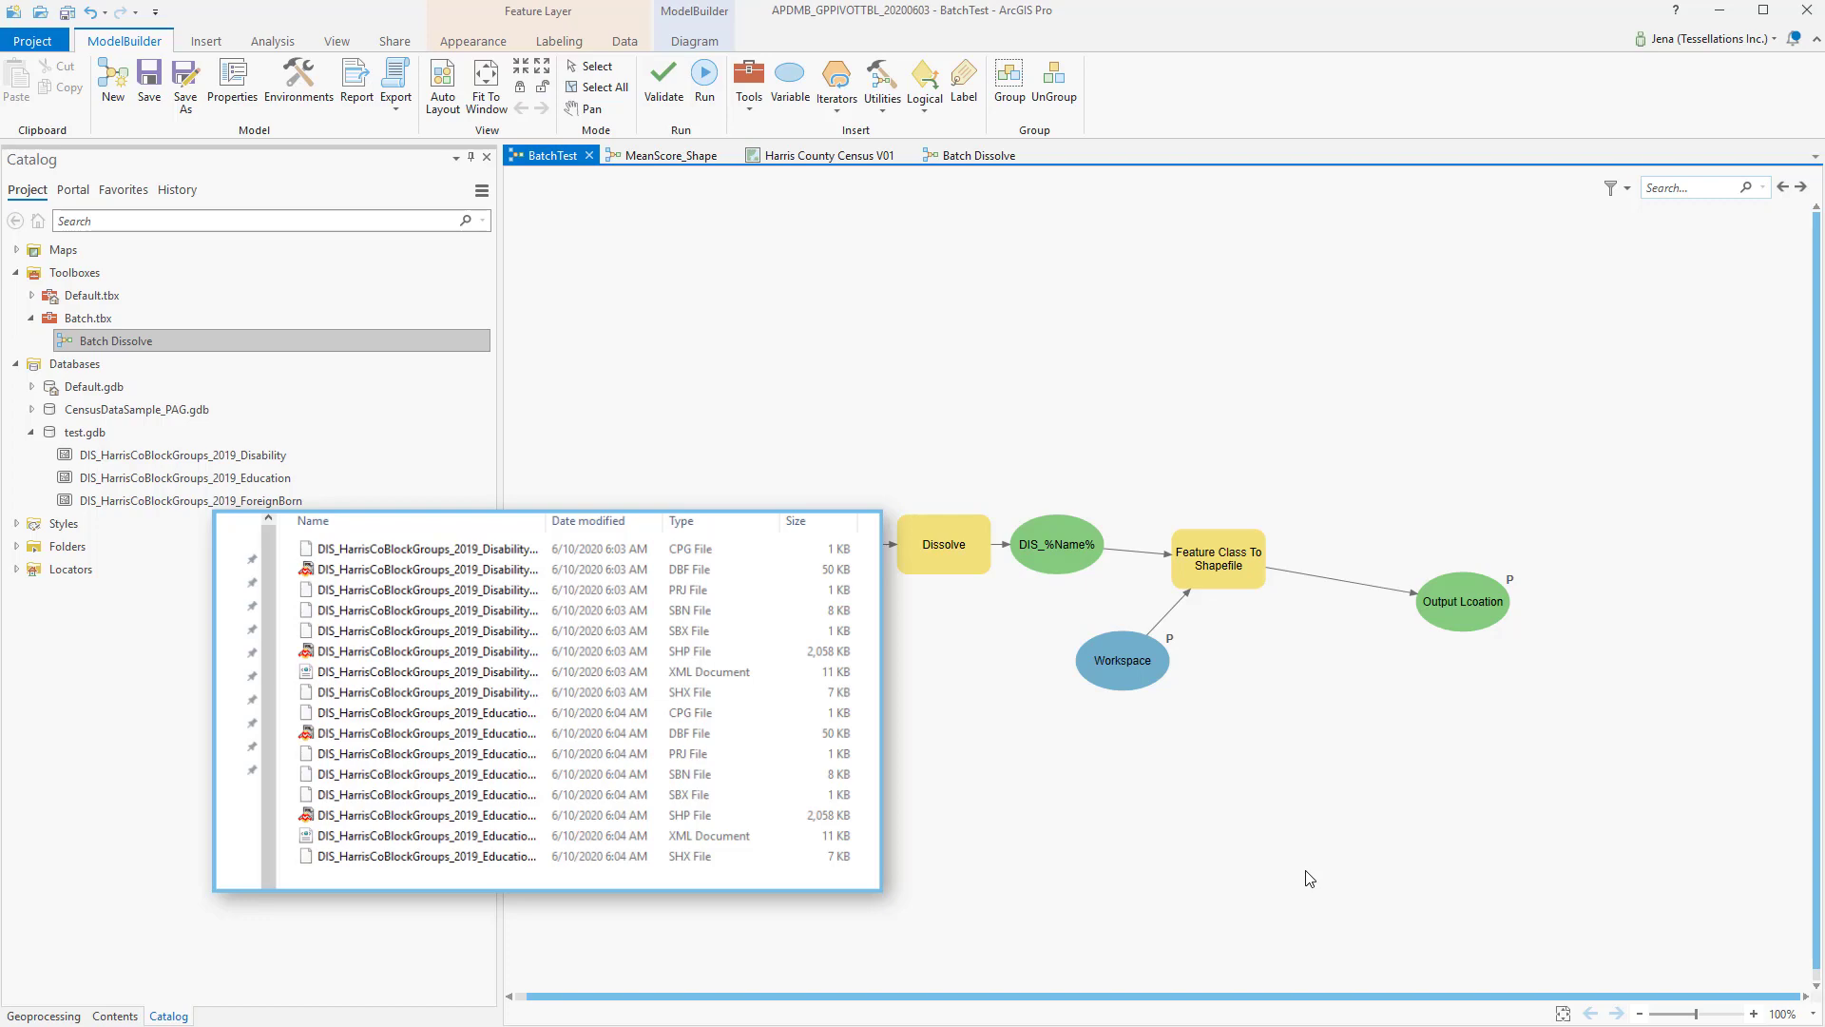
{"action": "mouse_move", "coordinate": [1144, 696]}
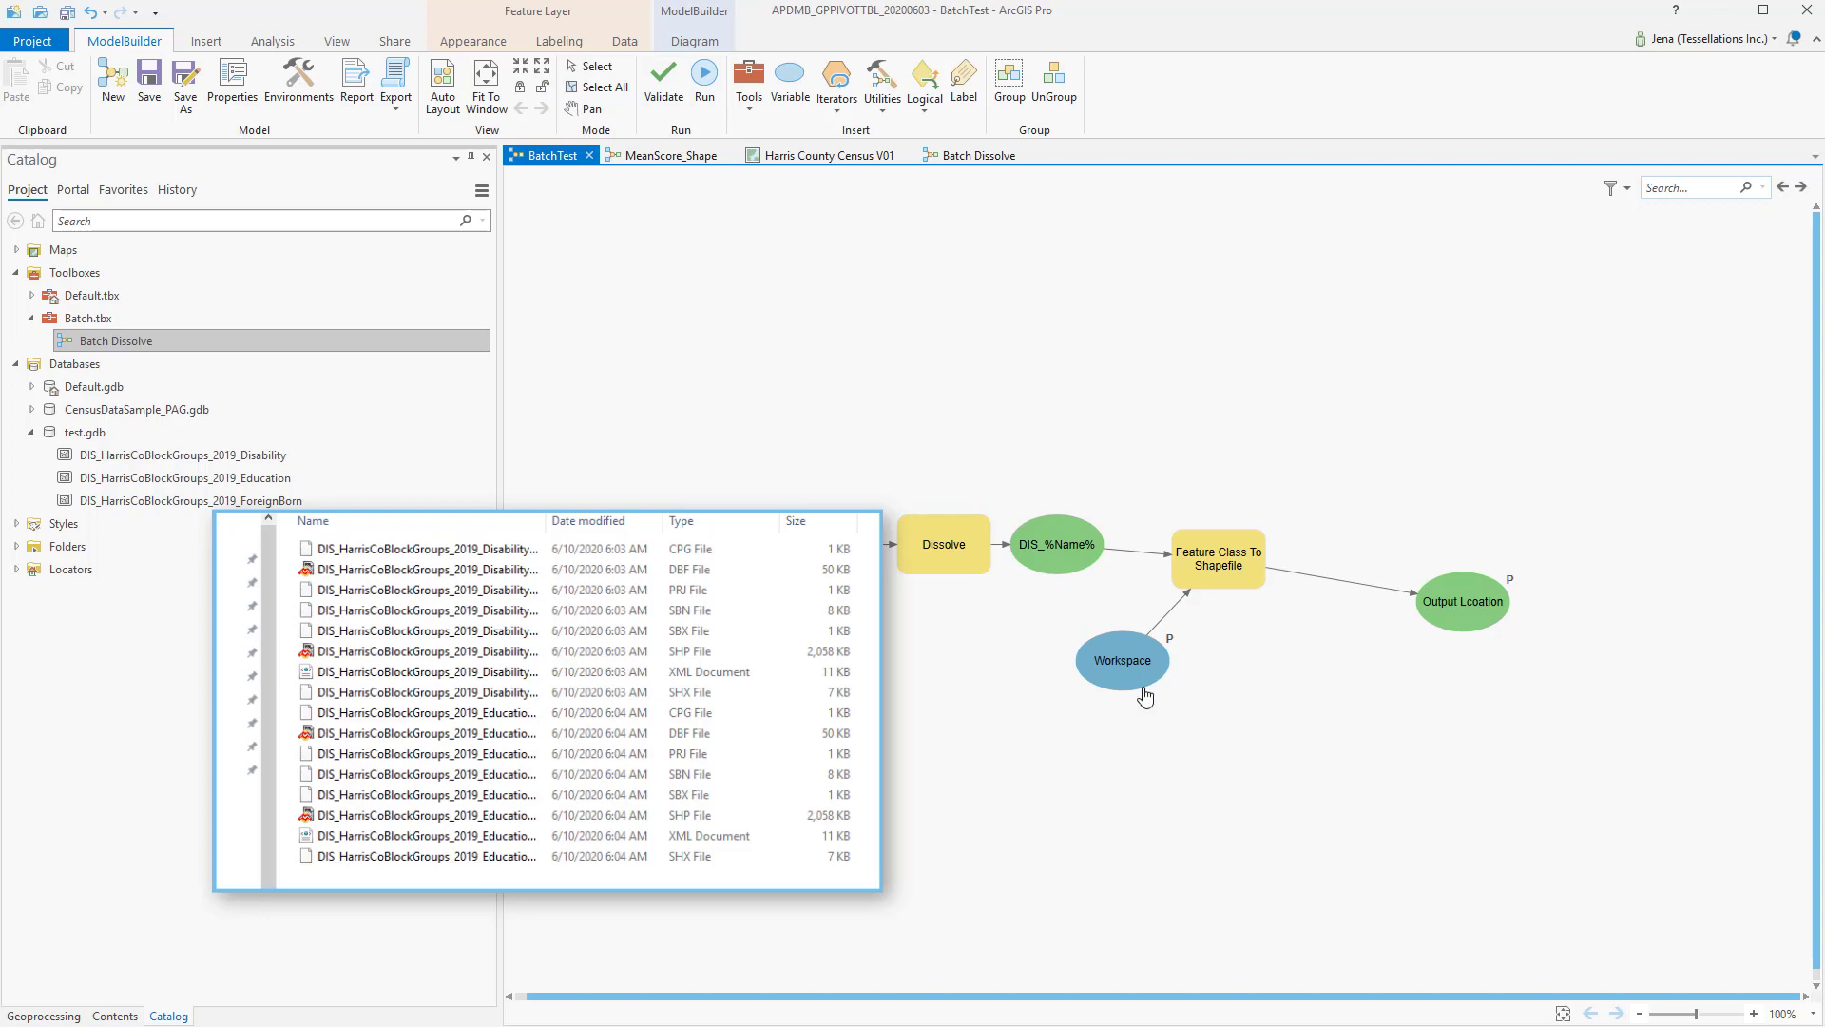
Step: Return to the Batch Dissolve model and bring up options for the Append tool under General
{"action": "left_click", "coordinate": [976, 154]}
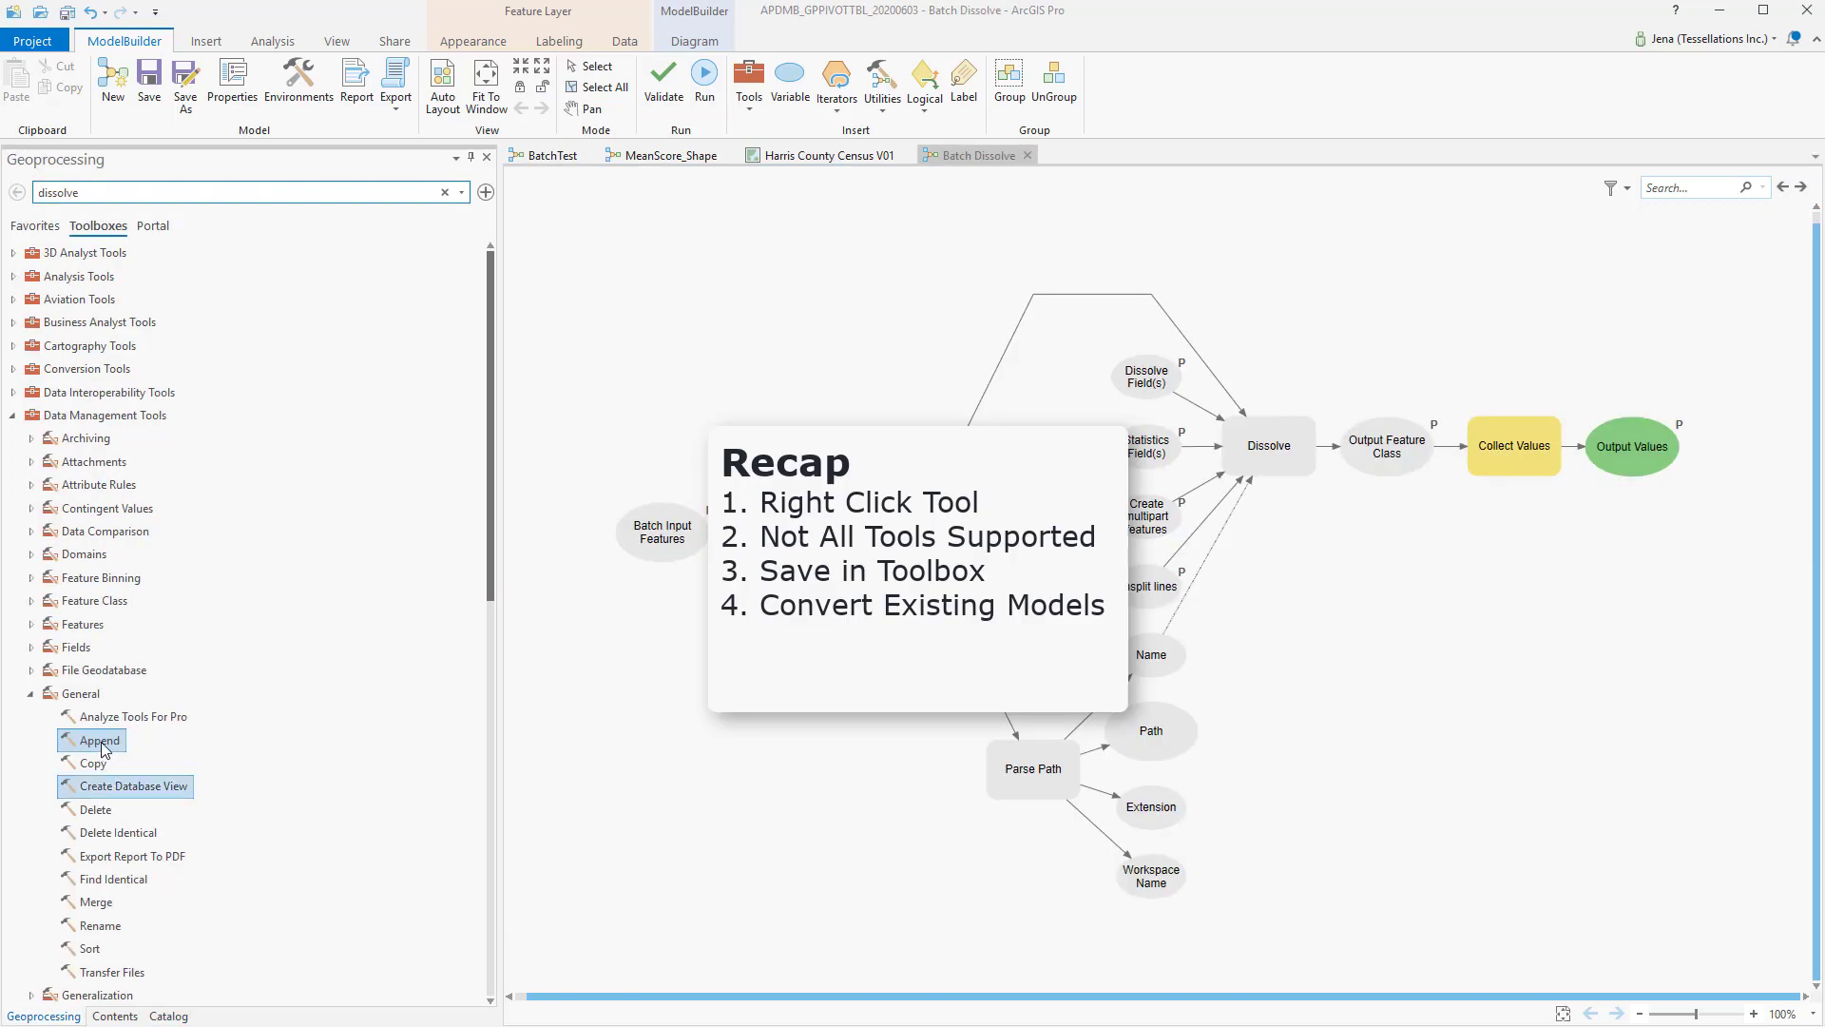
{"action": "right_click", "coordinate": [97, 740]}
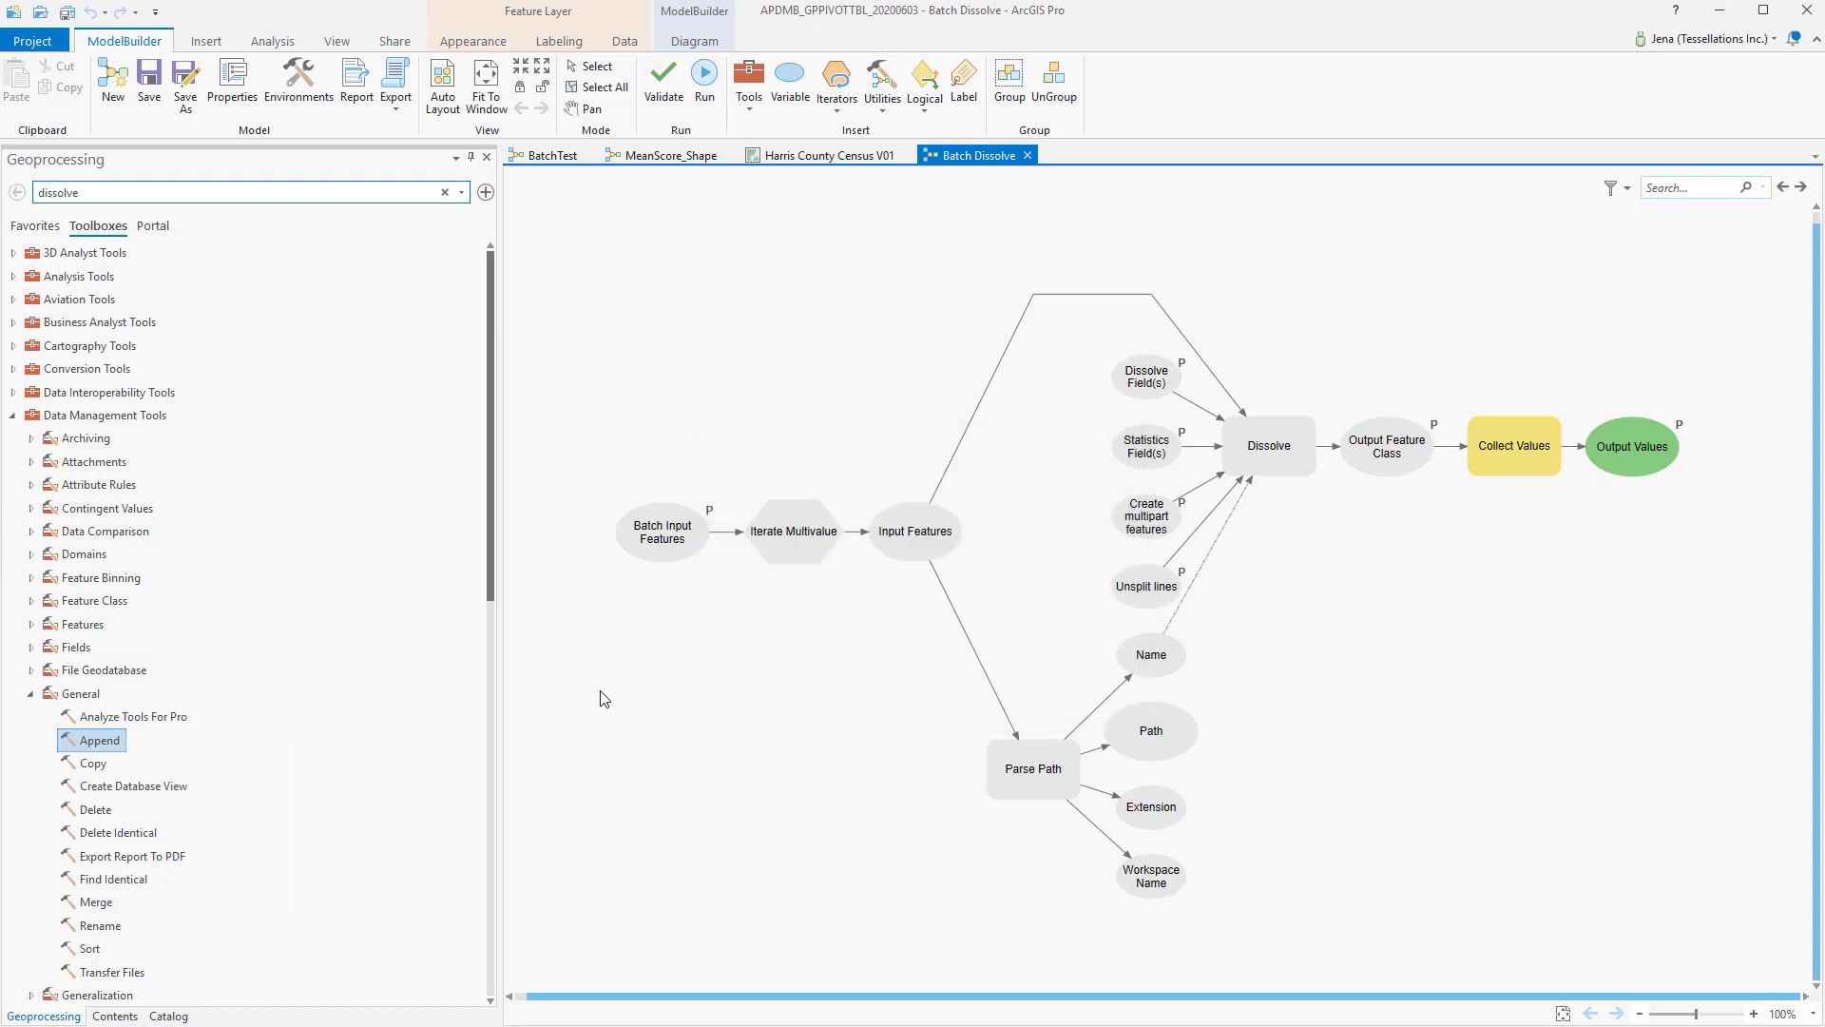
{"action": "mouse_move", "coordinate": [617, 696]}
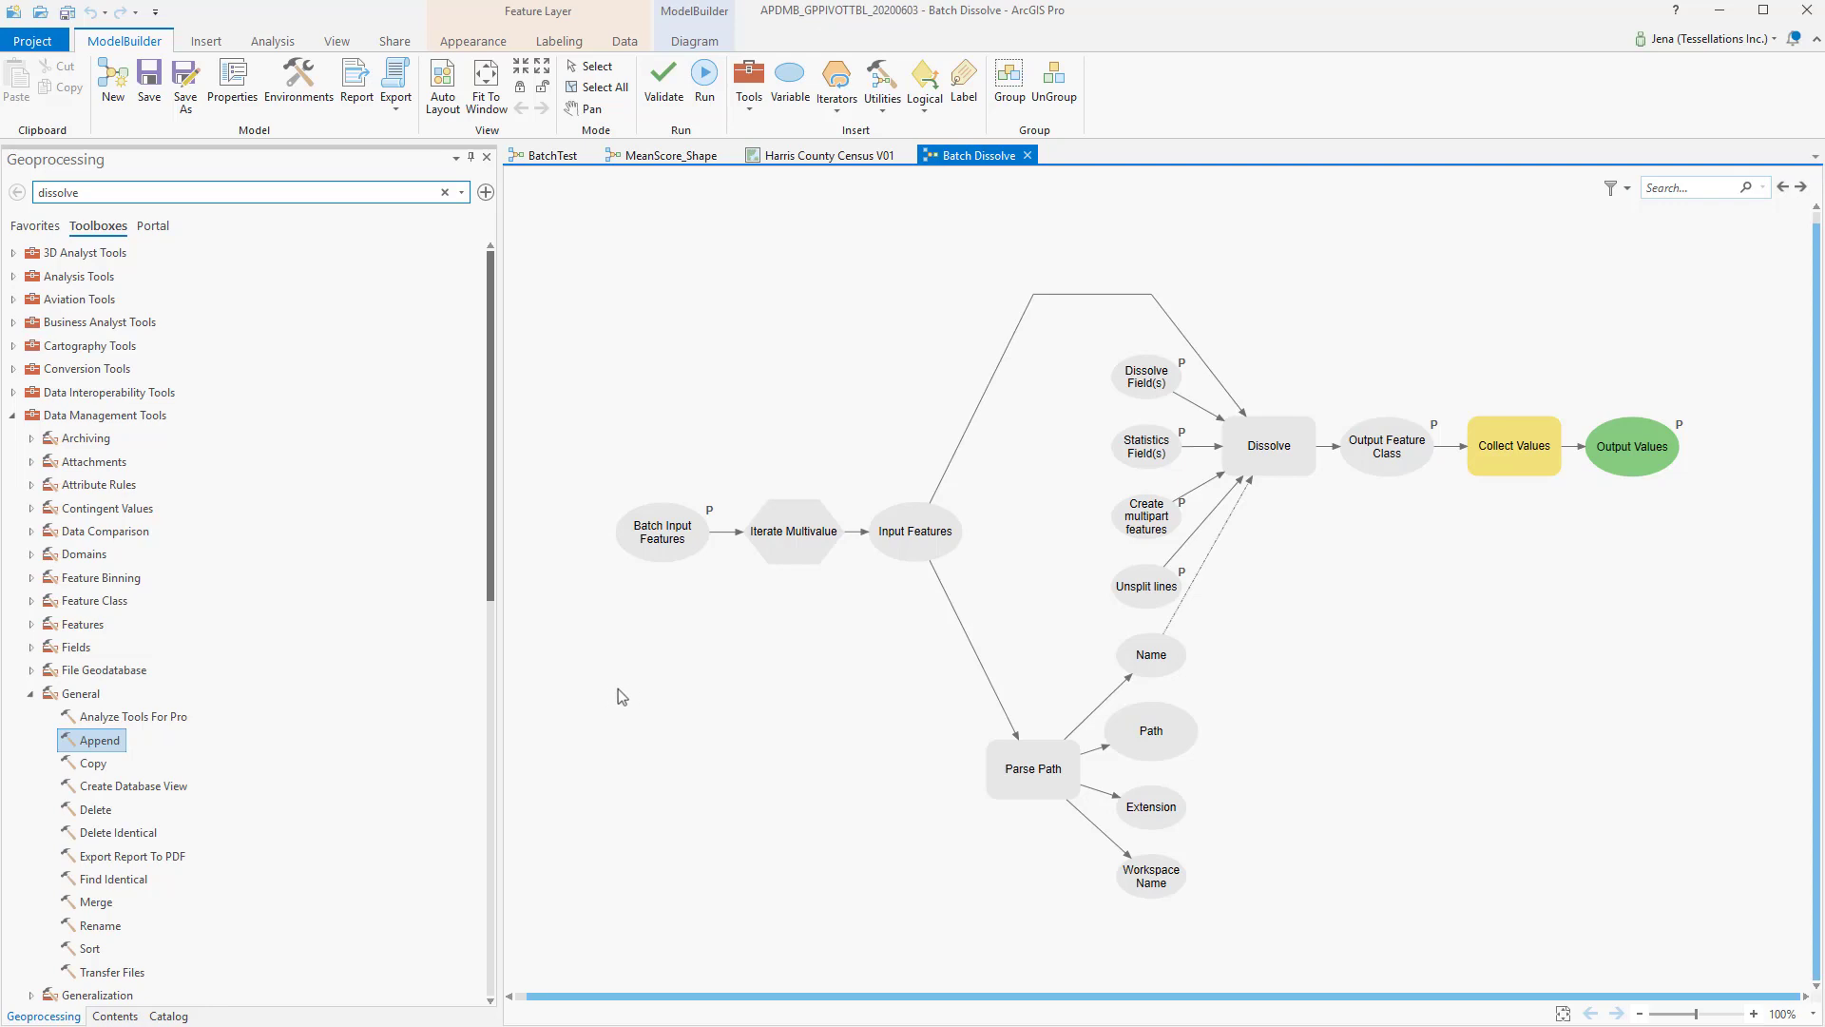